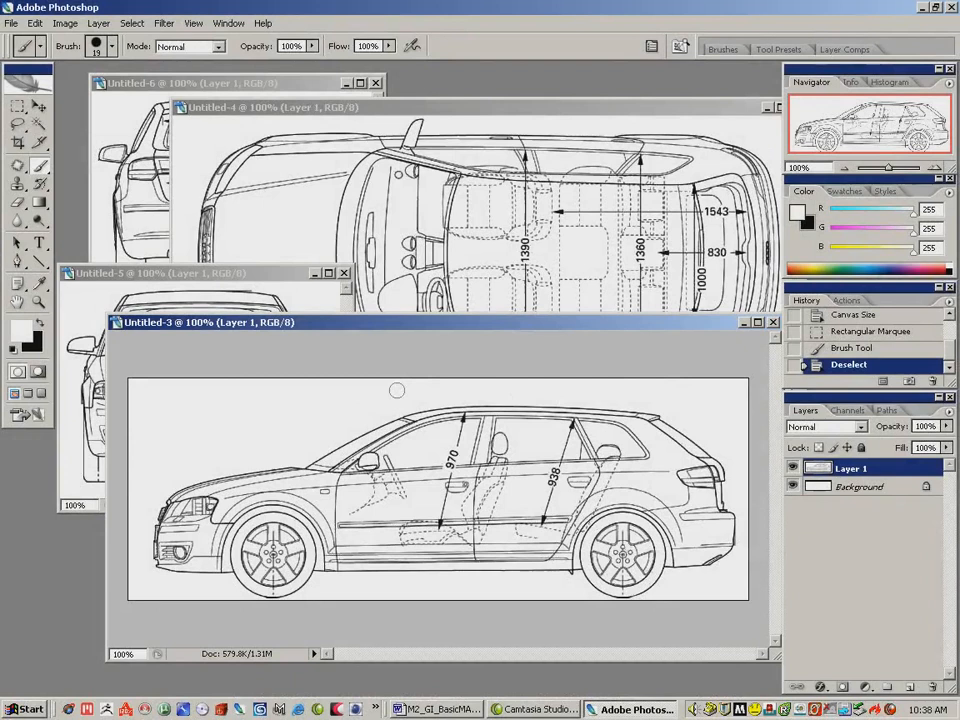
mouse_move(540, 248)
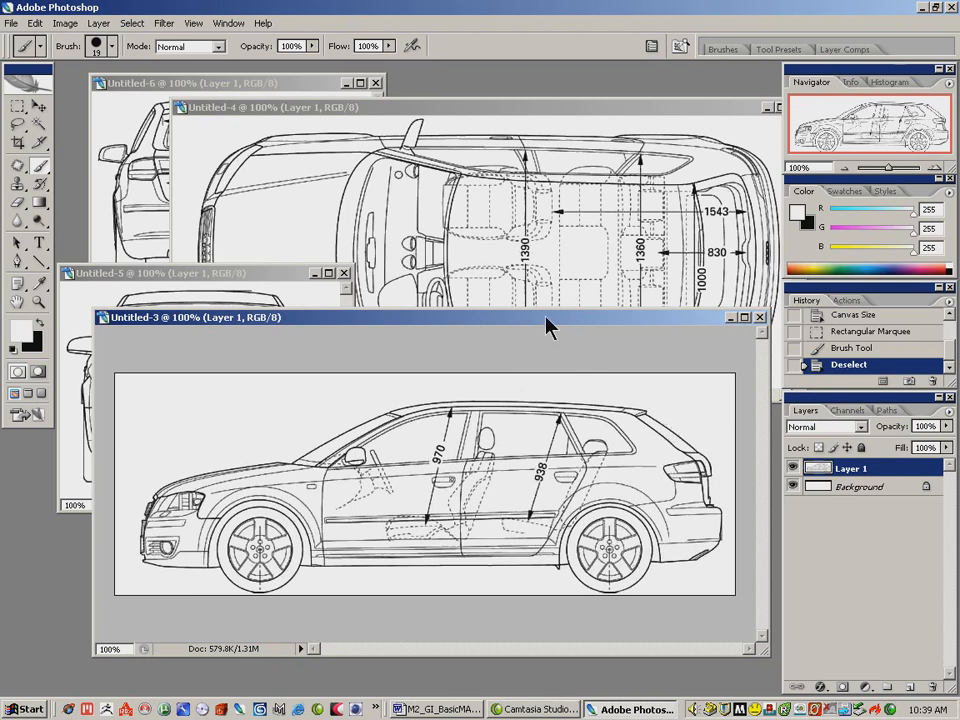
mouse_move(363, 336)
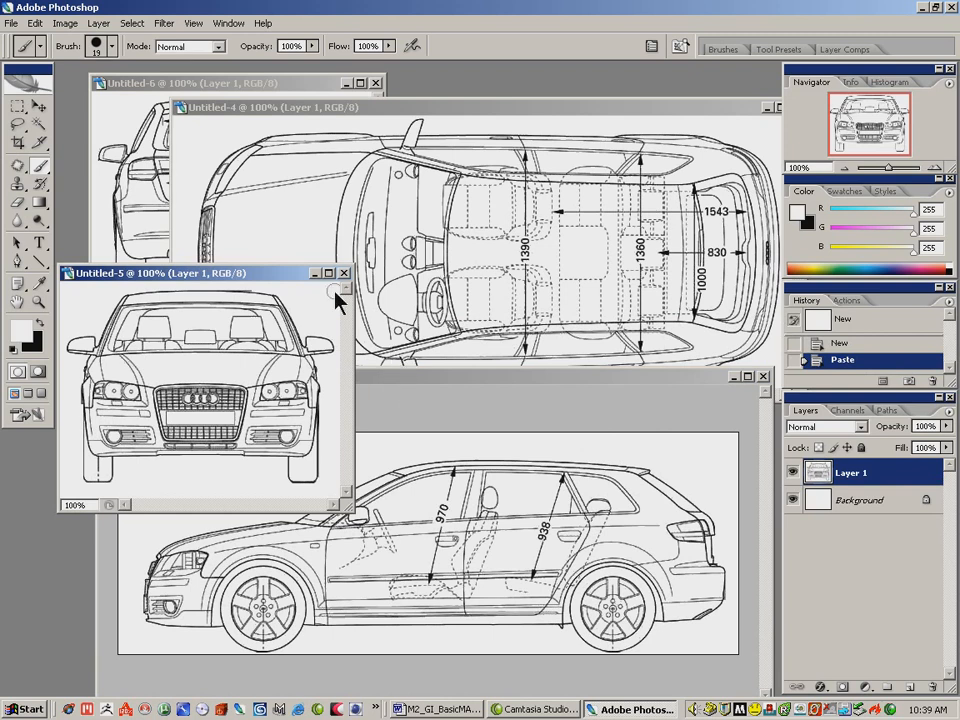
- Rearrange the side, top and front view windows and merge the front view layers into one
click(300, 107)
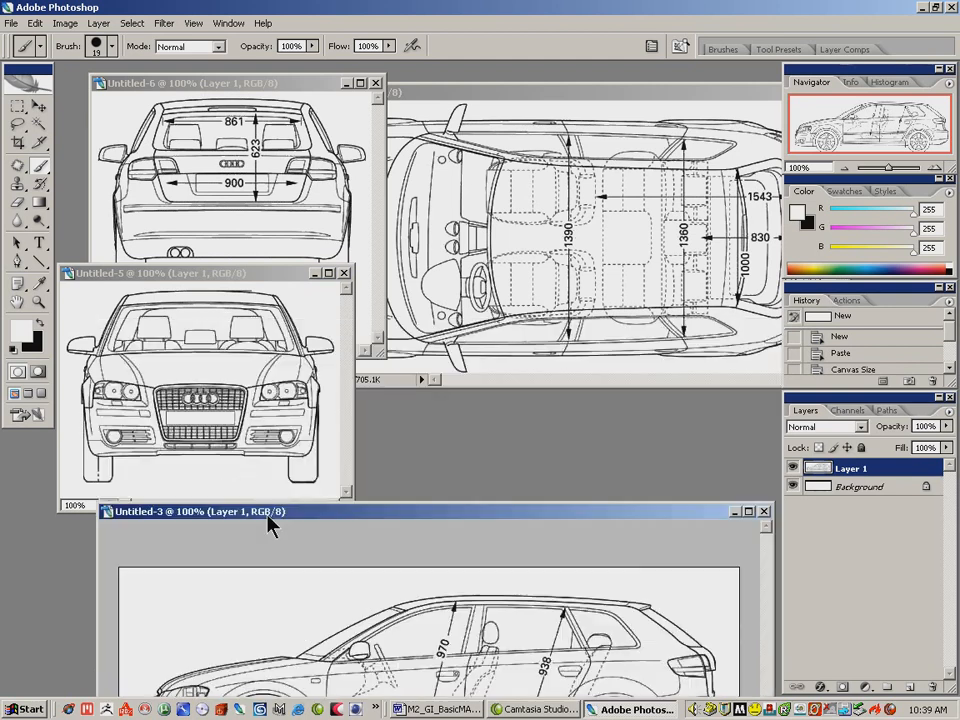
drag(270, 511, 280, 340)
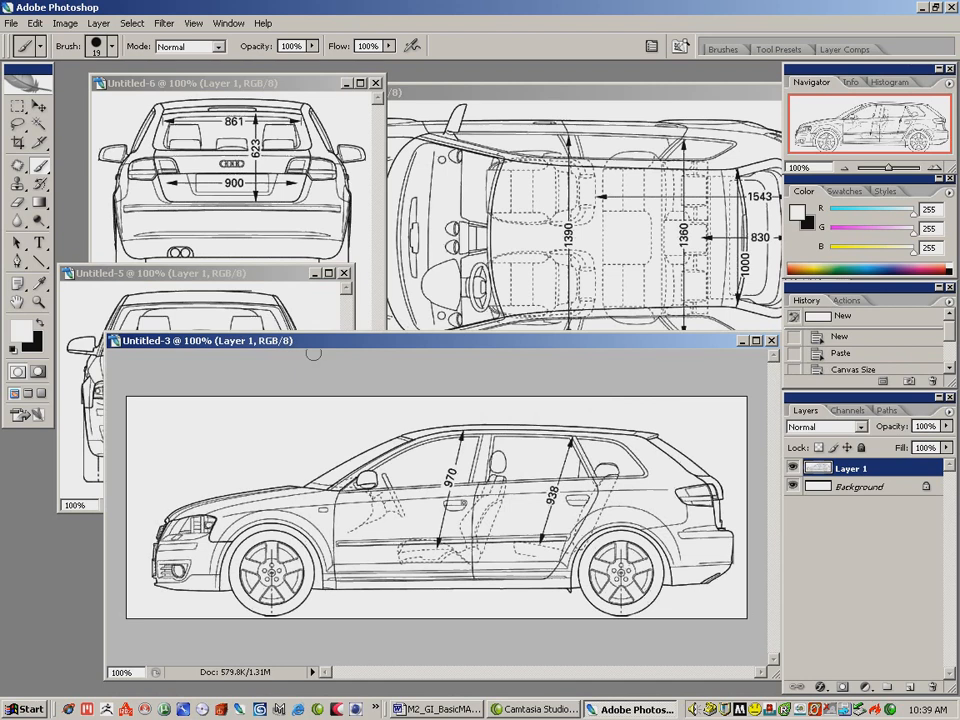
mouse_move(312, 268)
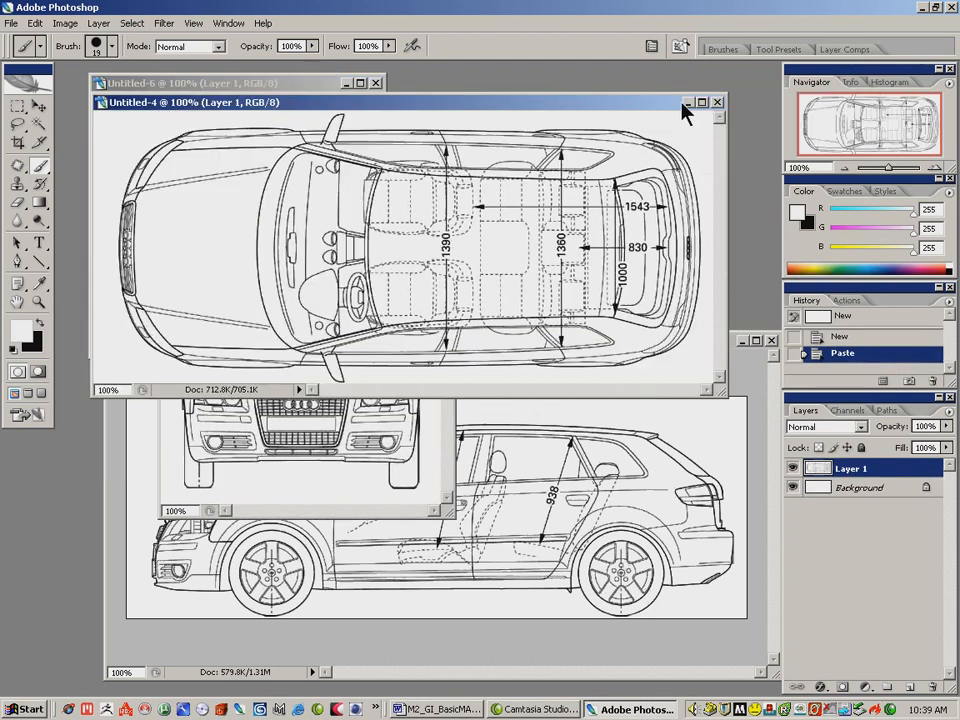
click(717, 102)
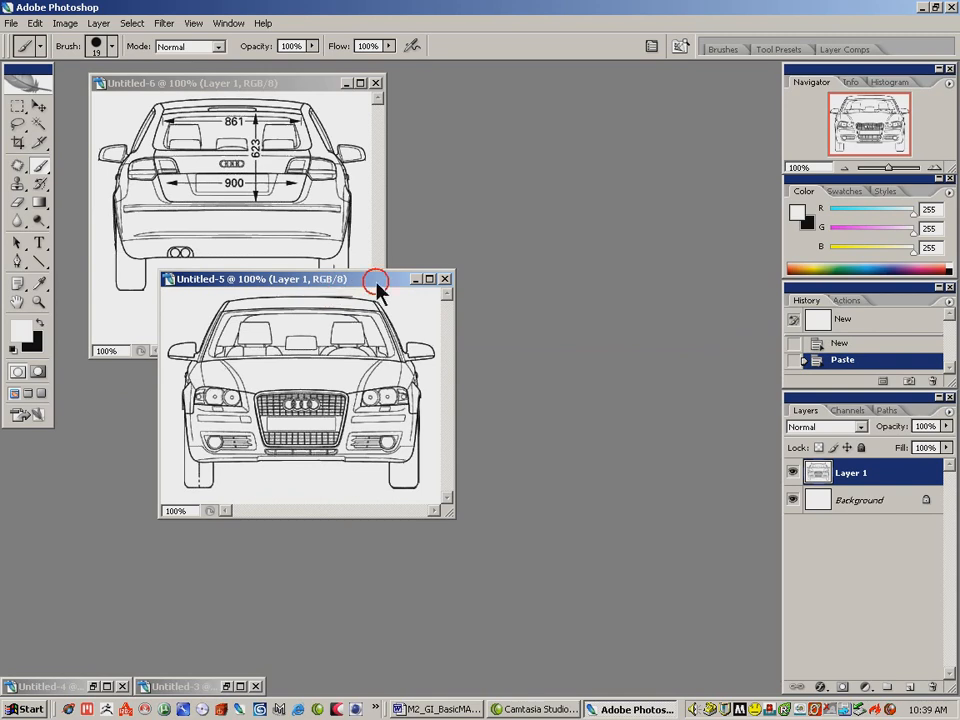
drag(260, 278, 438, 278)
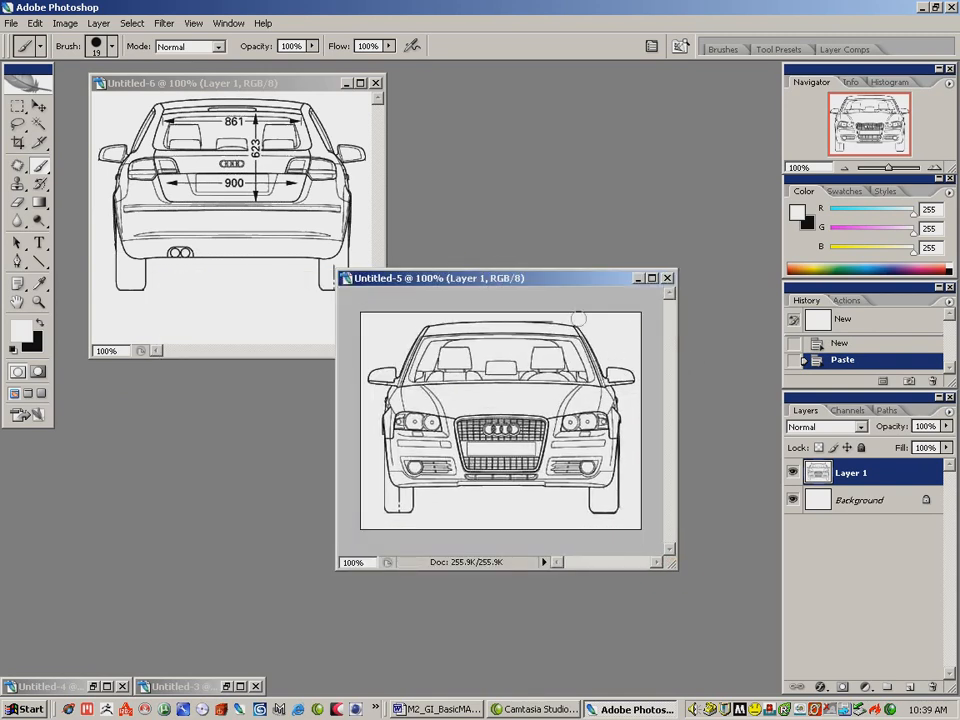
mouse_move(712, 347)
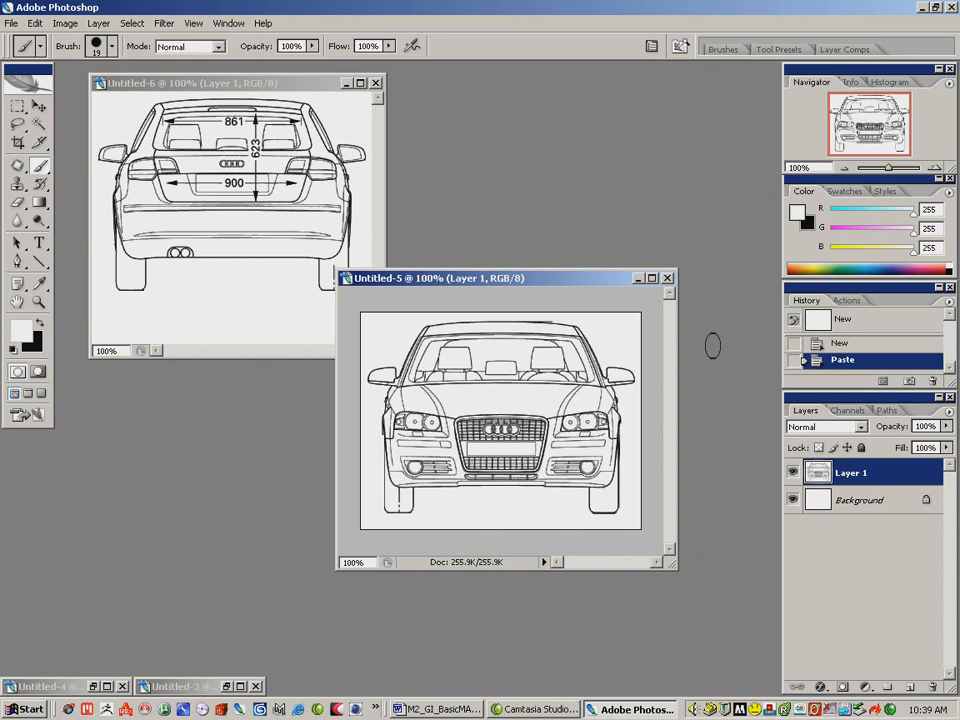
click(947, 410)
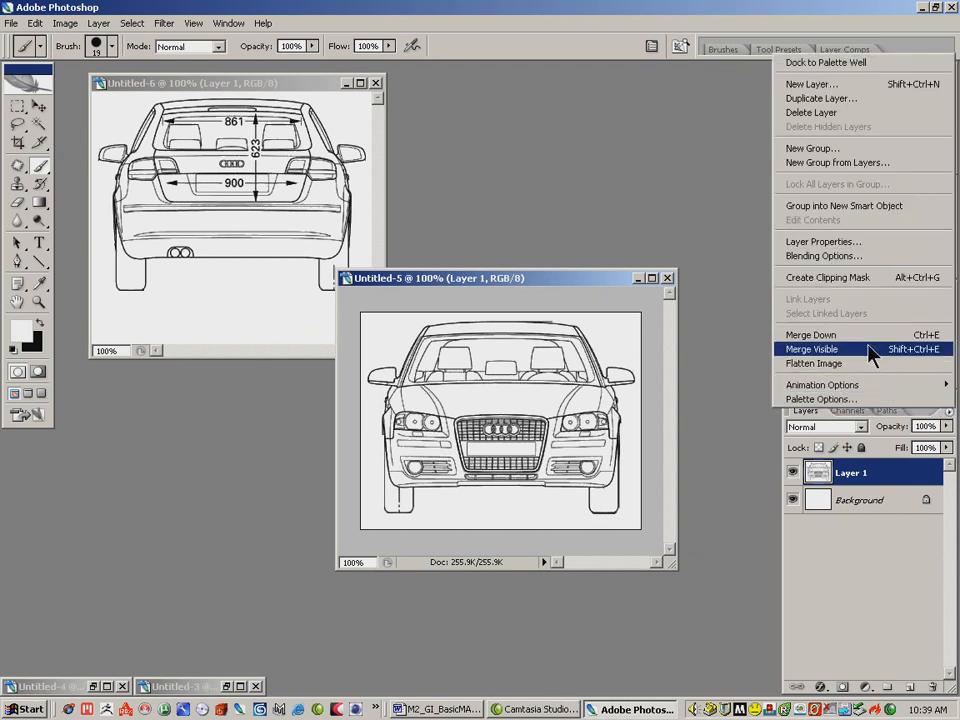
click(814, 363)
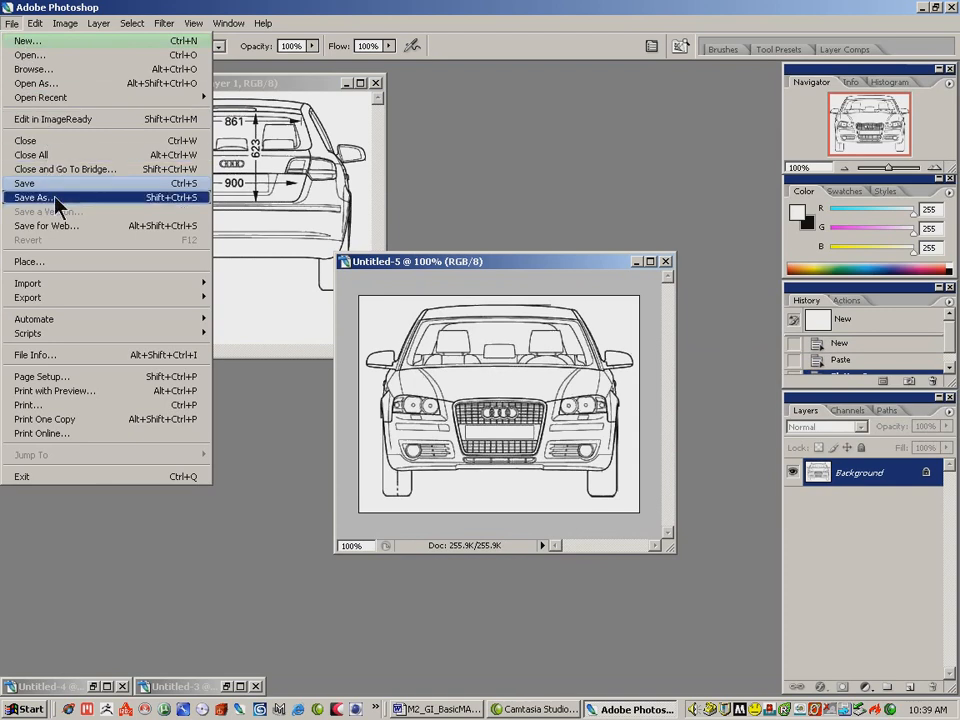
- Save the flattened front view to the desktop as Car_Front.jpg
click(35, 197)
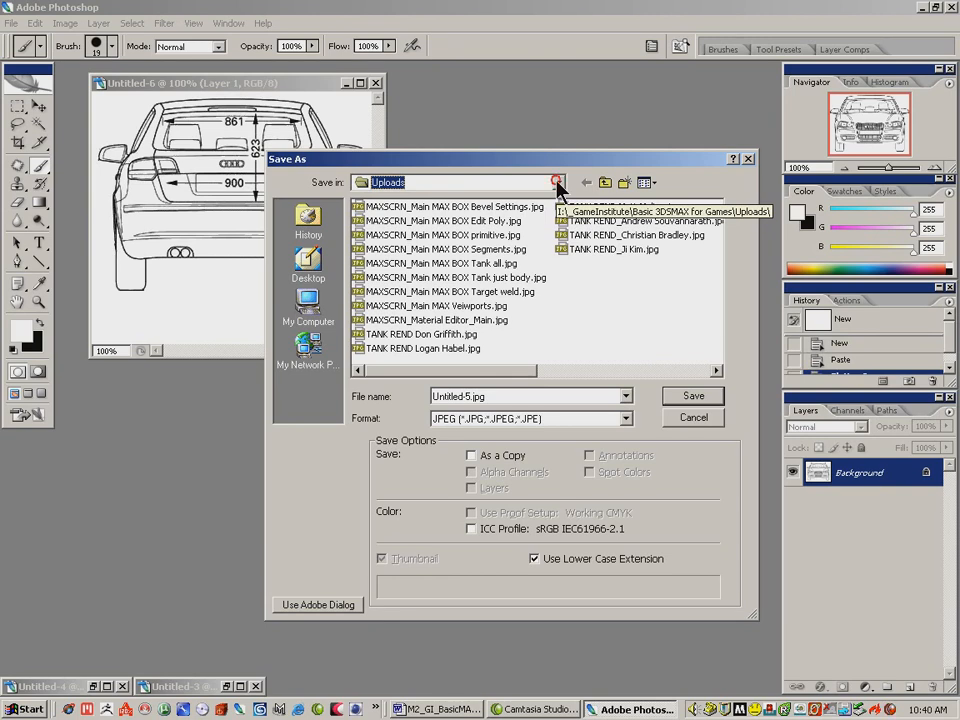
click(308, 265)
text(Car_Front)
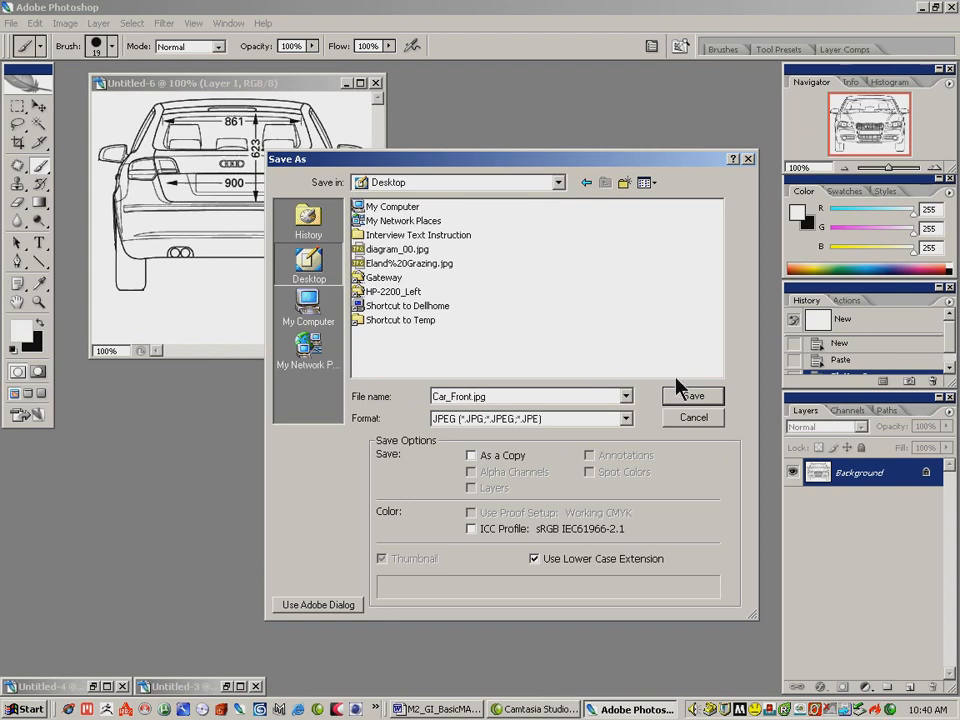
click(692, 396)
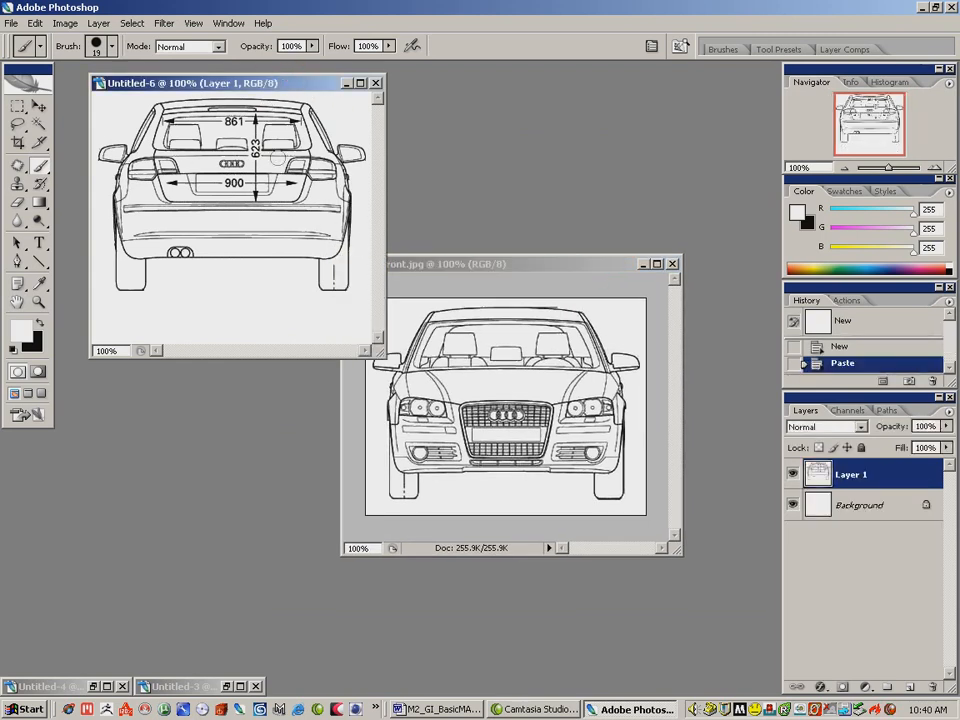
mouse_move(530, 300)
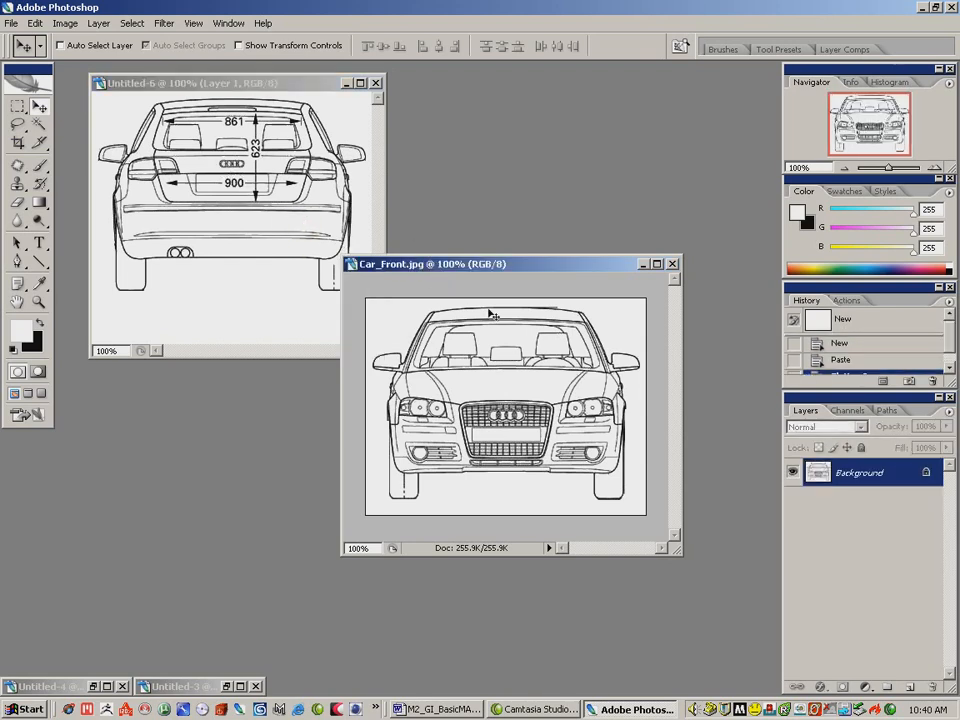
mouse_move(505, 340)
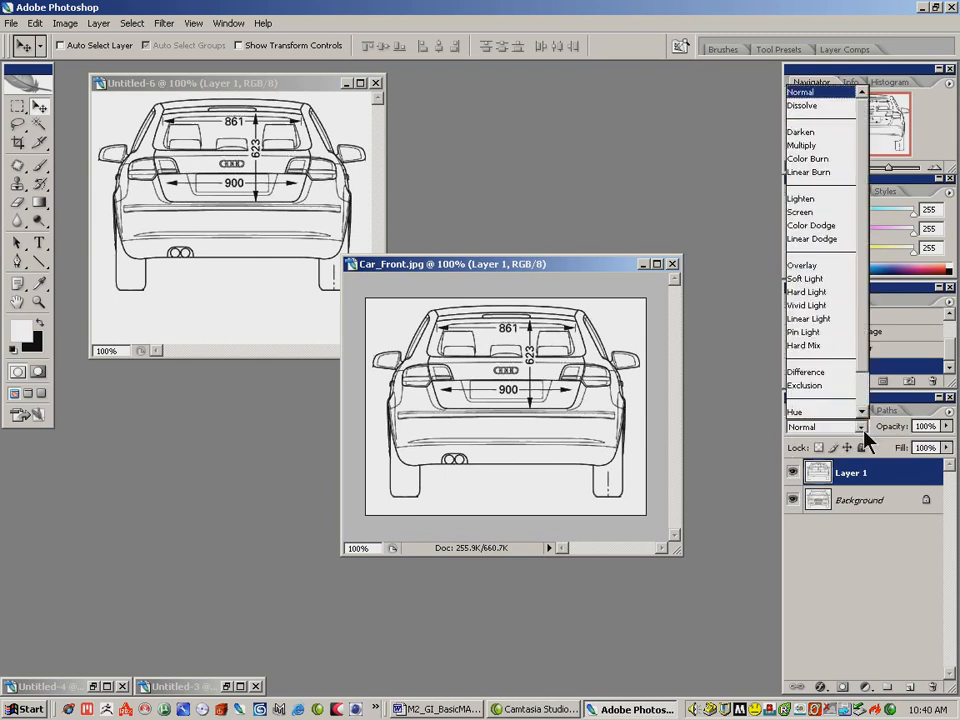
- Set the back view layer to Multiply, toggle layer visibility to check alignment, then restore Normal blending
click(801, 145)
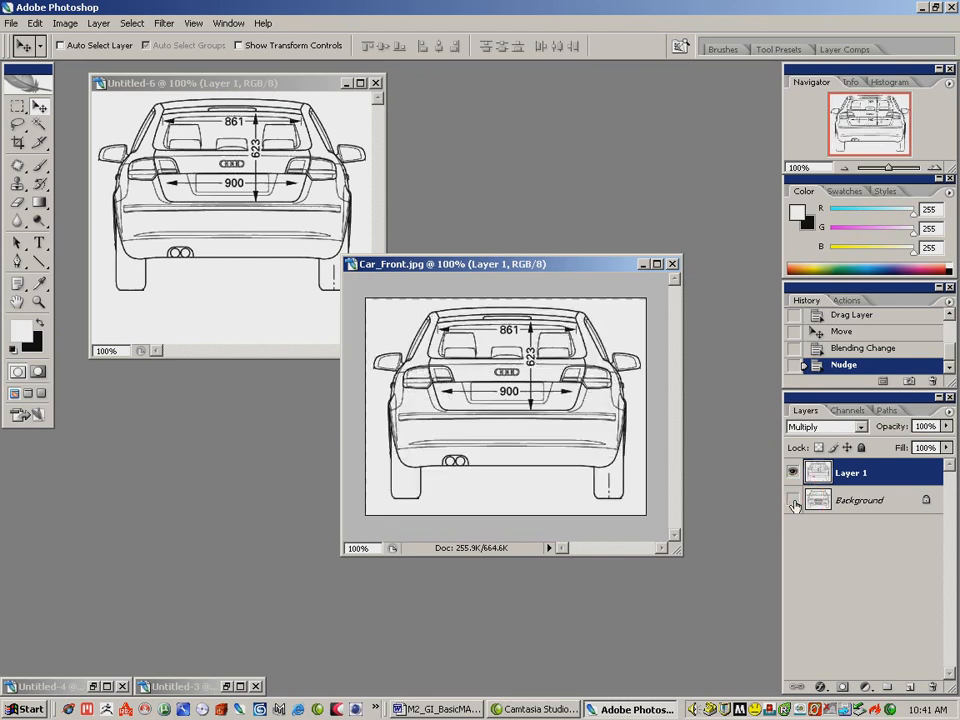
click(793, 500)
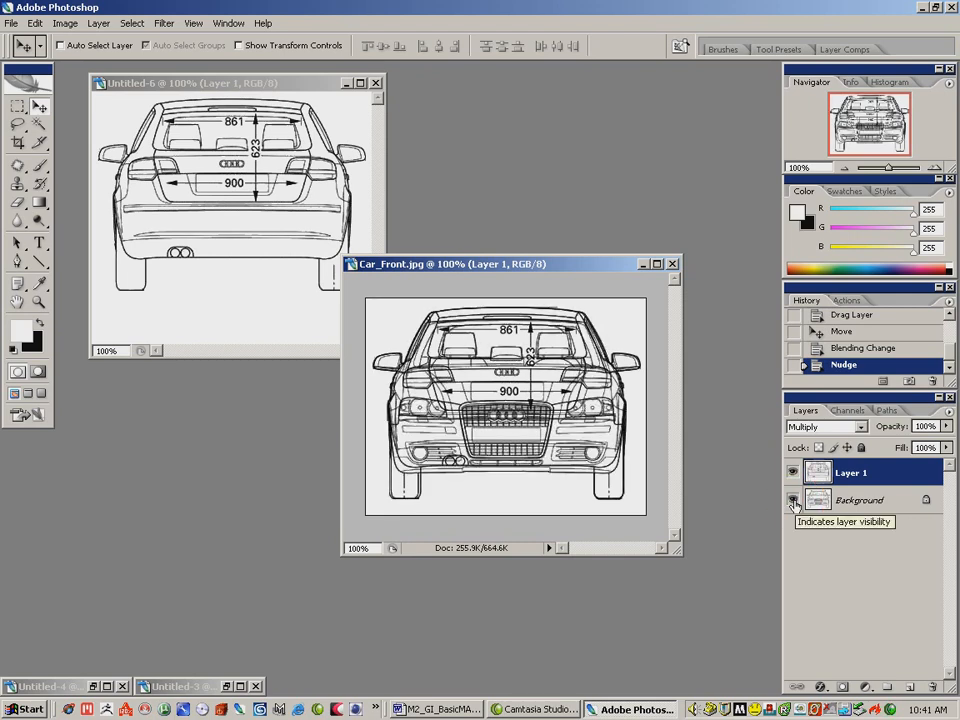
mouse_move(793, 500)
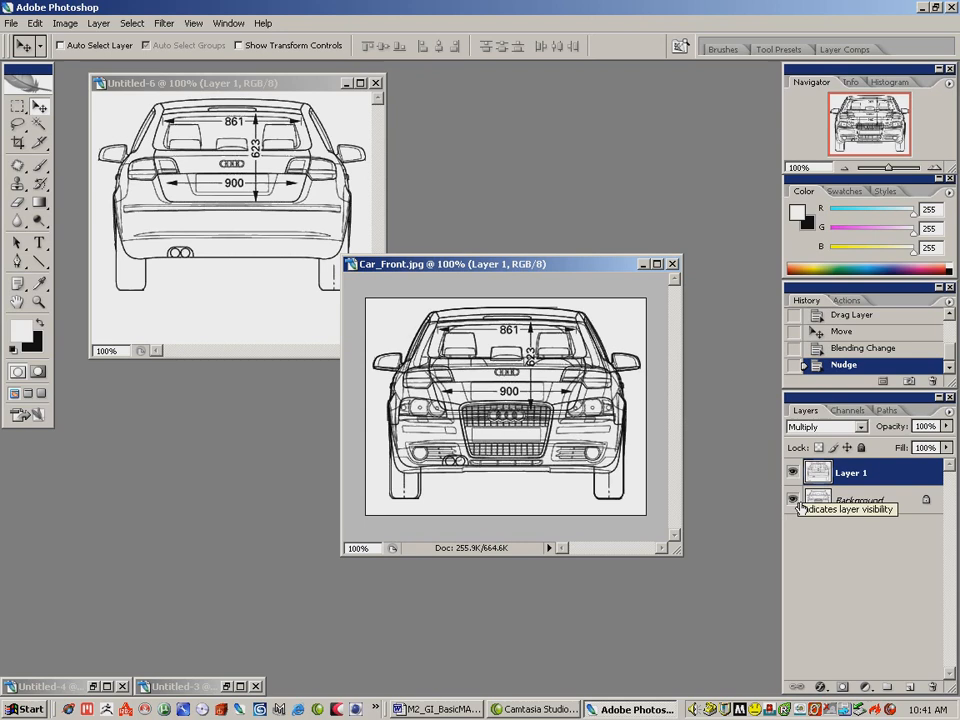
click(858, 427)
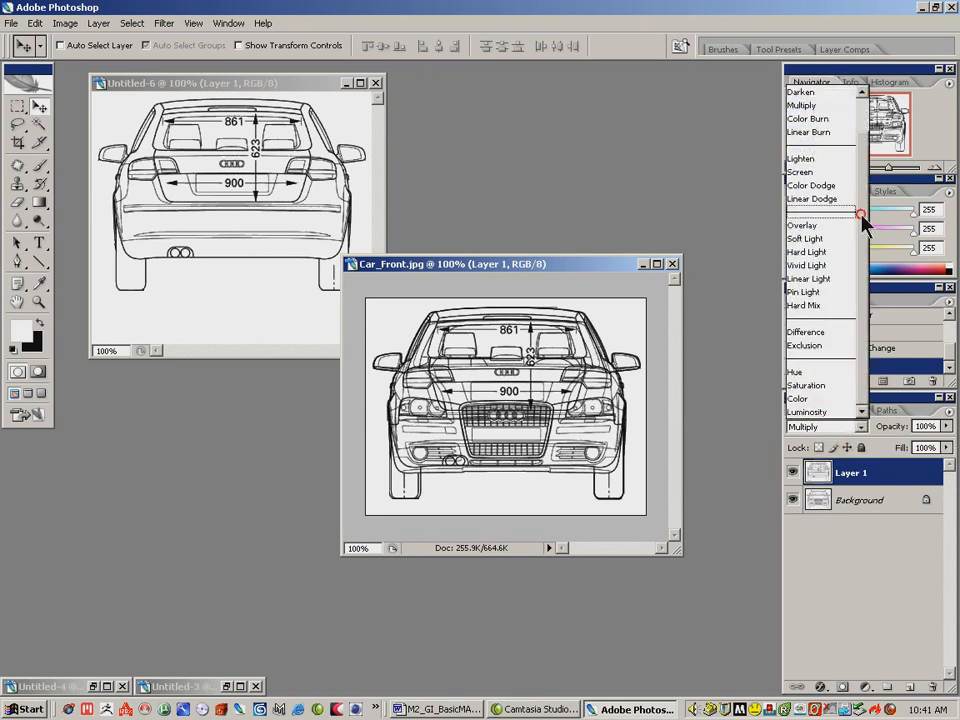
click(801, 426)
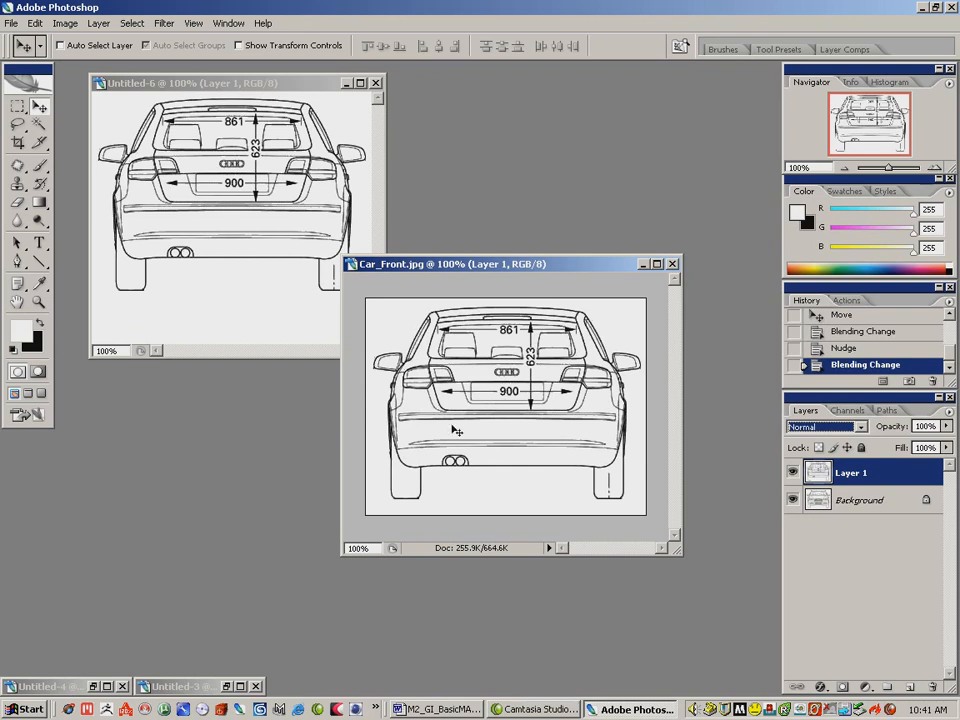
click(793, 472)
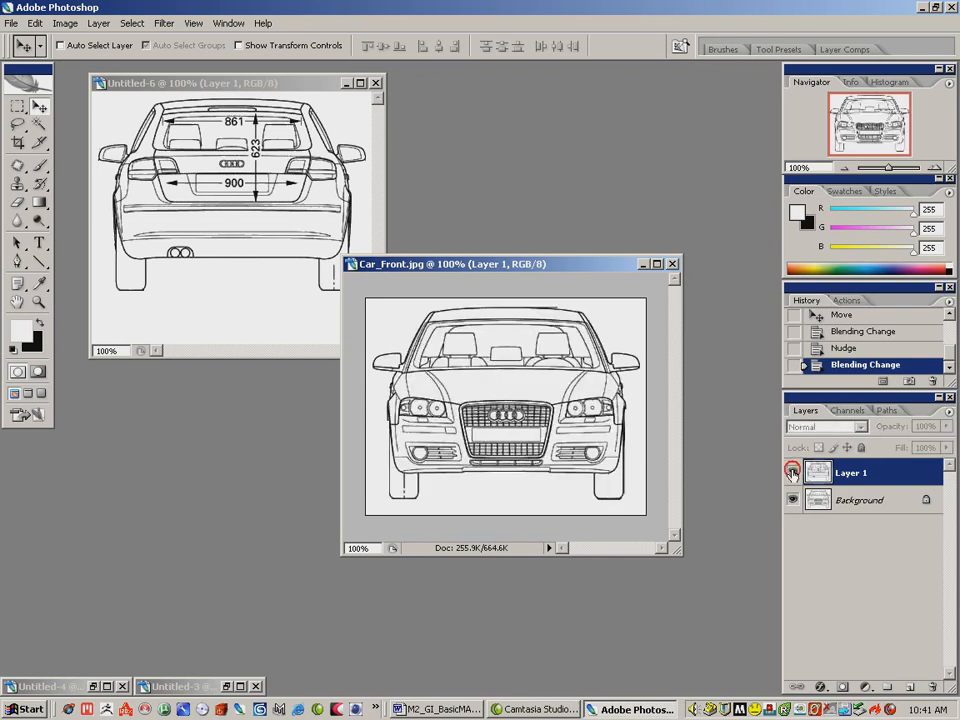
click(792, 472)
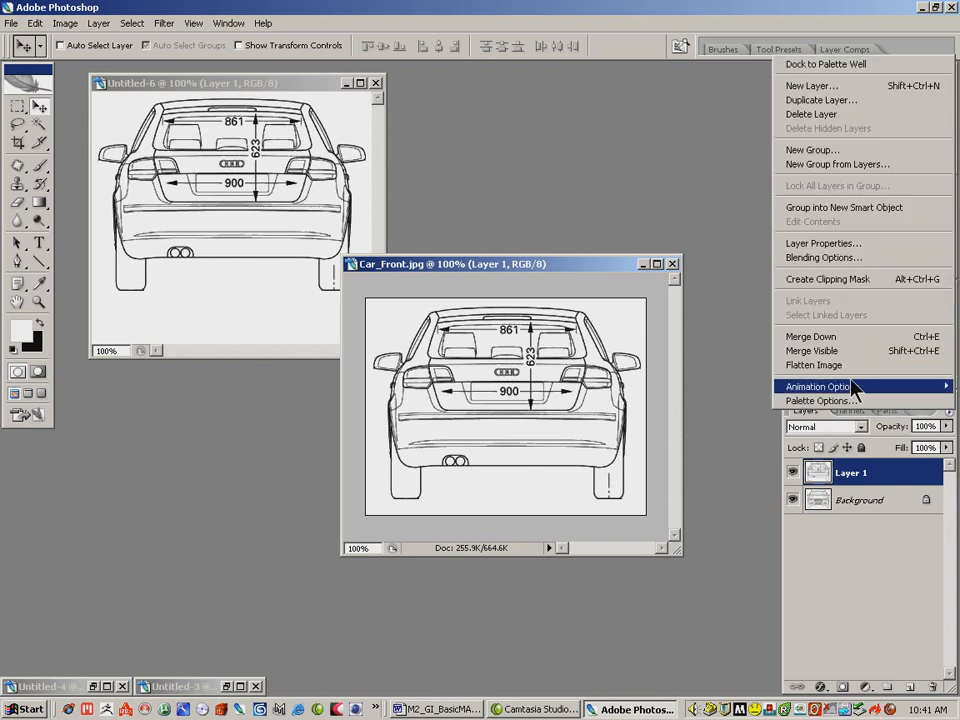
- Flatten the back view, save it as Car_Back.jpg with default JPEG options, and restore the side view
click(813, 364)
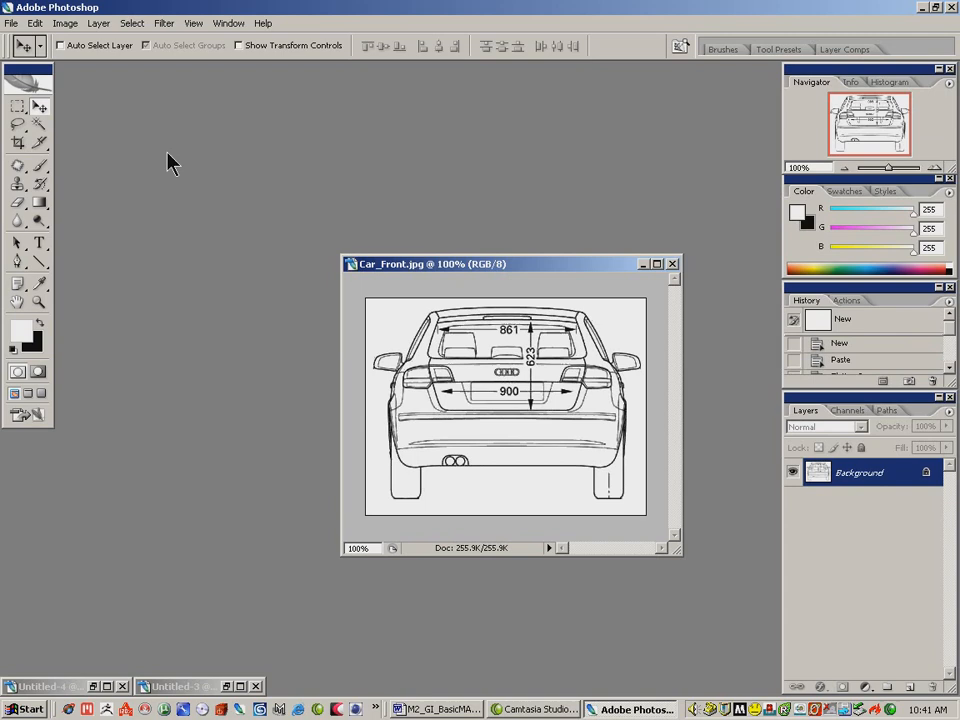
click(11, 23)
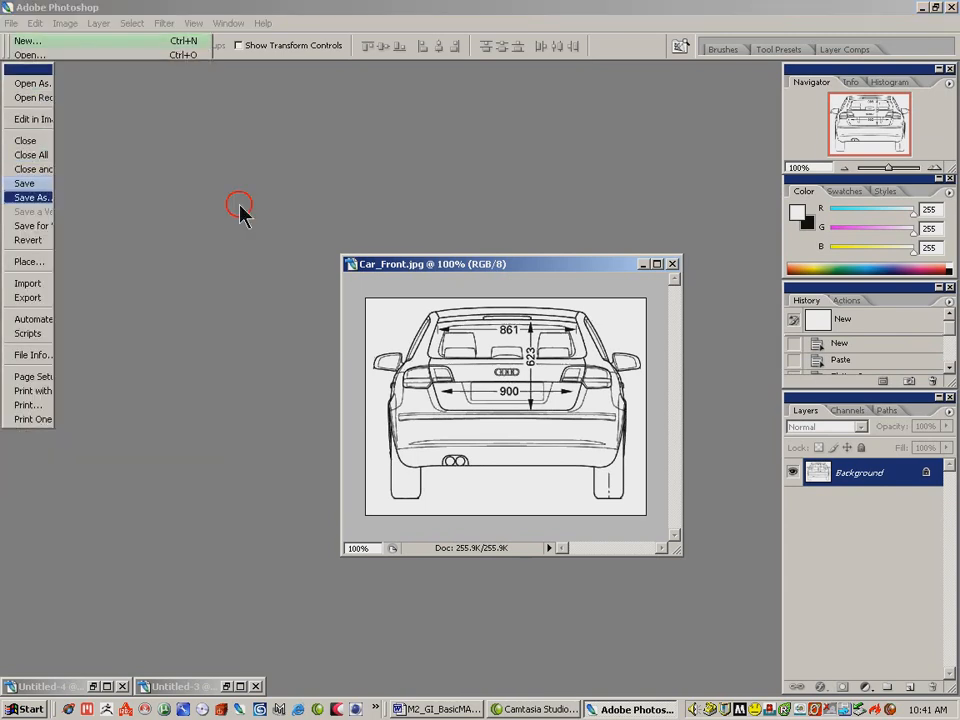
click(31, 197)
text(Car_Back.jpg)
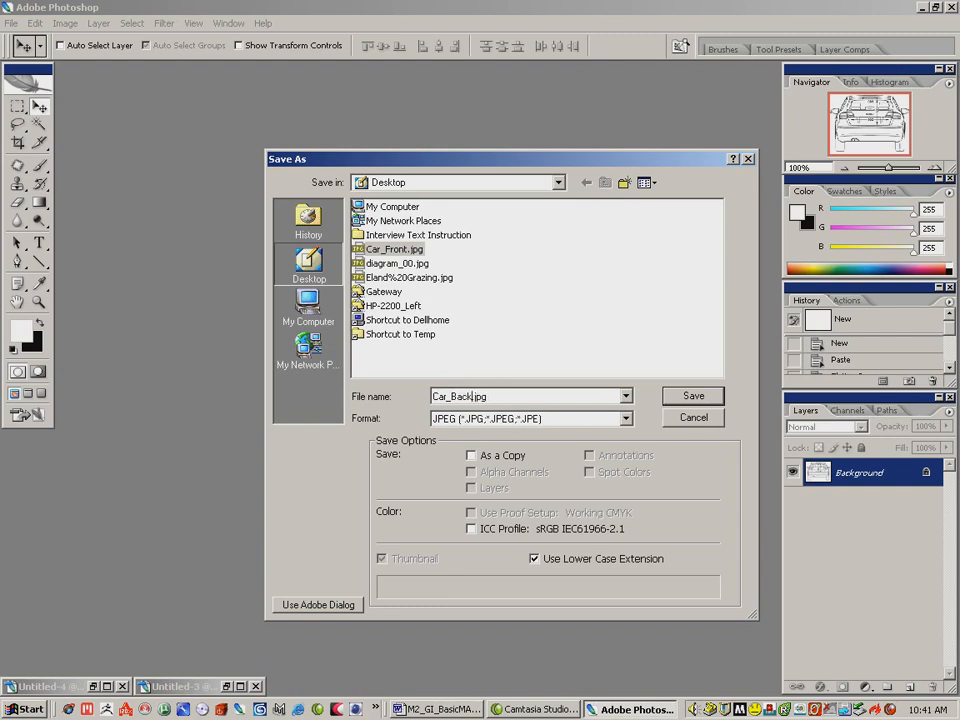
click(693, 395)
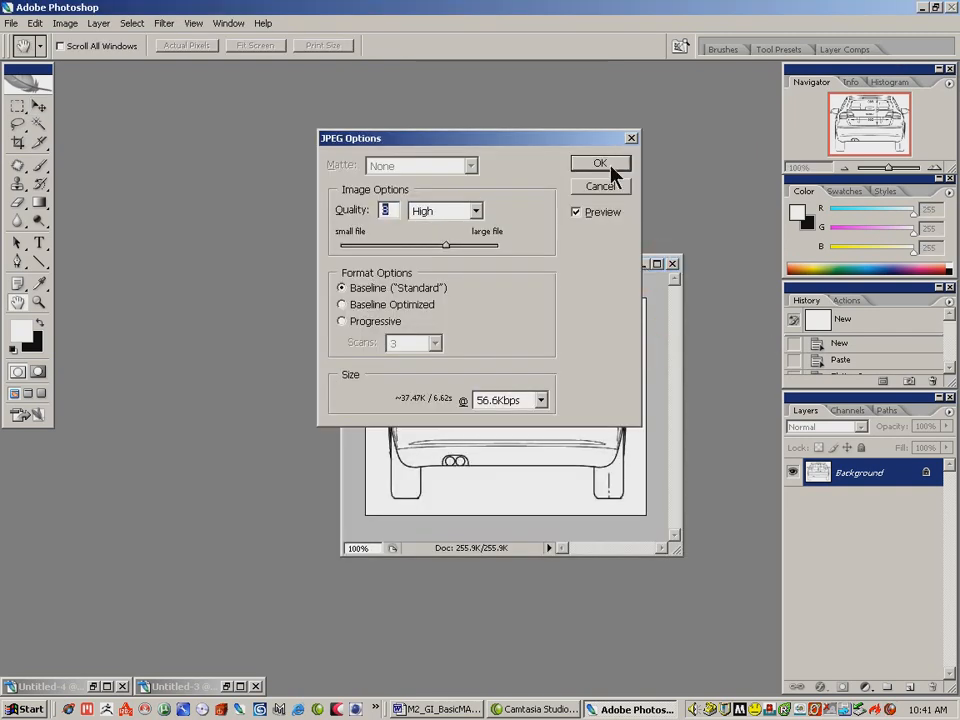
click(600, 163)
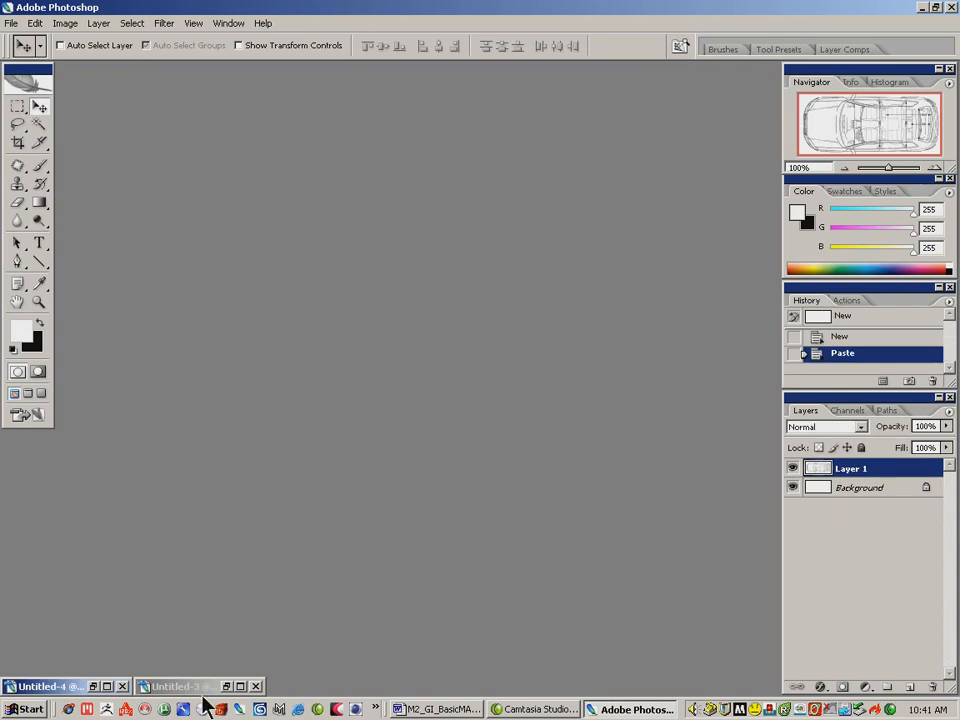
click(180, 686)
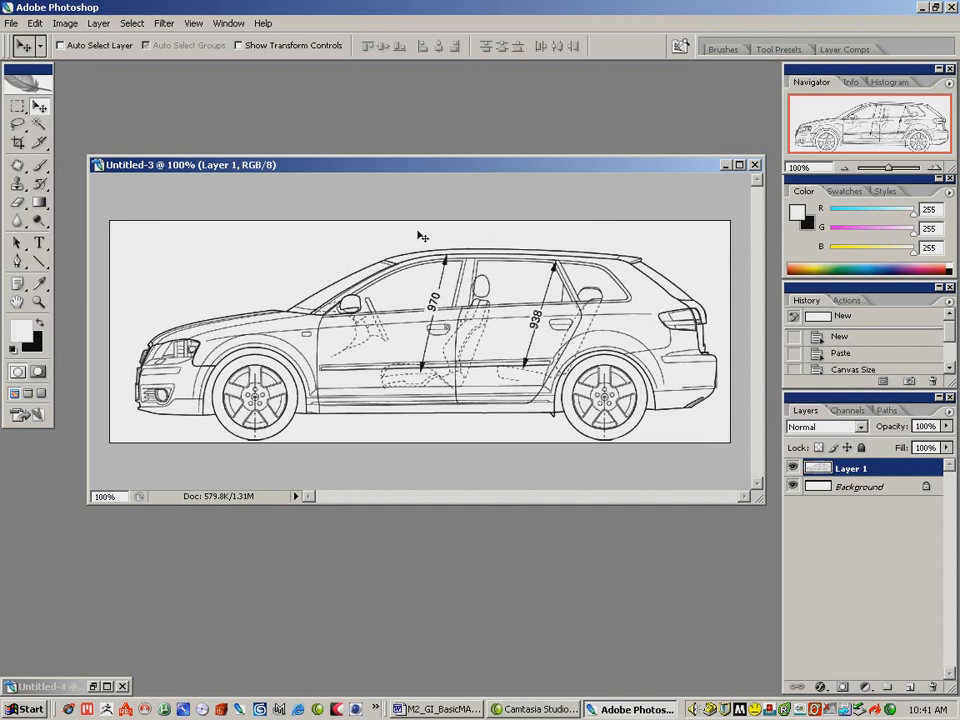
- Reopen Car_Back.jpg and read its 336×260 size from the New document dialog, then cancel
click(11, 23)
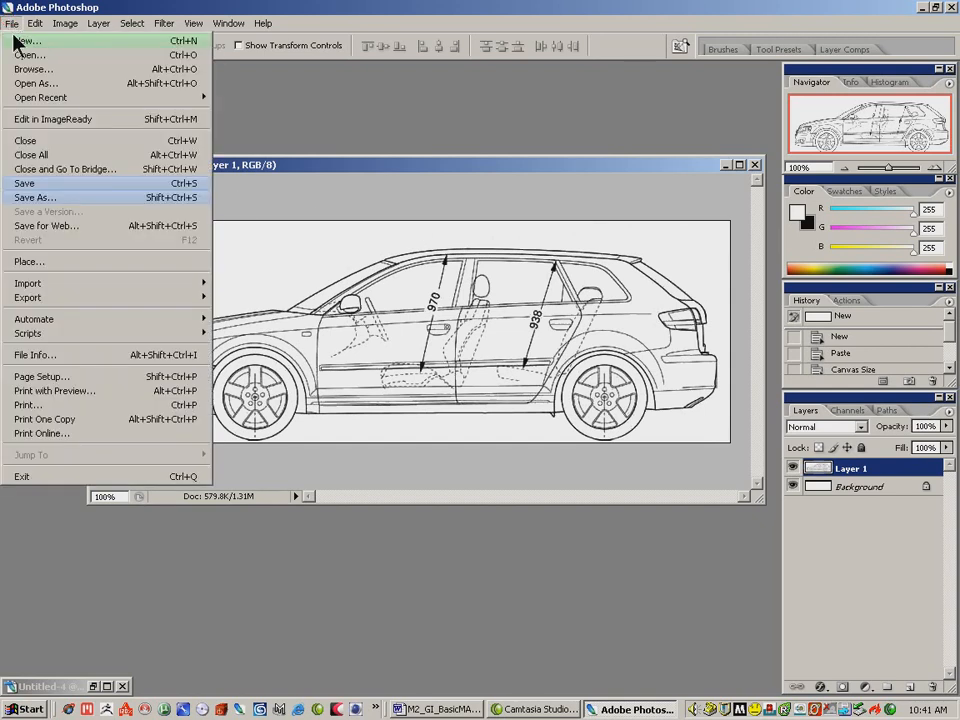
click(30, 55)
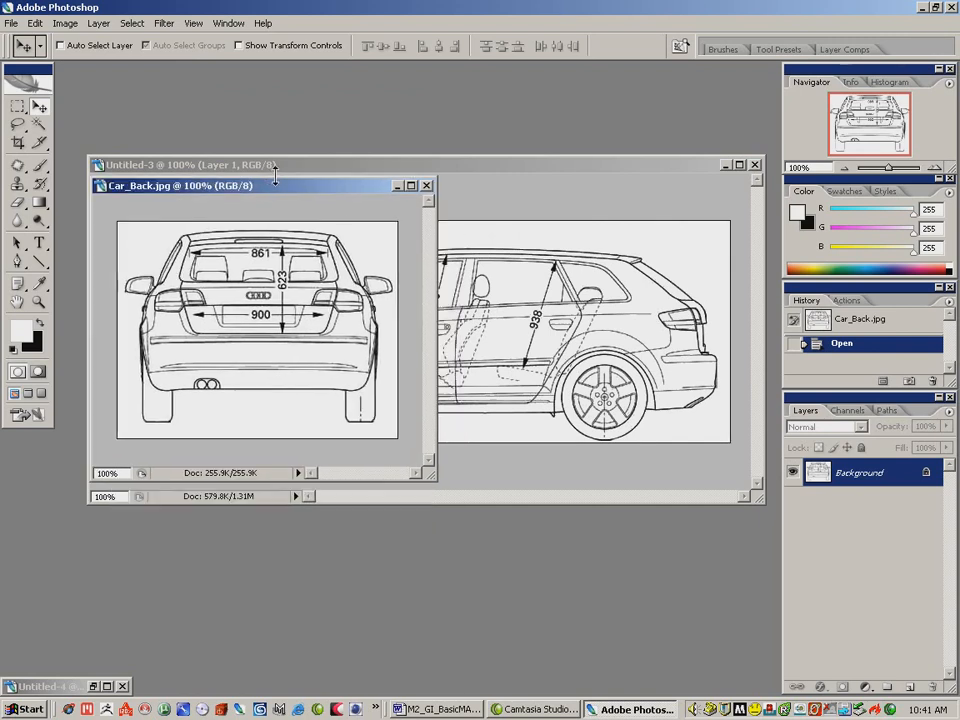
mouse_move(507, 277)
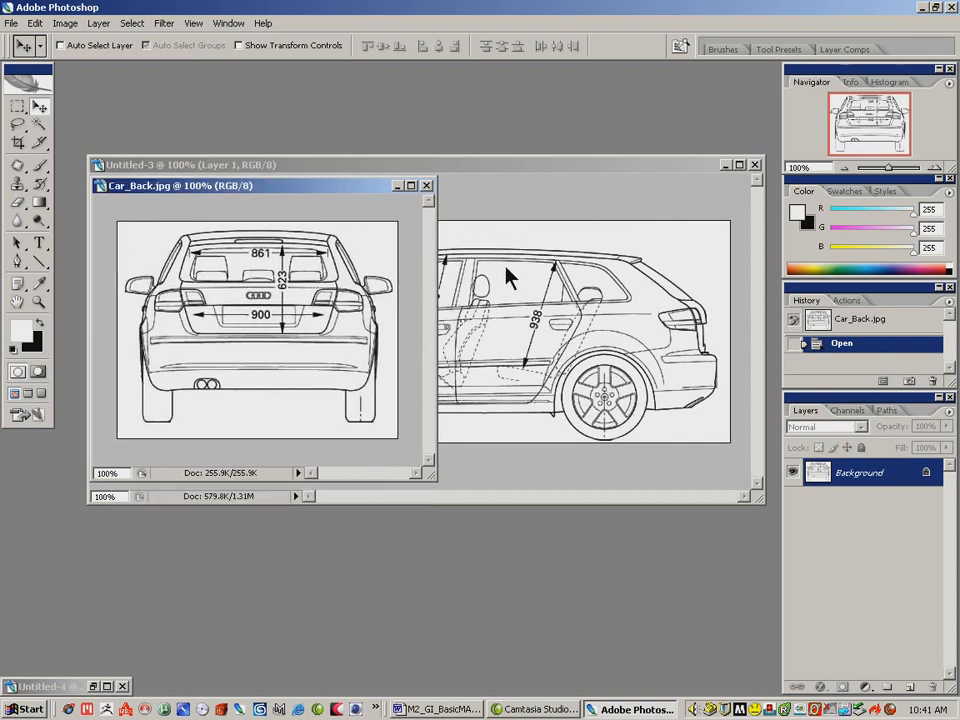
drag(180, 185, 264, 278)
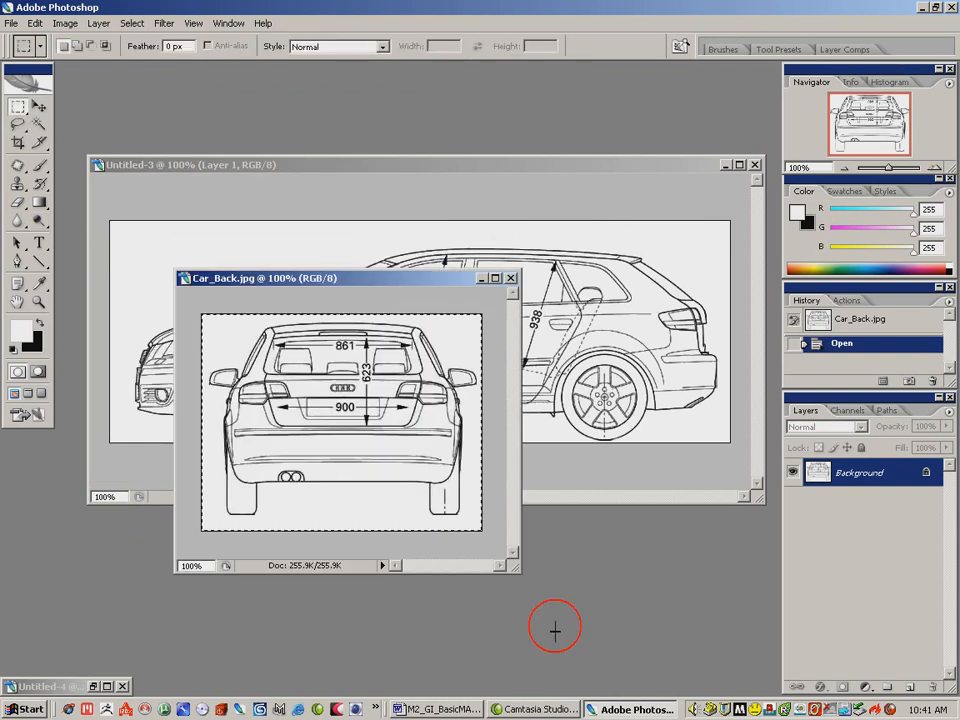
click(35, 23)
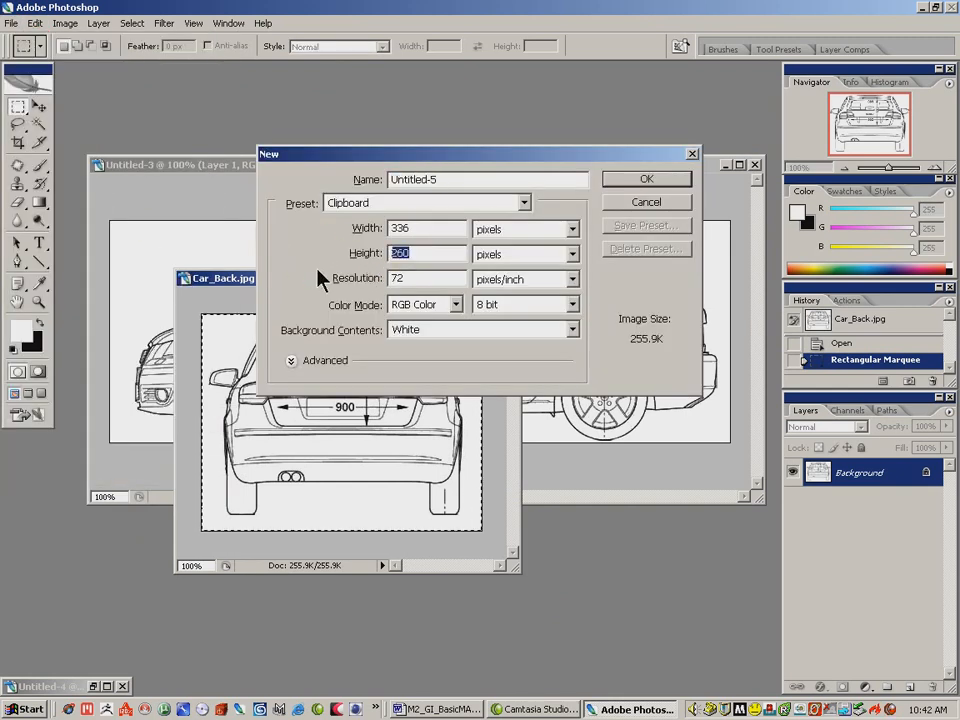
mouse_move(555, 250)
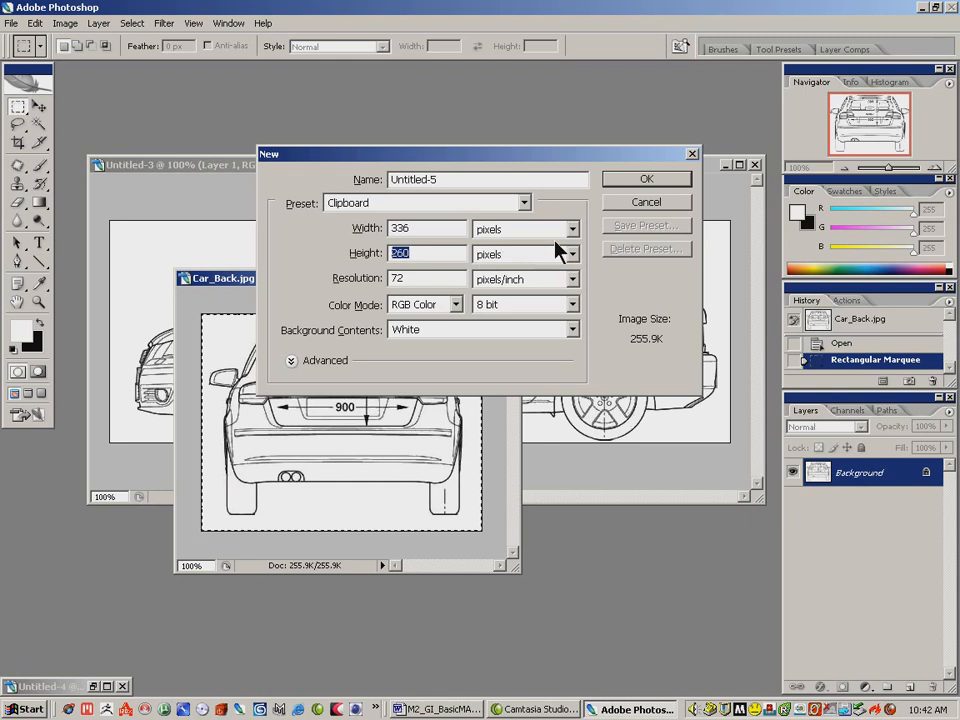
click(646, 202)
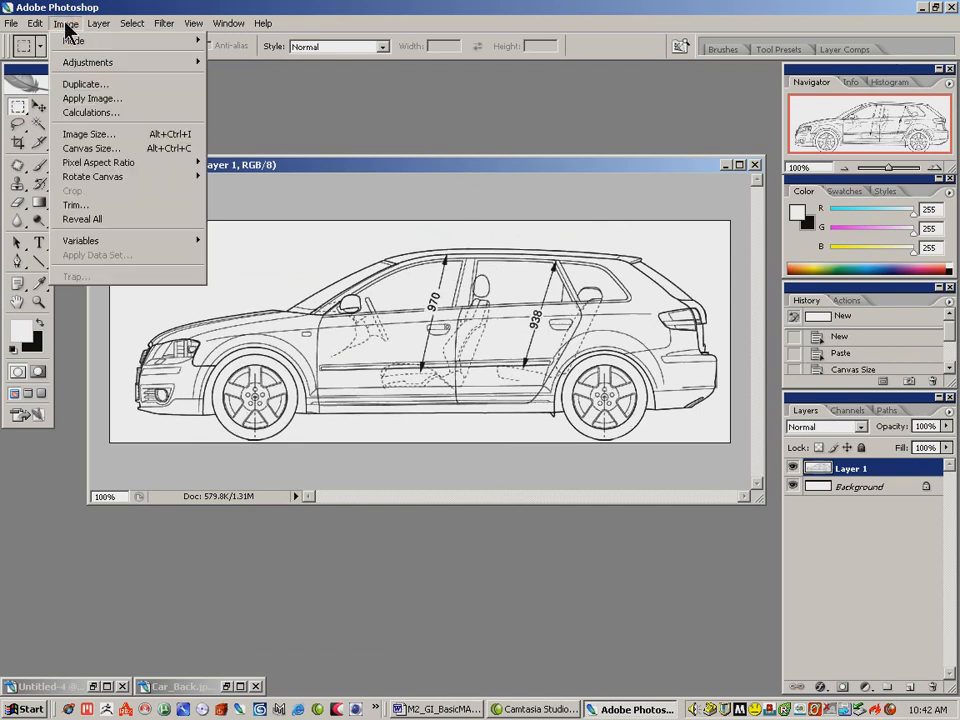
mouse_move(90, 148)
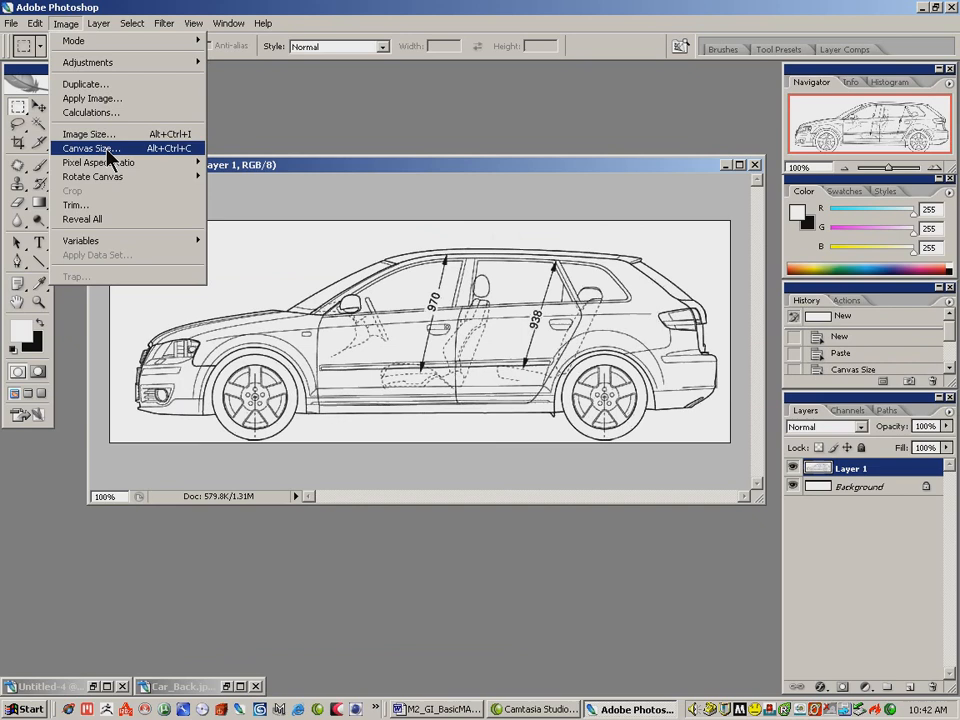
- Set the side-view canvas height to 260 pixels in Canvas Size
click(89, 148)
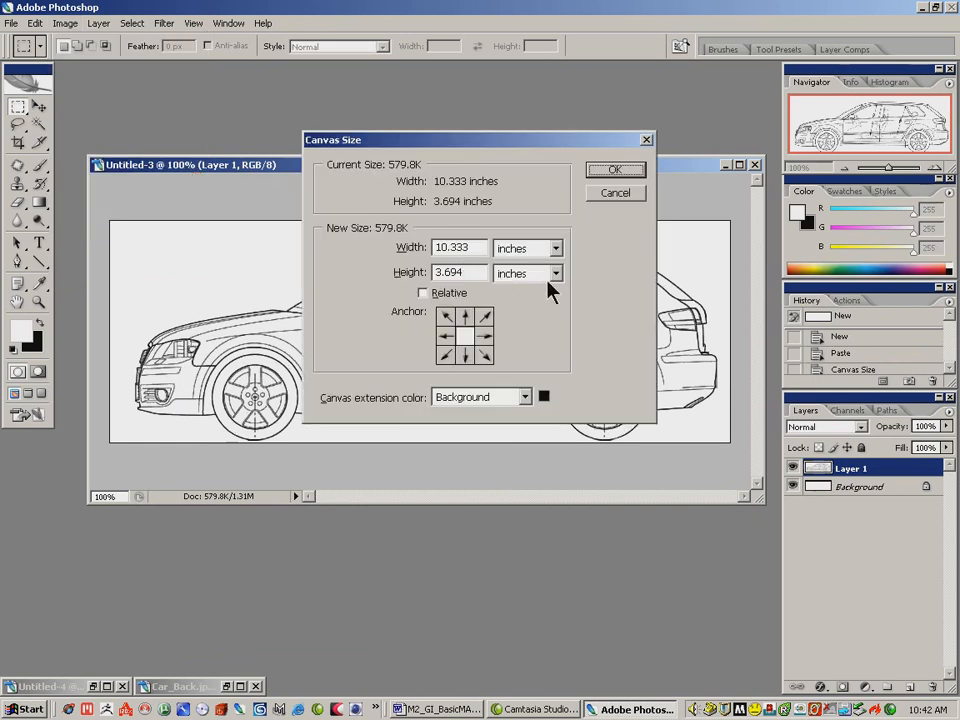
click(555, 273)
text(260)
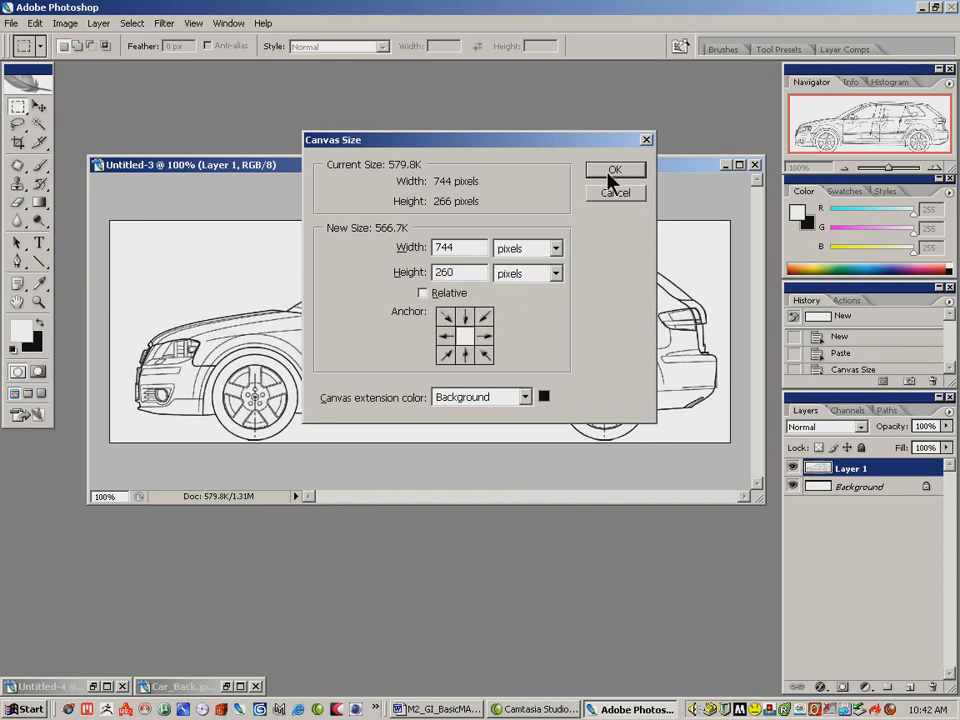
click(615, 170)
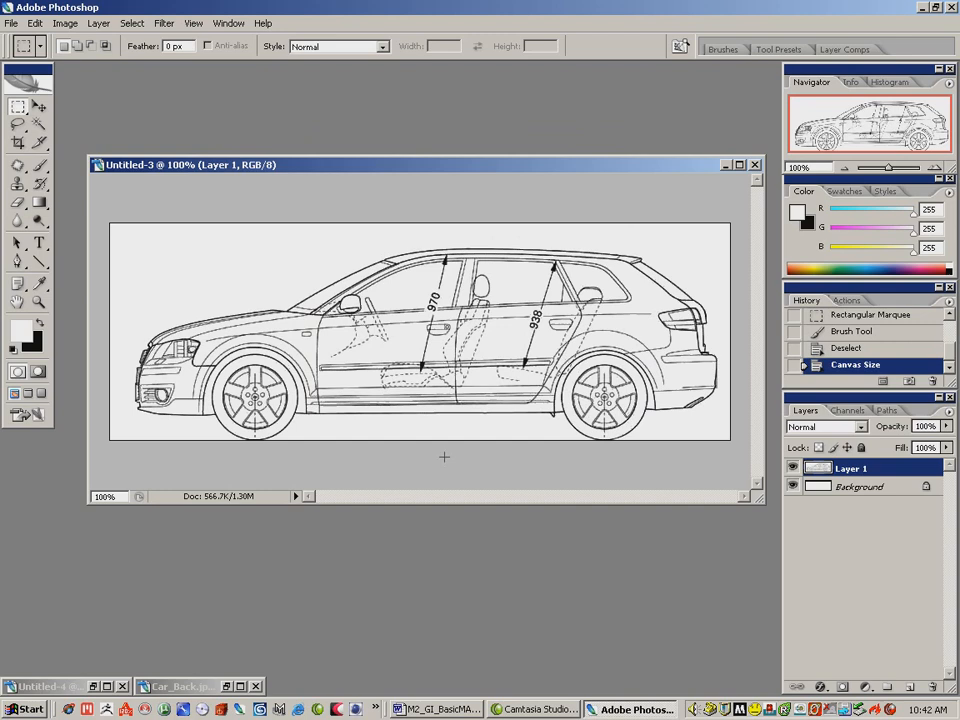
mouse_move(431, 434)
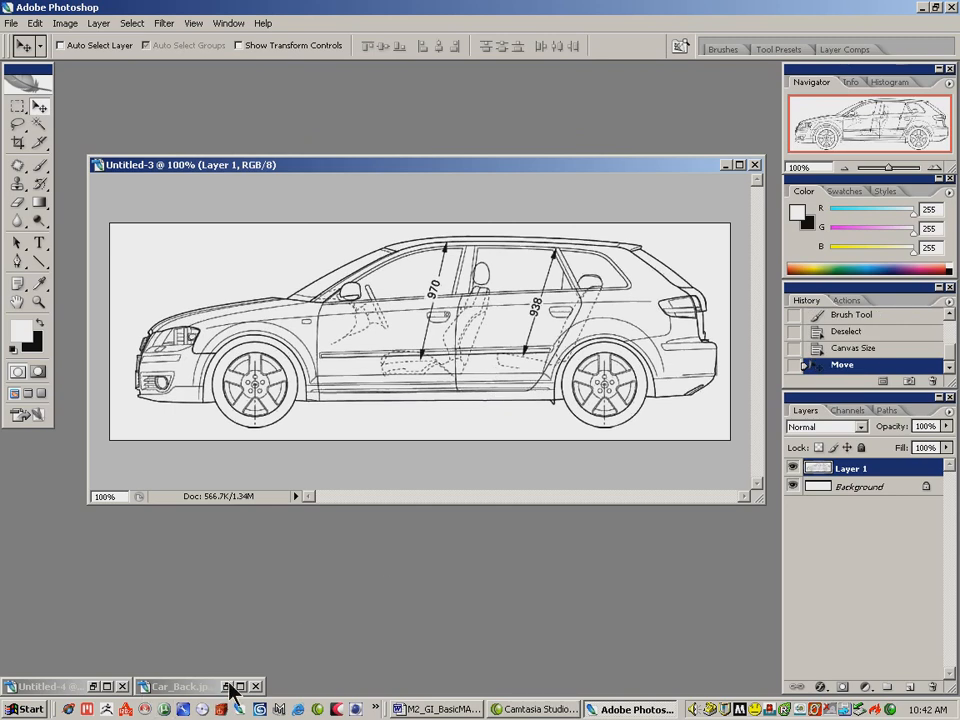
- Overlay the rear view on the side view in Multiply, hide it, and flatten, discarding it
click(180, 686)
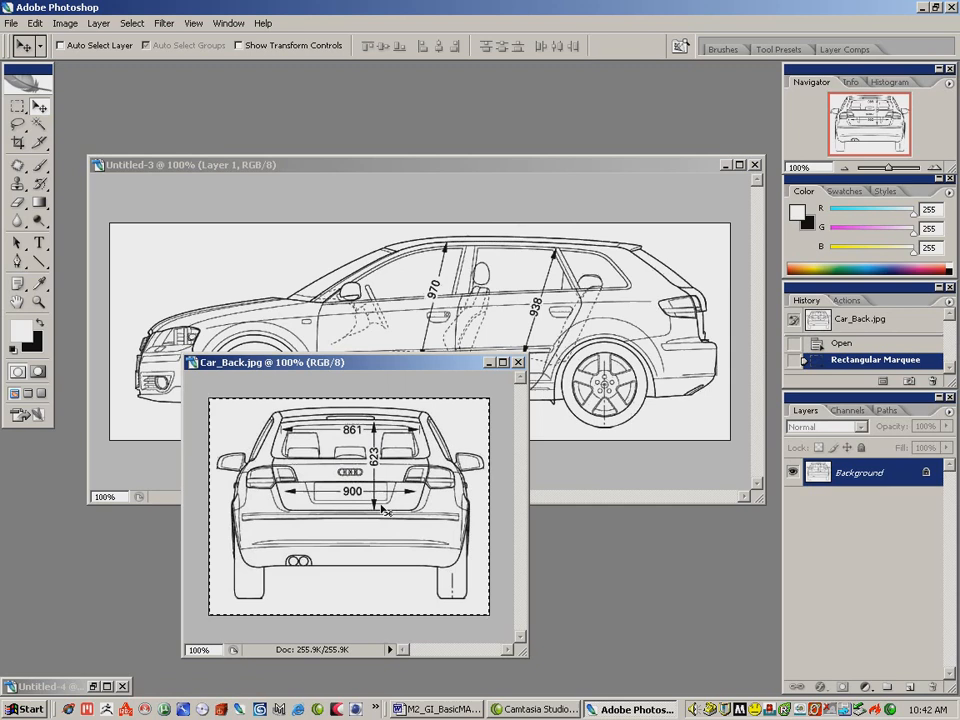
drag(350, 500, 400, 300)
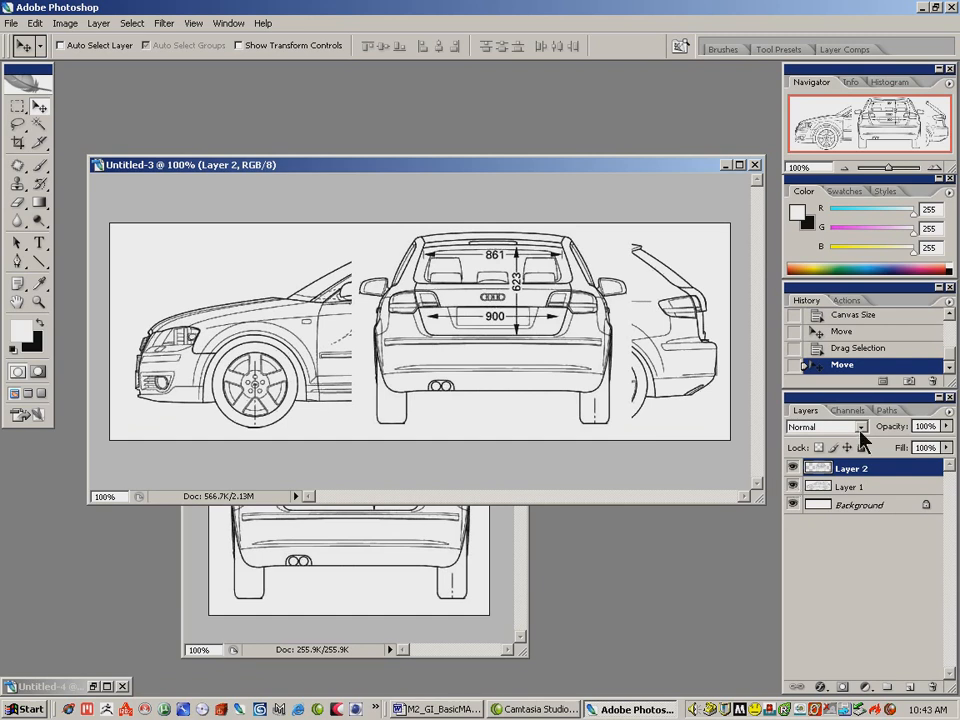
click(825, 427)
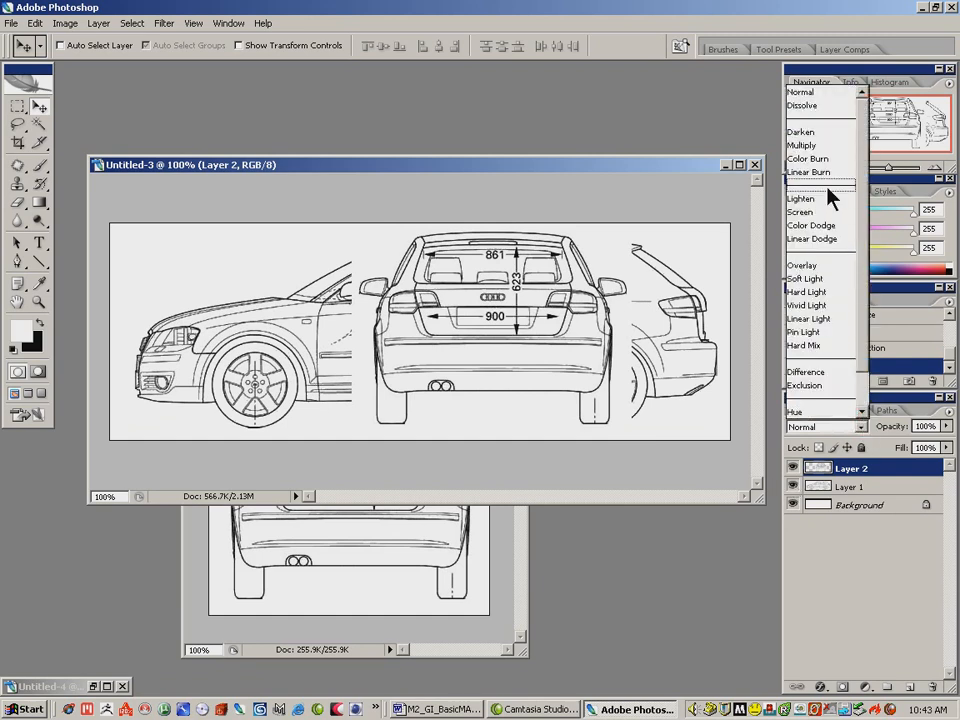
click(802, 145)
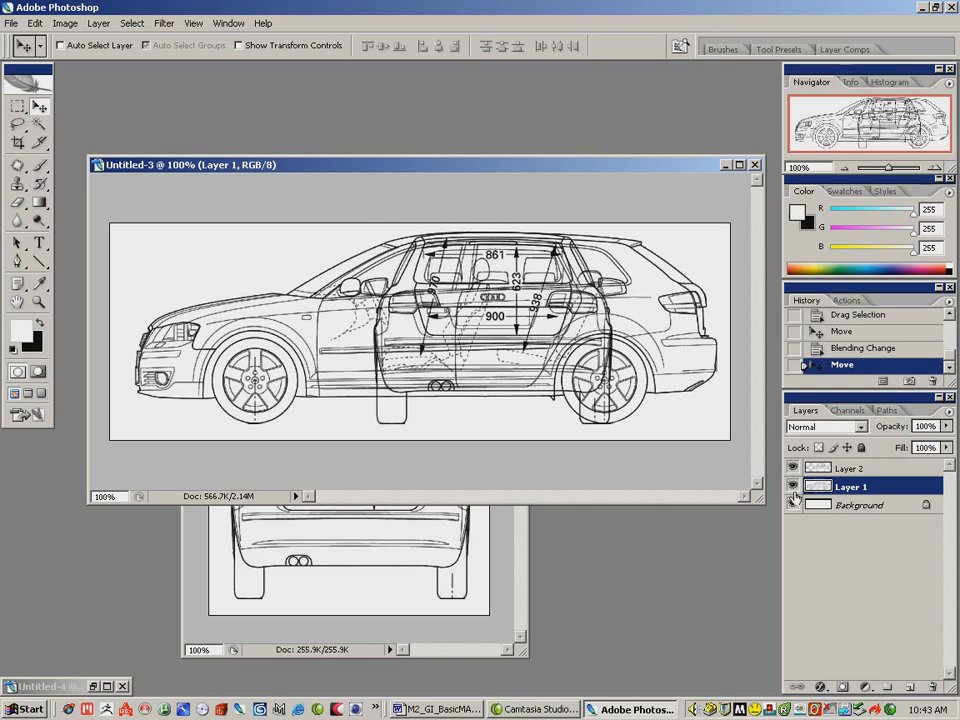
click(793, 486)
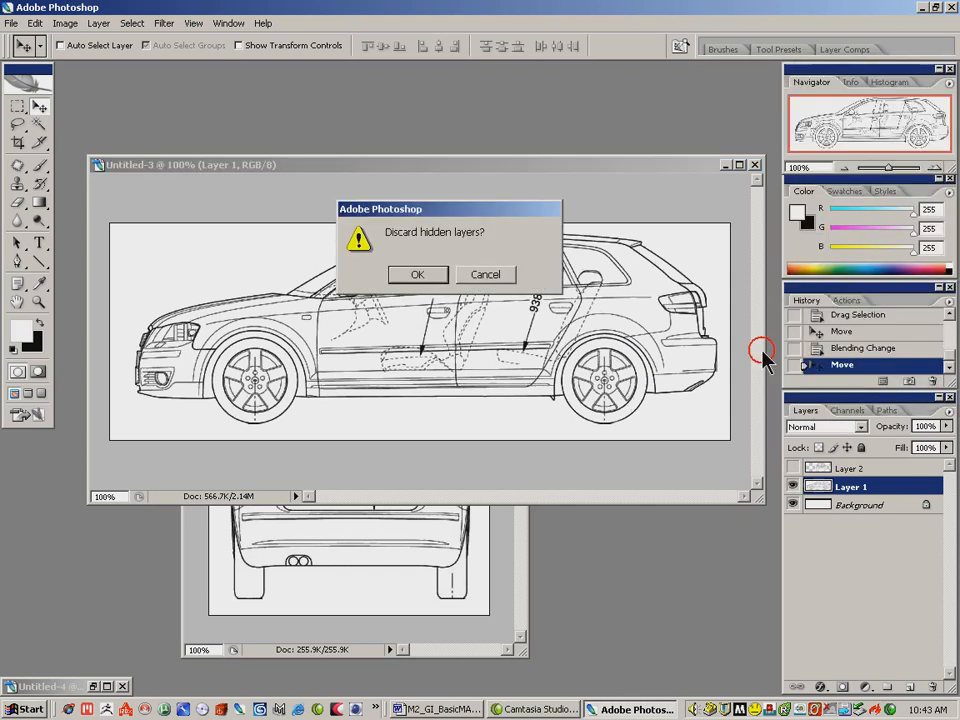
click(417, 274)
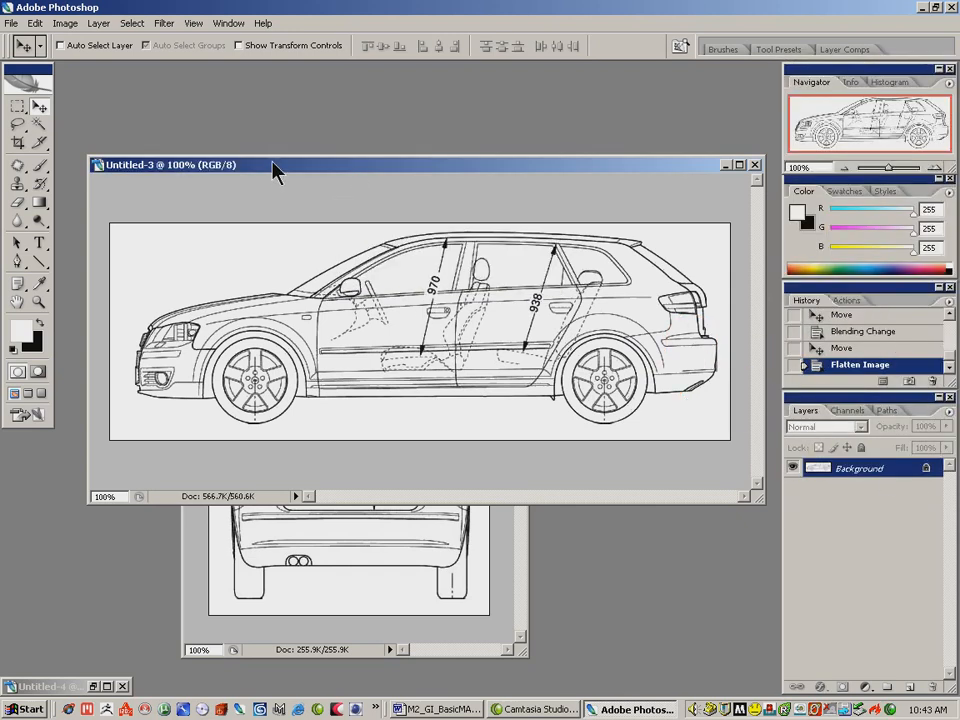
- Save the flattened side view as Car_Side.jpg
click(11, 23)
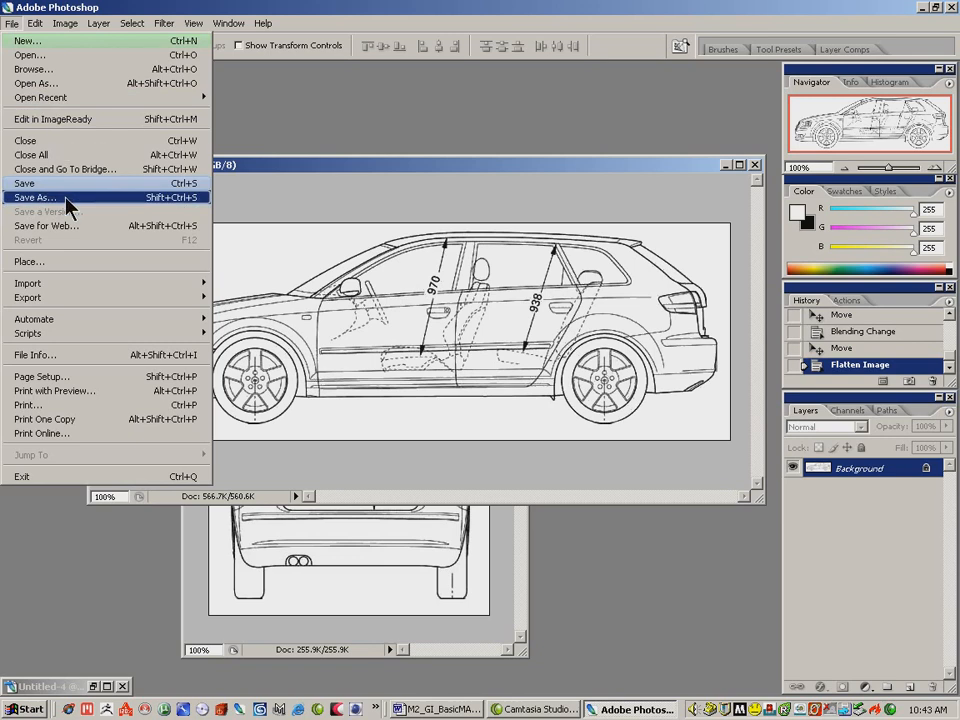
click(36, 197)
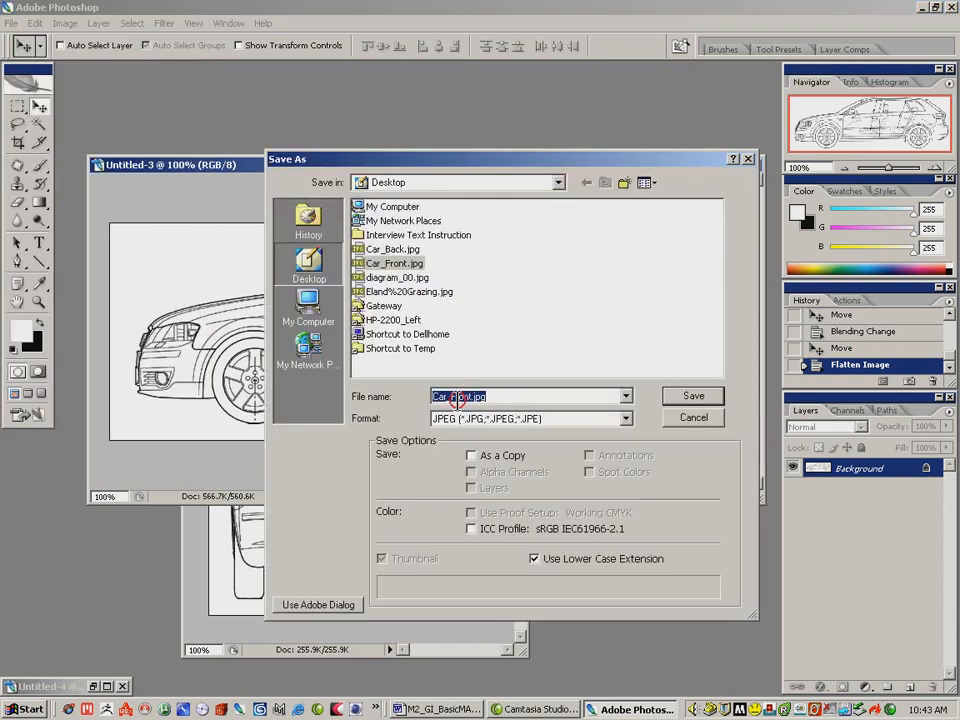
text(Car_Side)
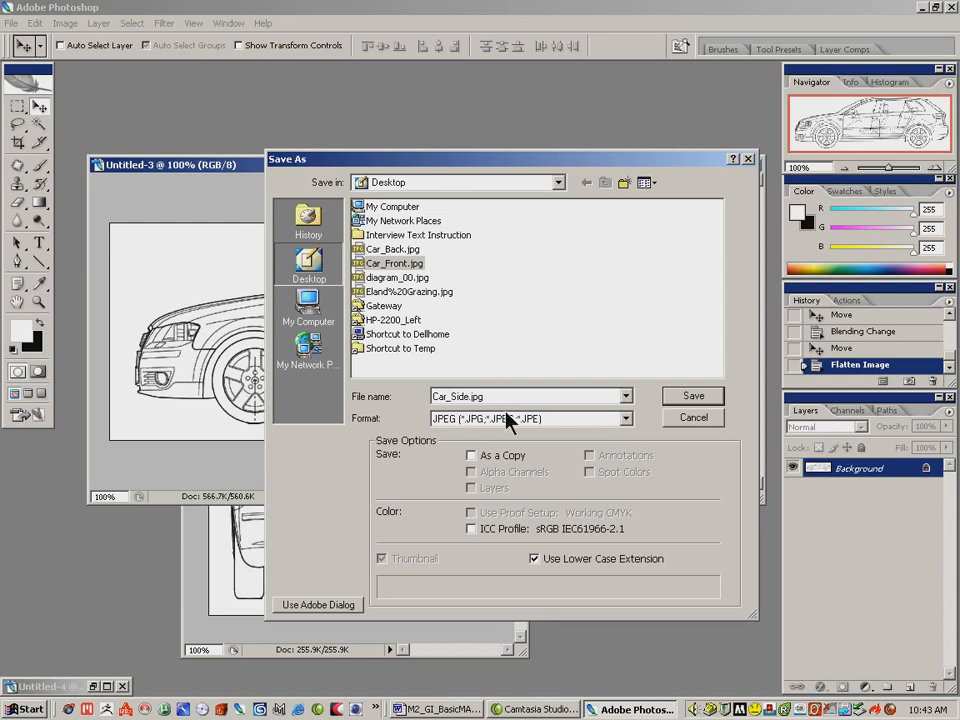
click(693, 396)
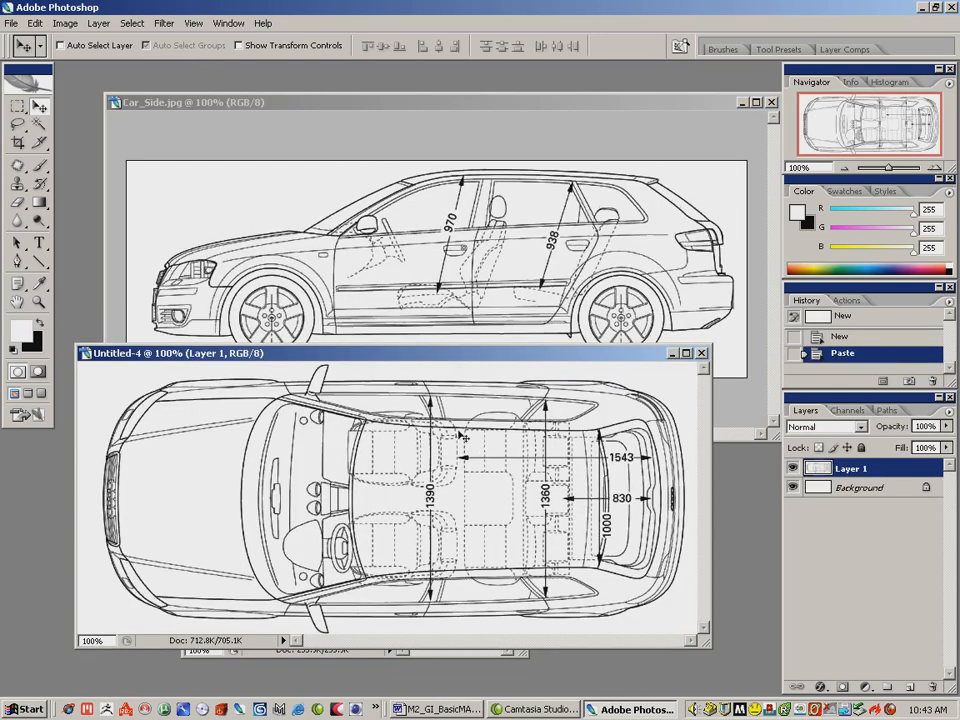
- Move the top-view window down and rotate the pasted rear view 90° clockwise
drag(180, 353, 480, 368)
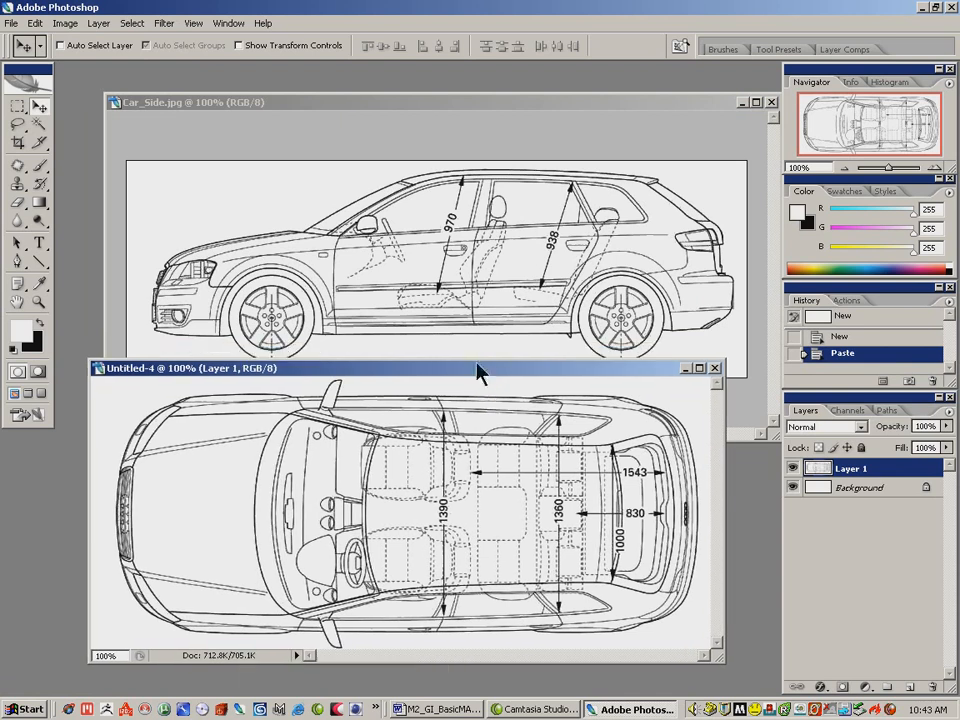
mouse_move(395, 435)
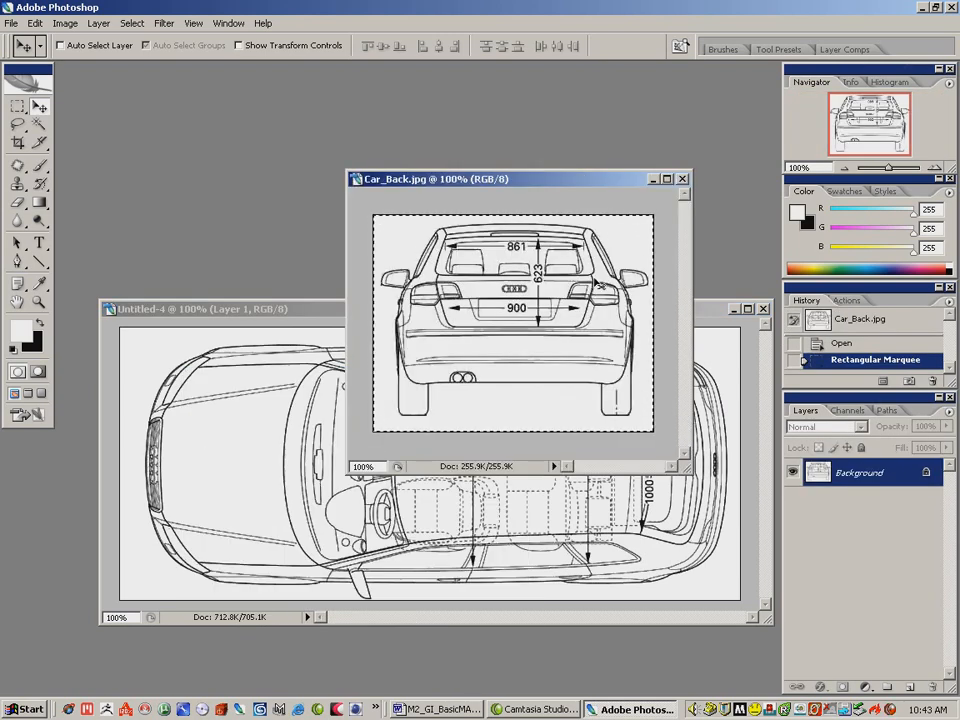
mouse_move(688, 180)
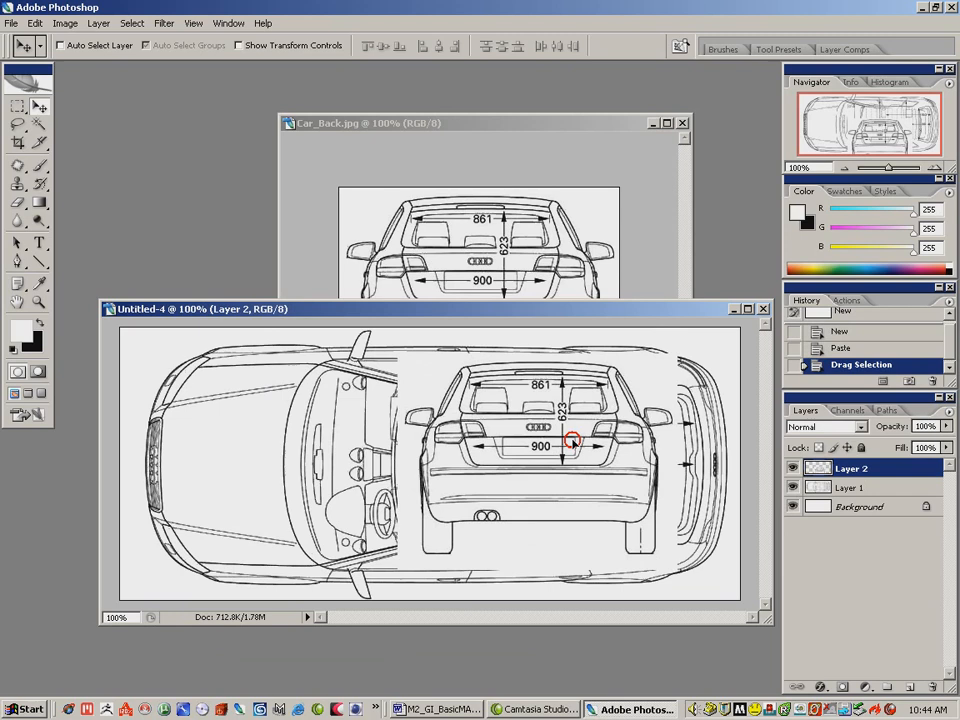
click(34, 23)
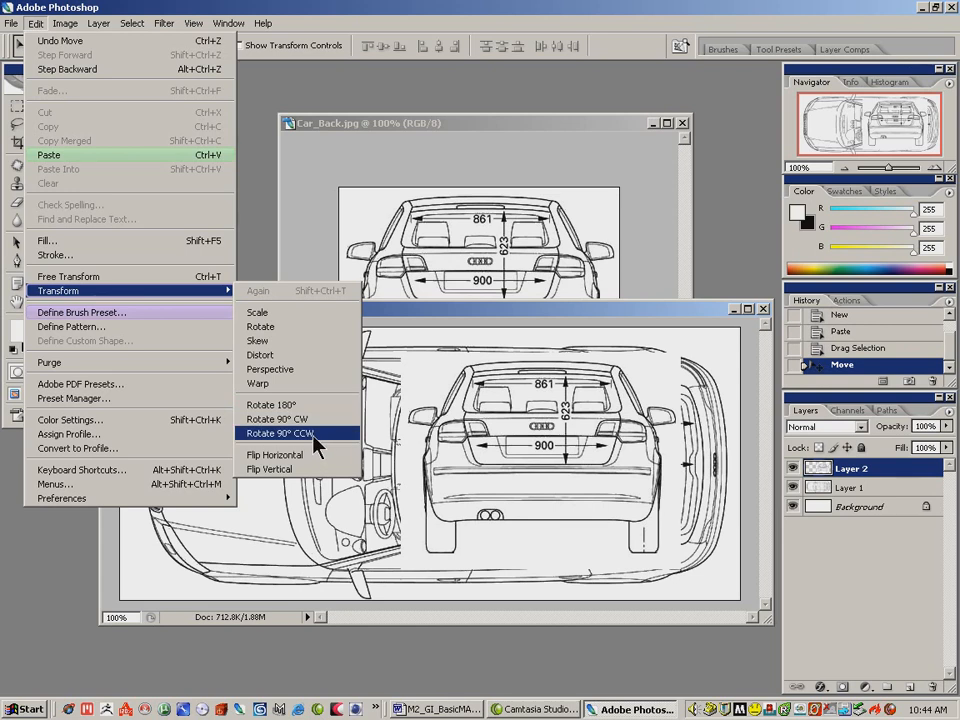
mouse_move(278, 419)
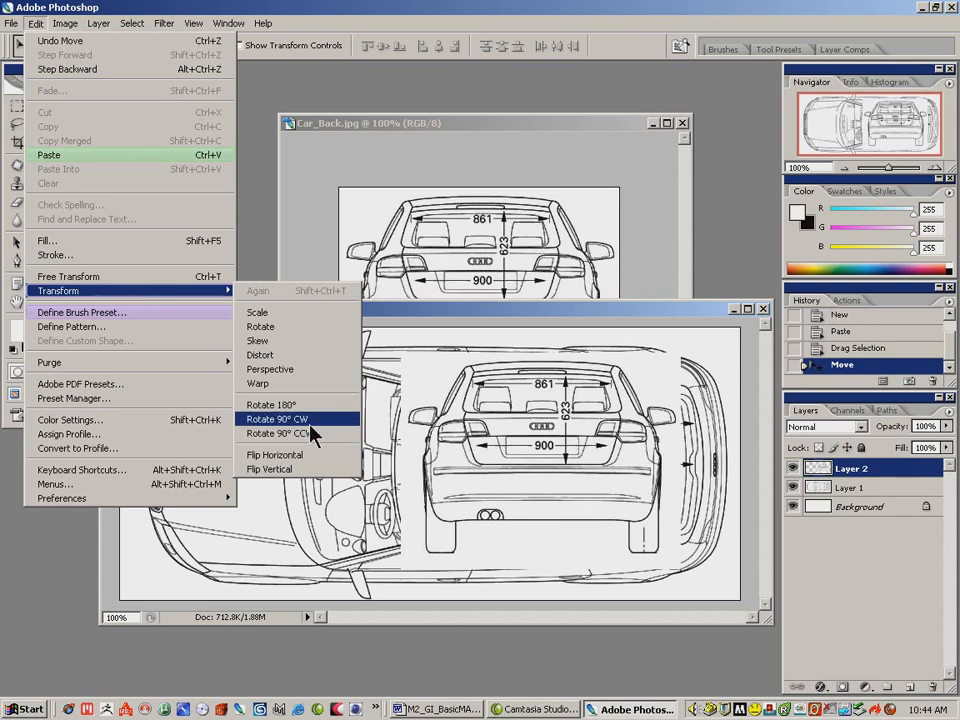
click(275, 419)
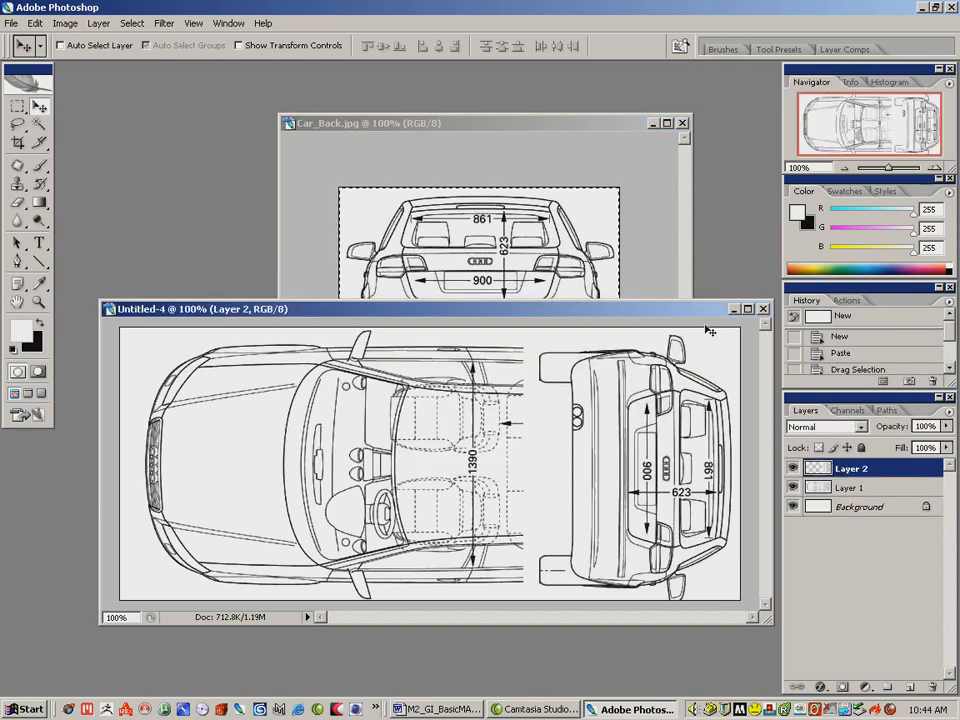
mouse_move(635, 242)
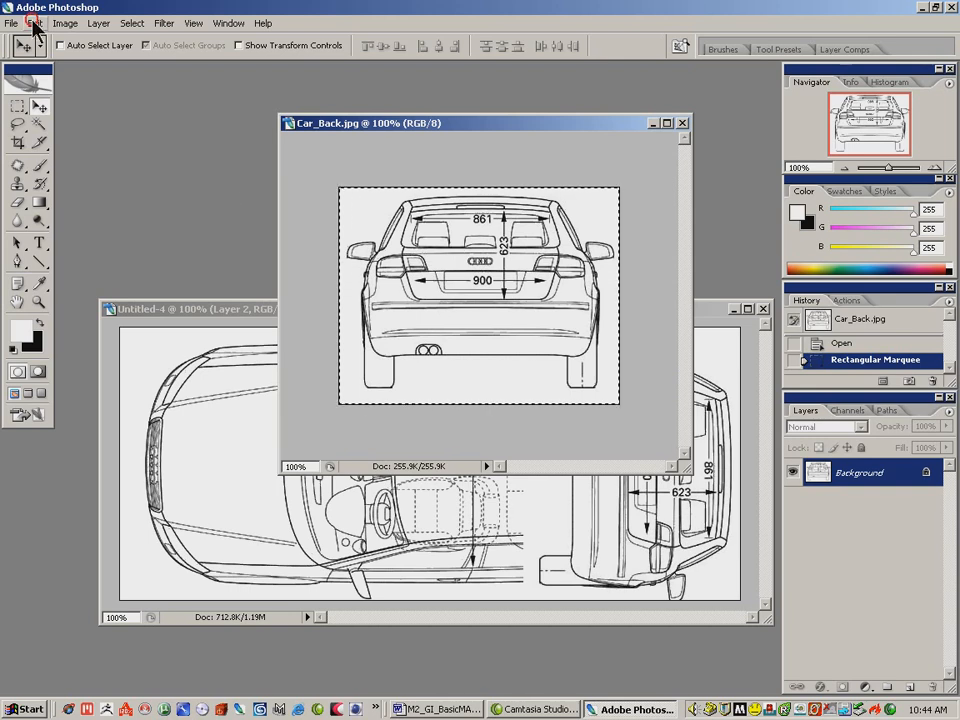
- Read the rear view's 336-pixel width from the New document dialog, then cancel
click(12, 23)
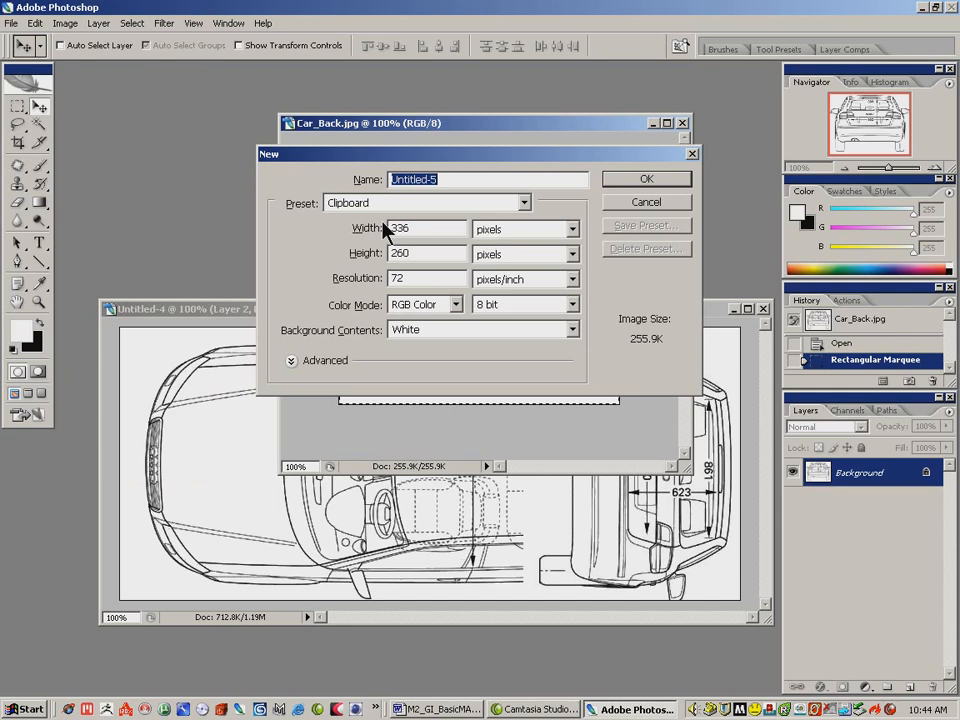
triple_click(415, 229)
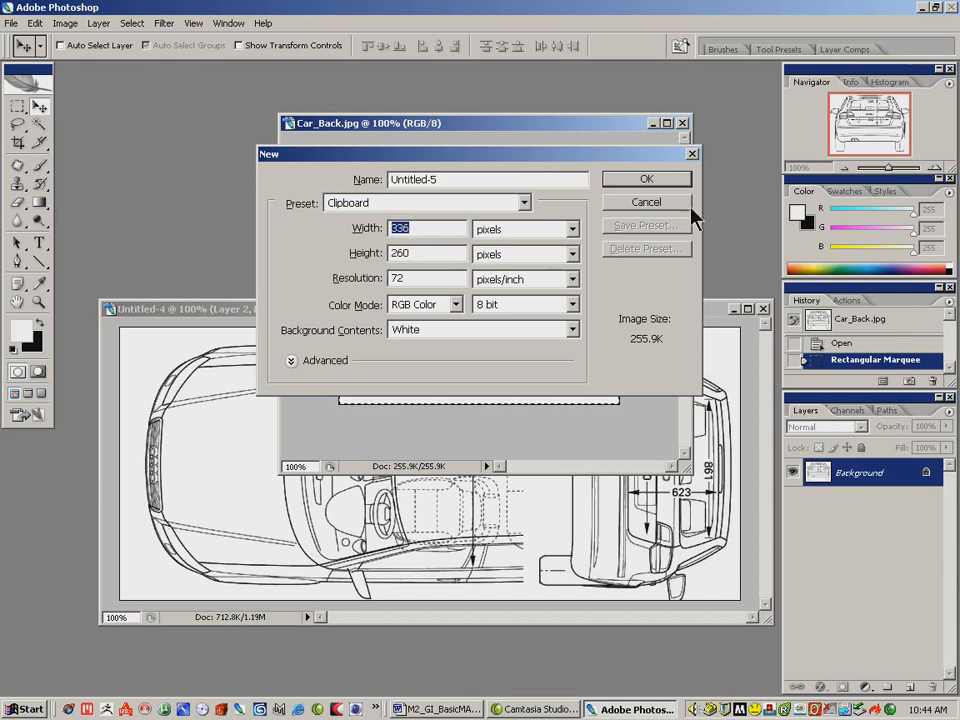
click(646, 178)
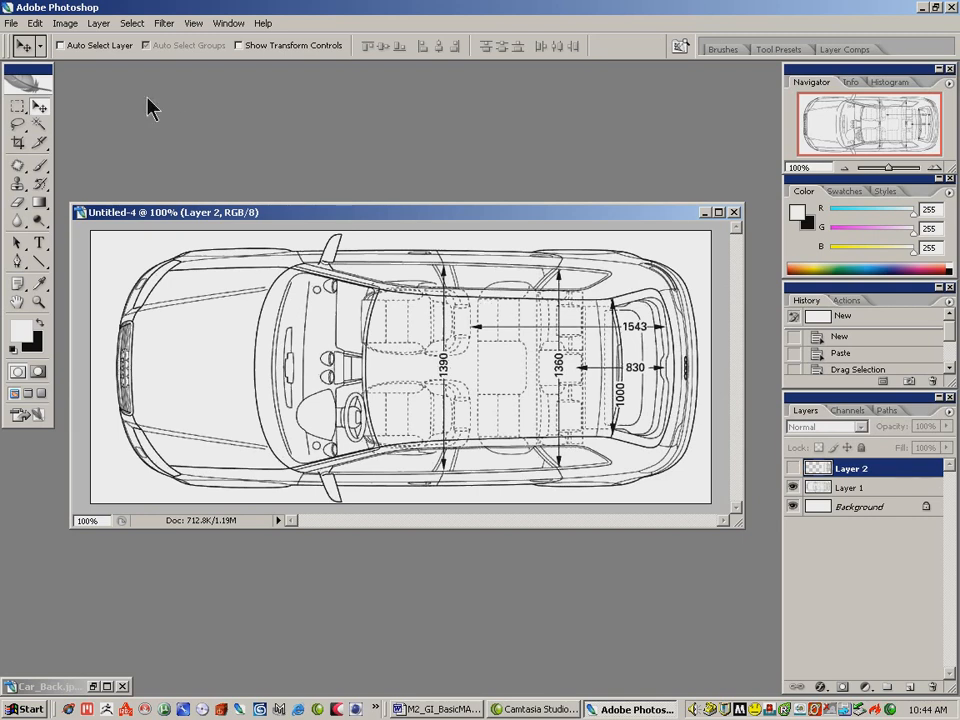
- Extend the top-view canvas to 336 pixels high, keeping it 744 pixels wide
click(64, 23)
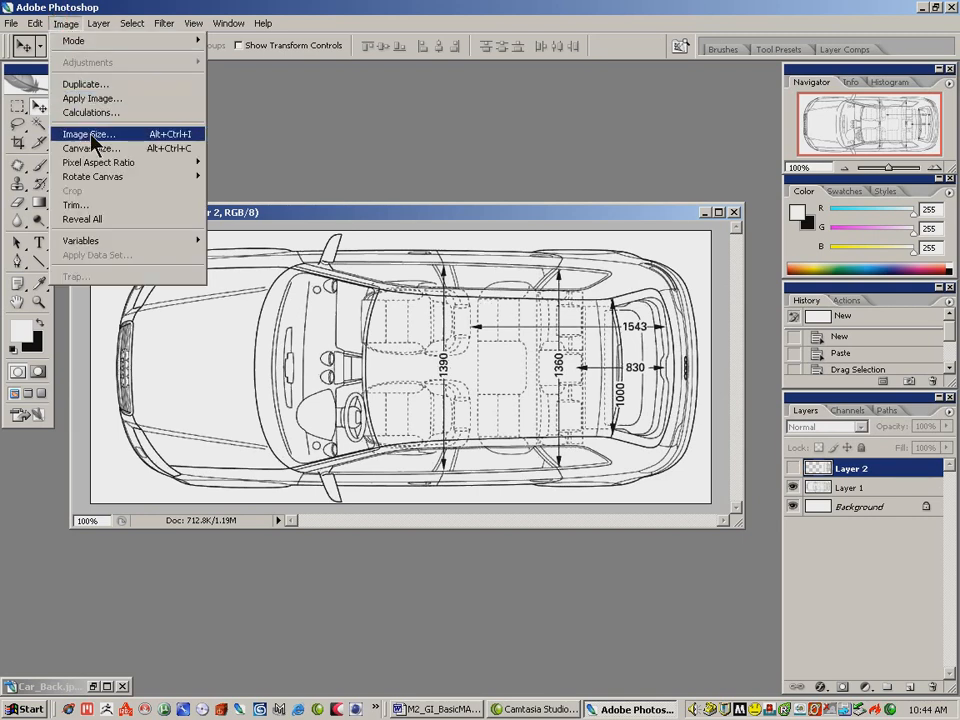
click(89, 148)
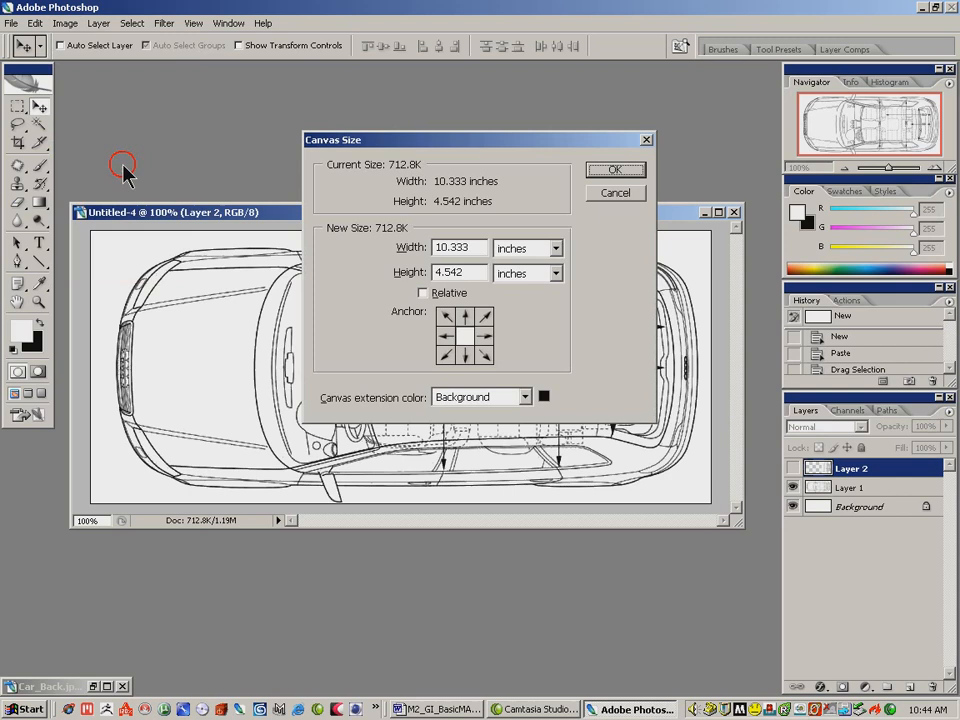
mouse_move(320, 310)
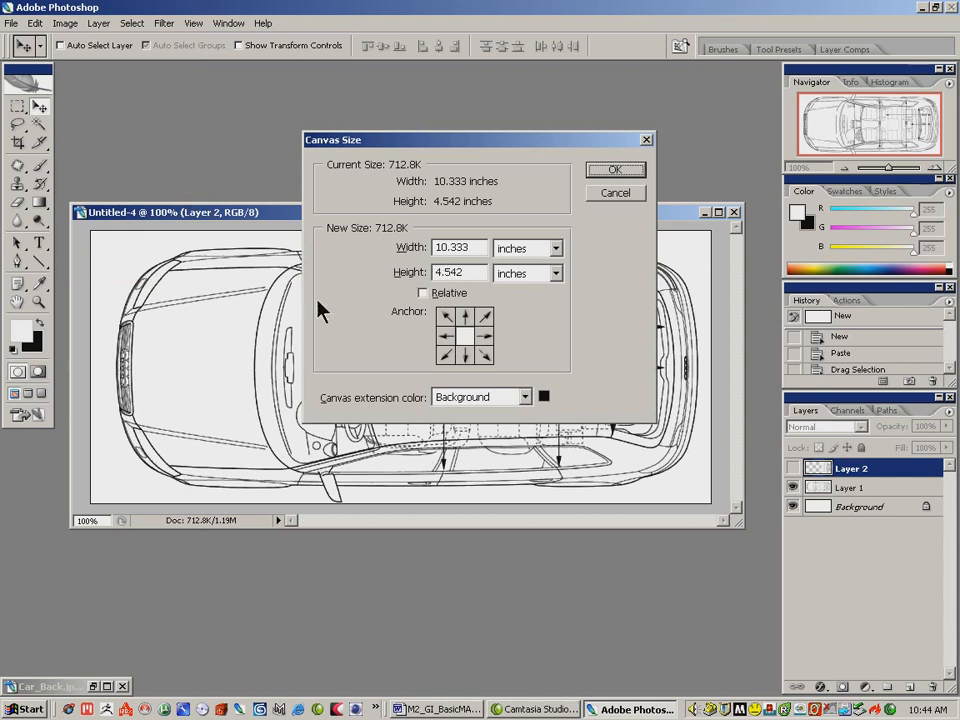
mouse_move(505, 293)
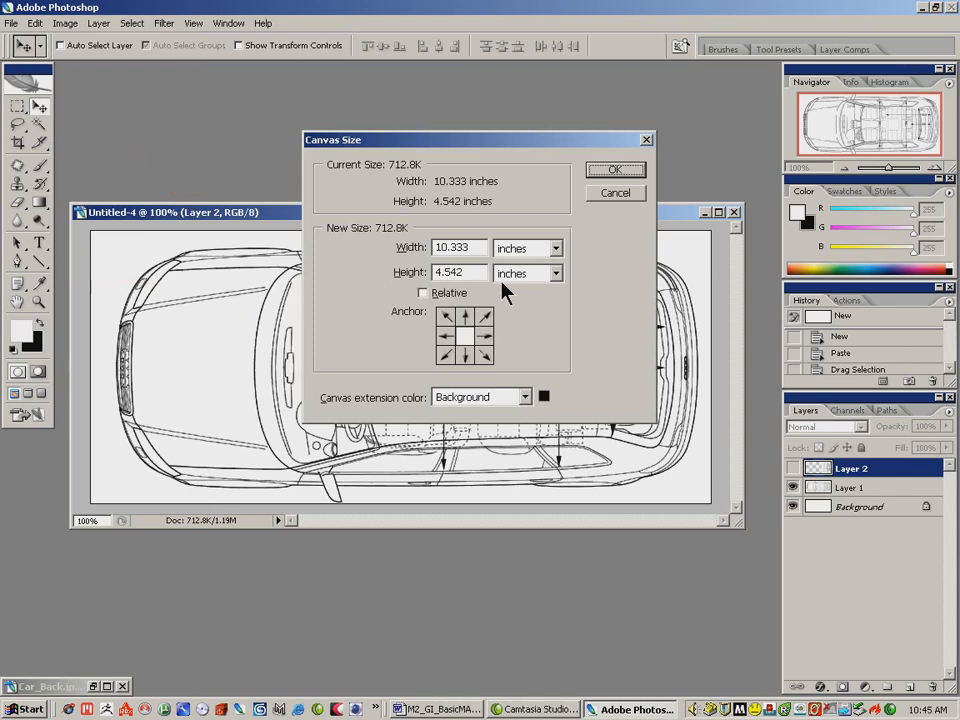
click(527, 273)
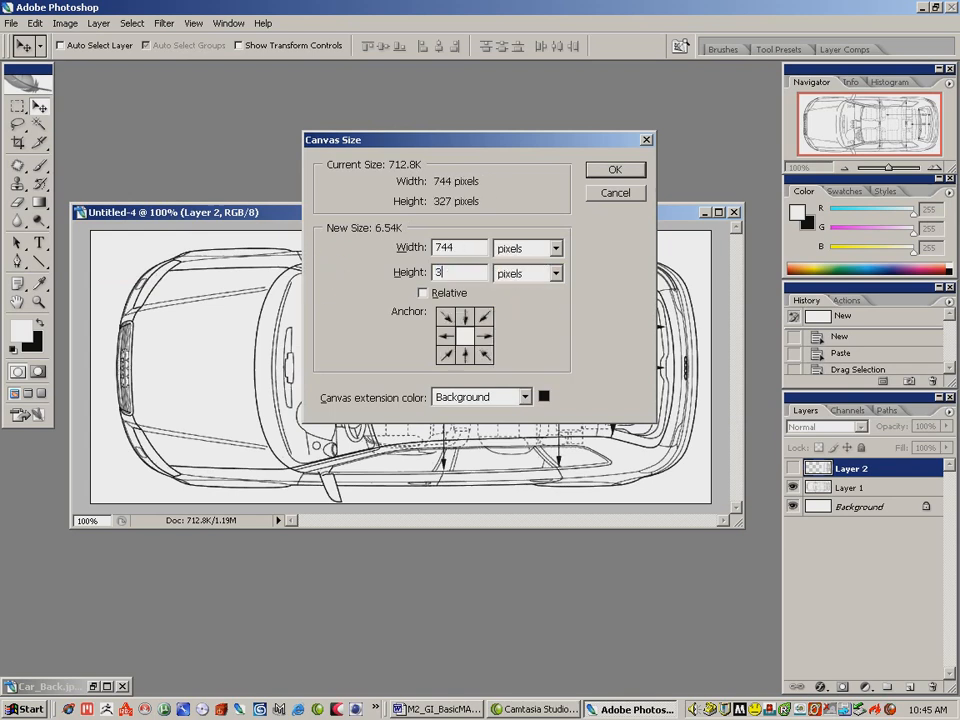
text(36)
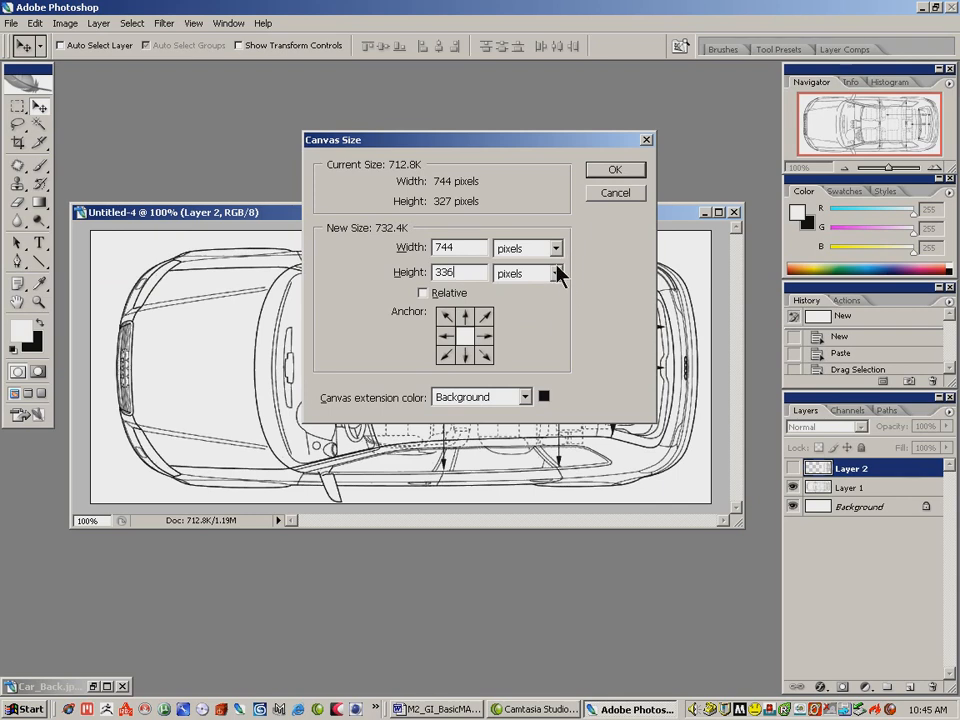
click(615, 169)
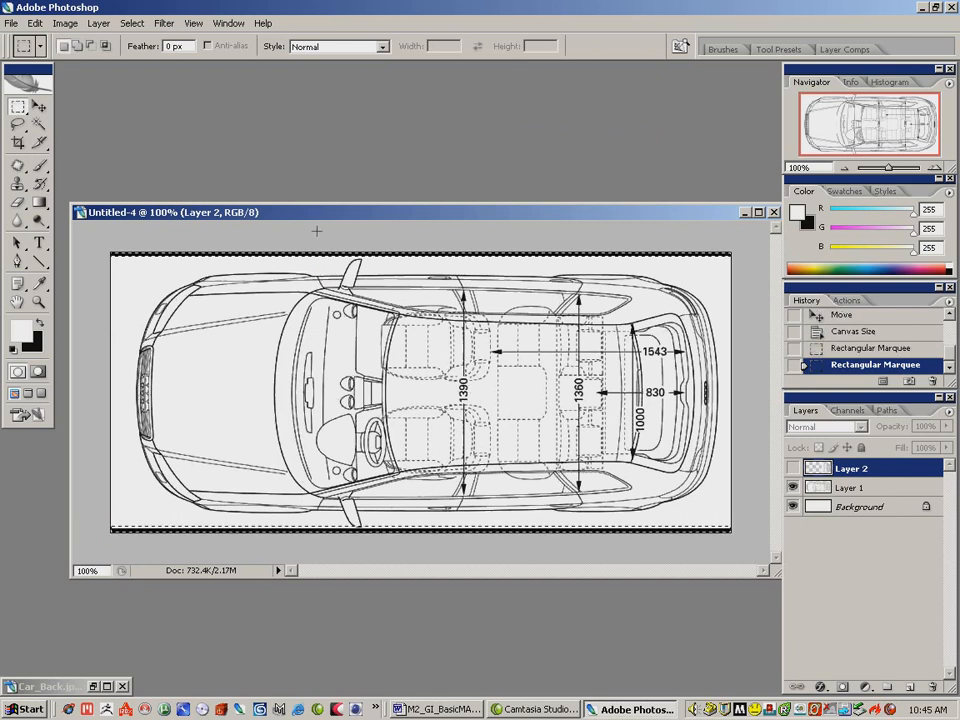
- Fill the blank top and bottom strips with white on Layer 1, then deselect
click(18, 201)
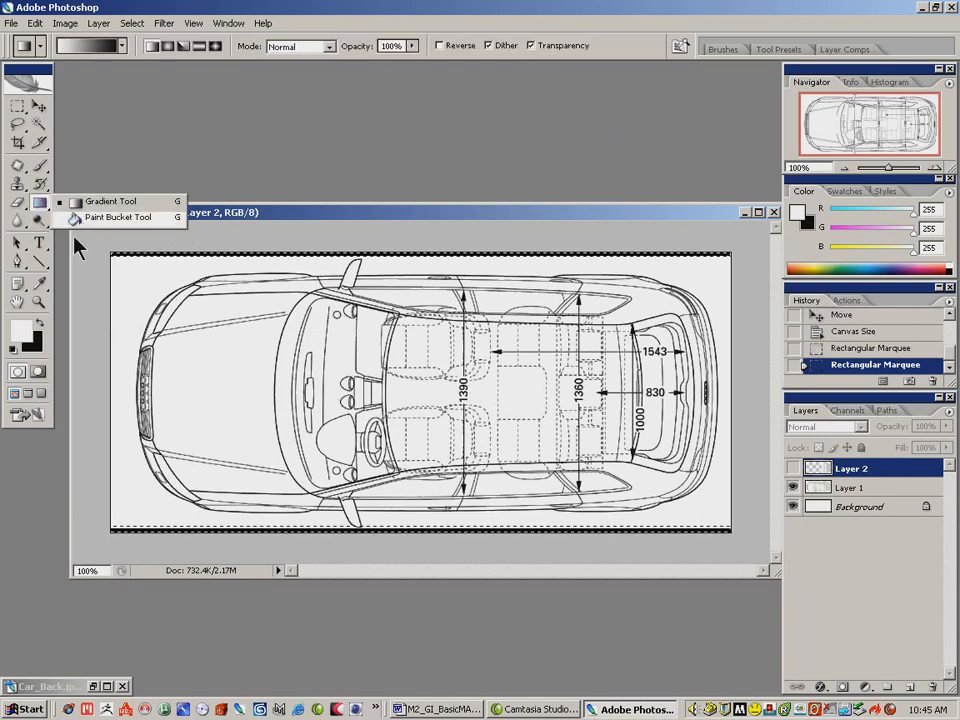
click(117, 217)
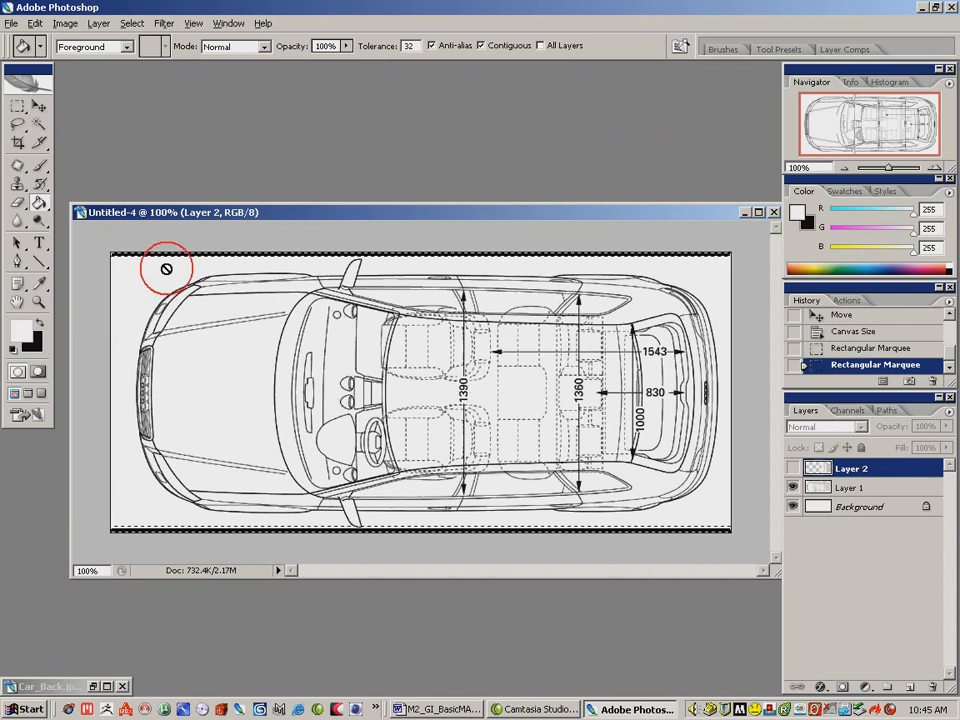
click(166, 268)
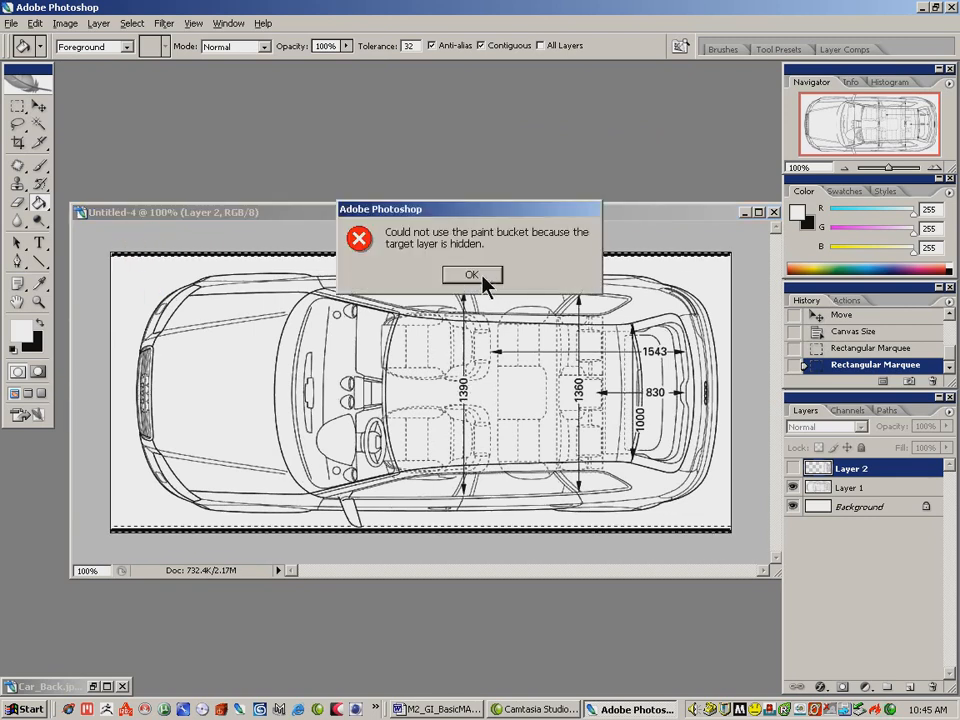
click(471, 275)
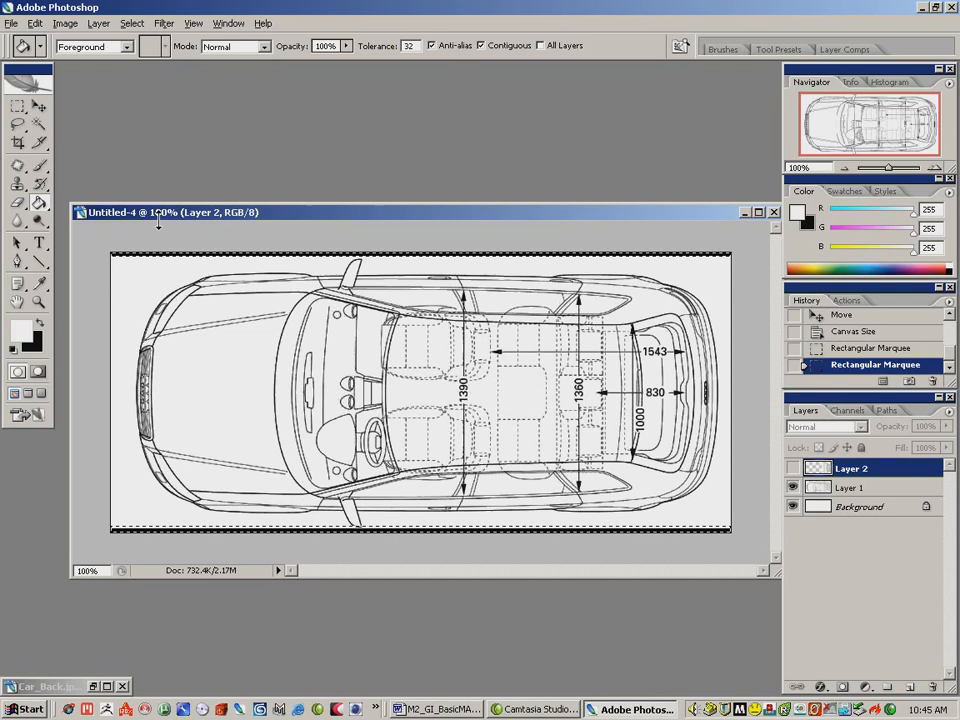
click(39, 166)
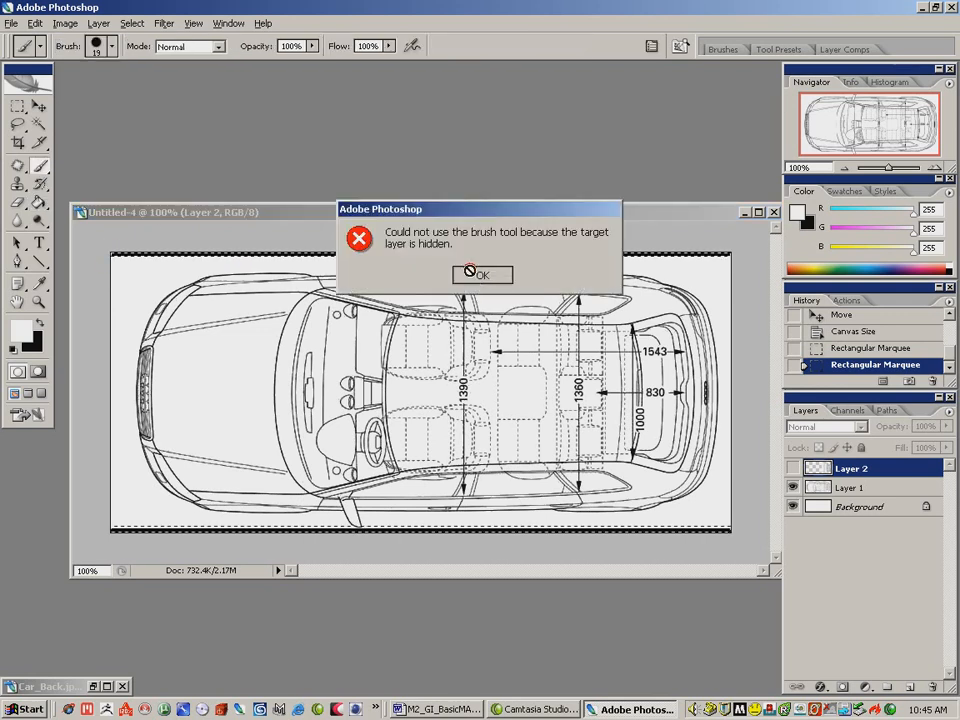
click(482, 274)
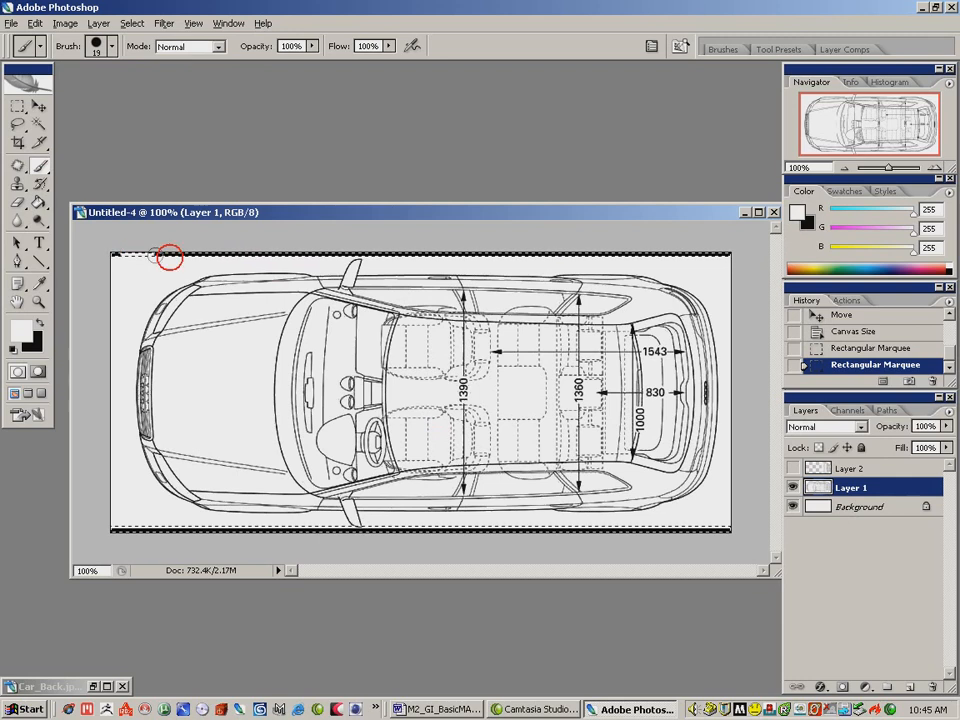
mouse_move(740, 253)
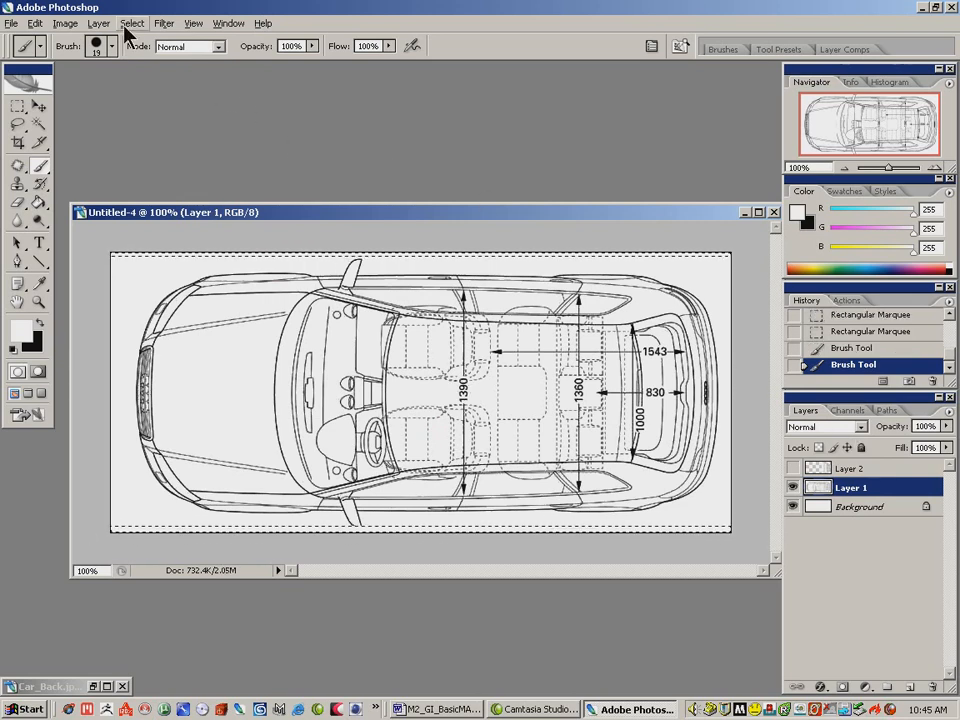
click(131, 23)
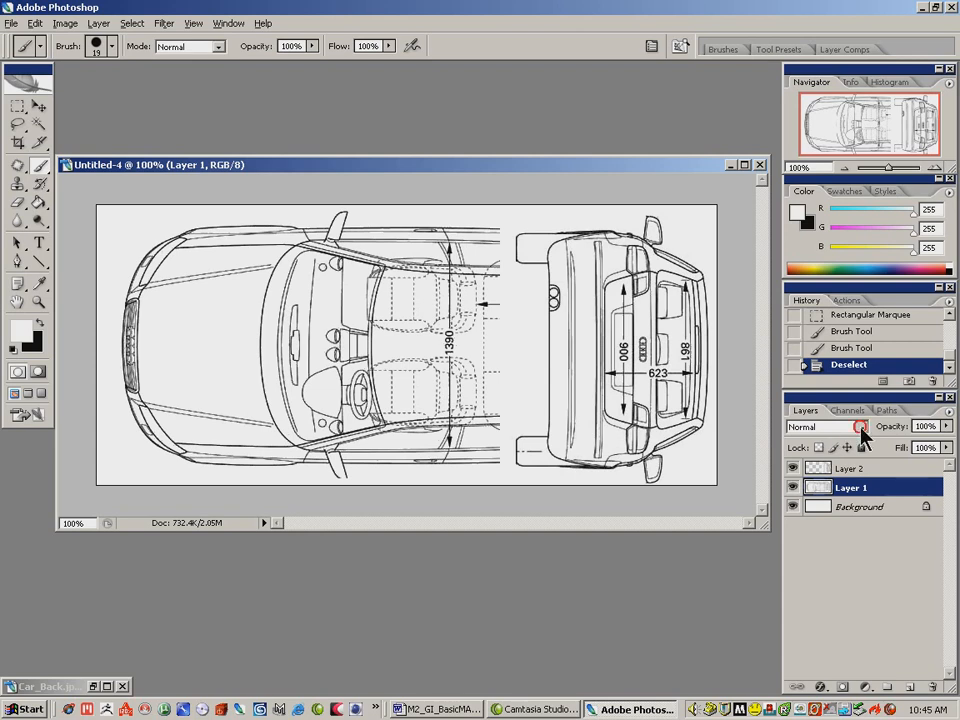
- Set Layer 2 to Multiply, align it over the top view, and flatten the image
click(803, 427)
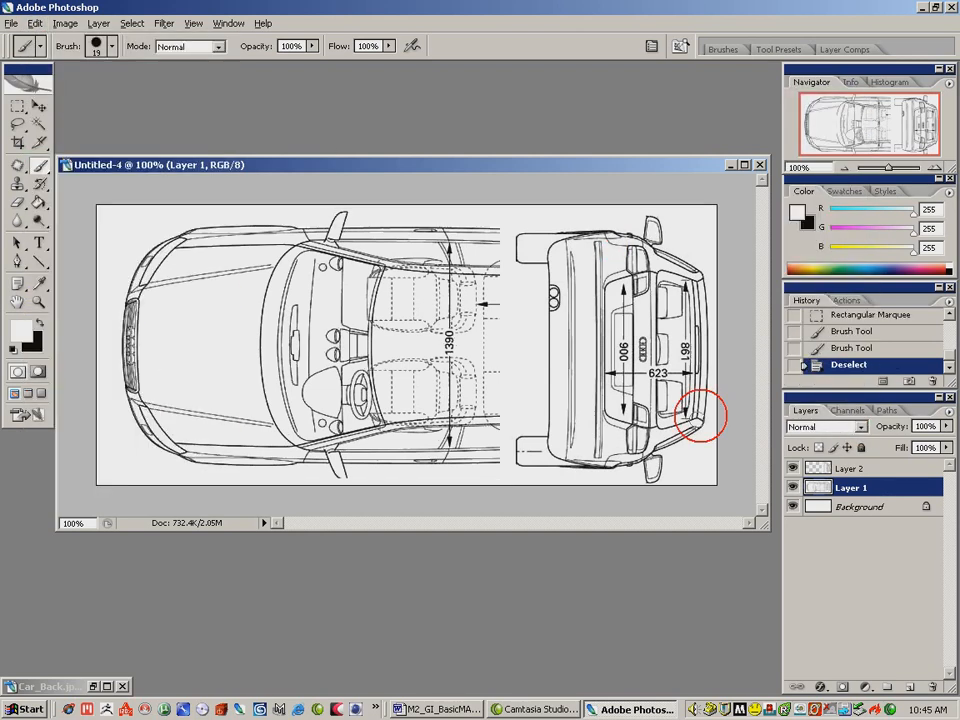
click(851, 468)
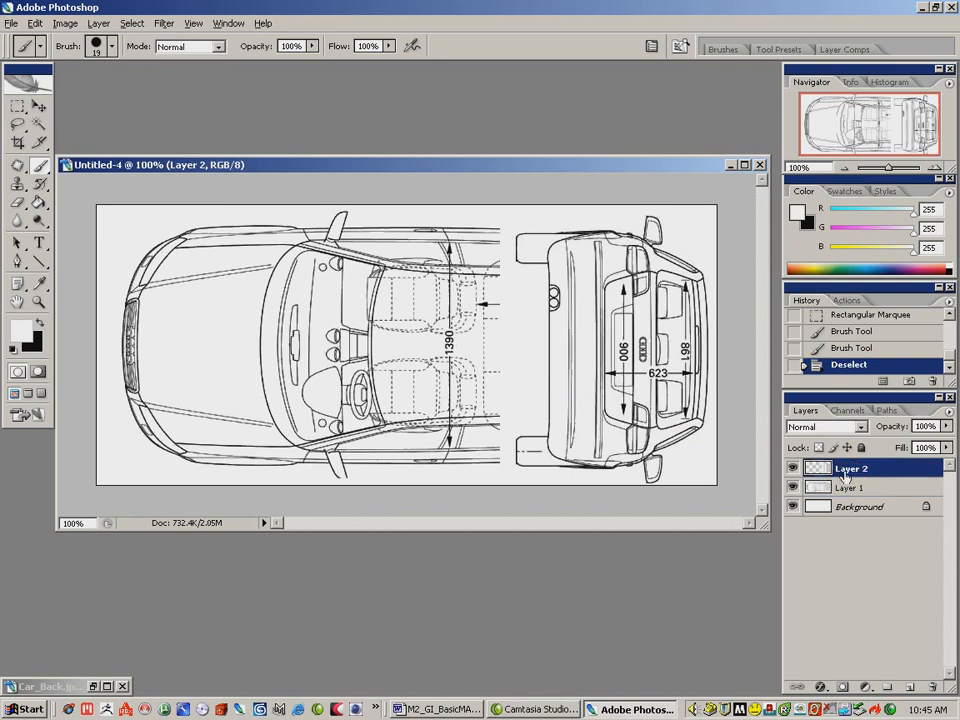
click(822, 427)
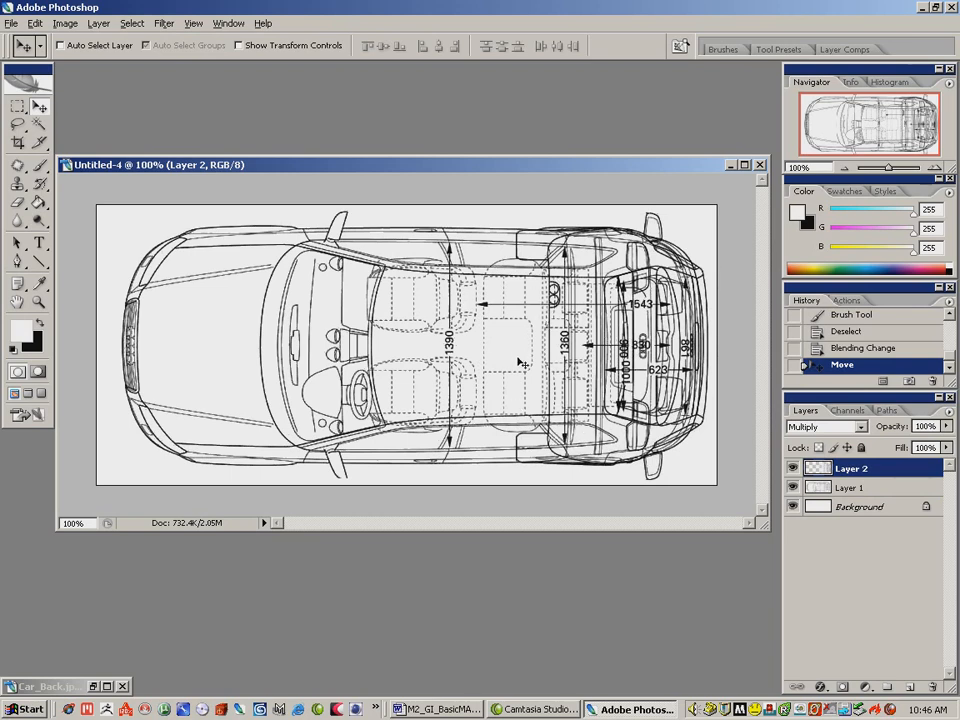
click(850, 487)
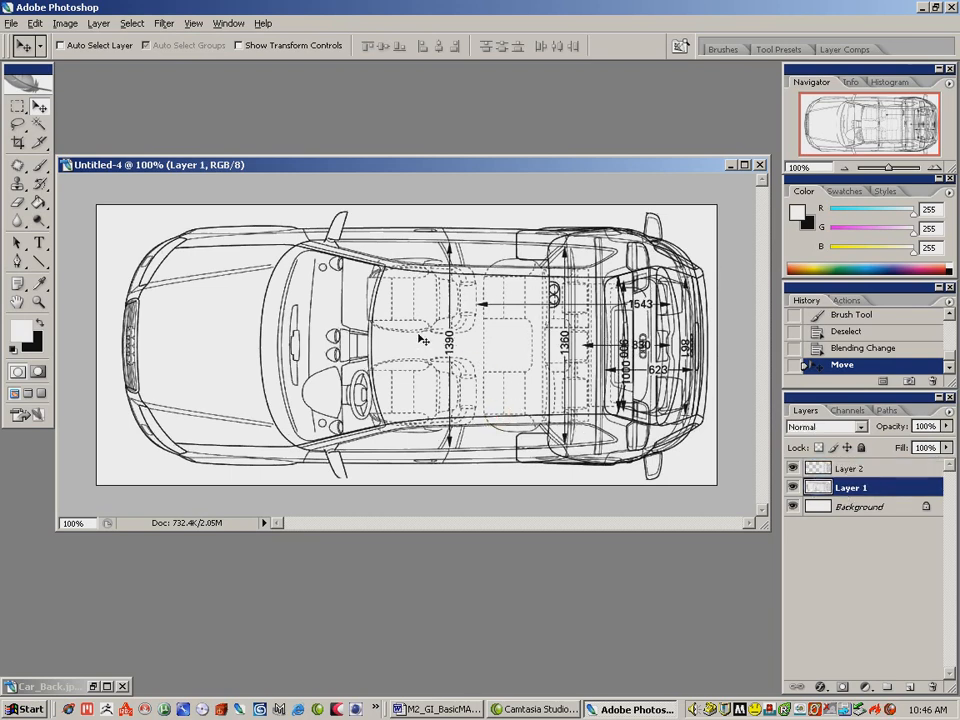
mouse_move(600, 320)
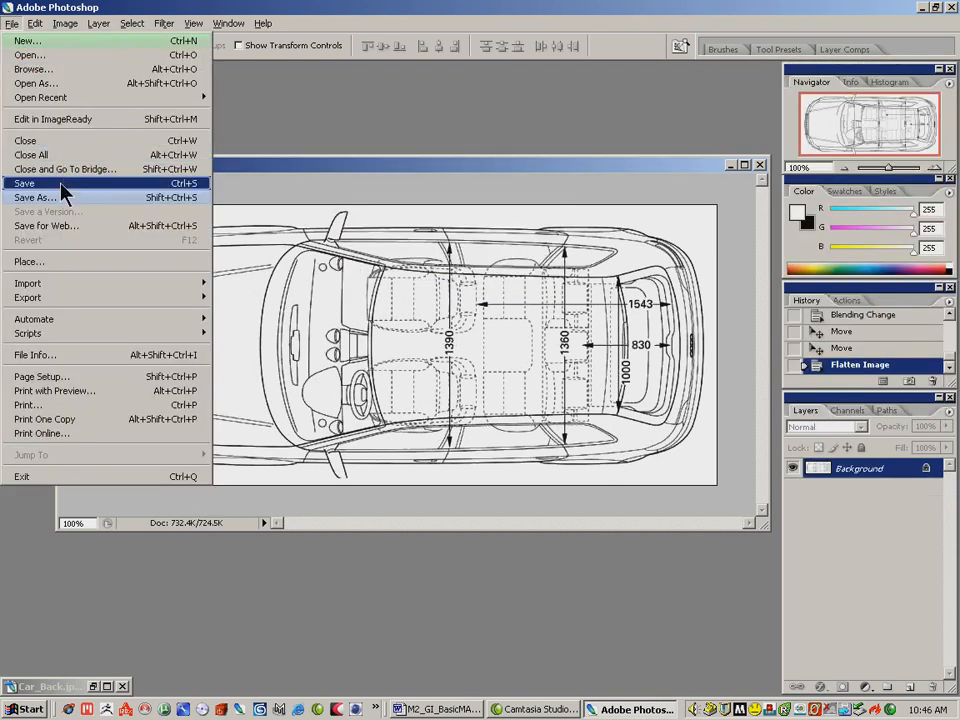
- Save the flattened top-view blueprint to the desktop as Car_Top.jpg
click(35, 197)
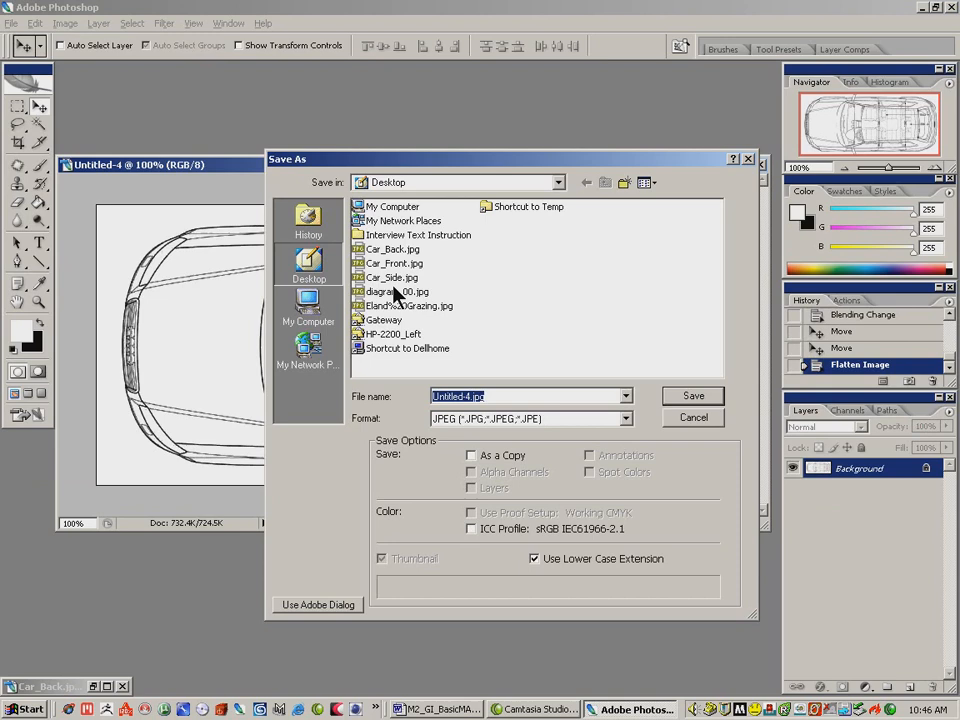
click(392, 277)
text(Car_Top)
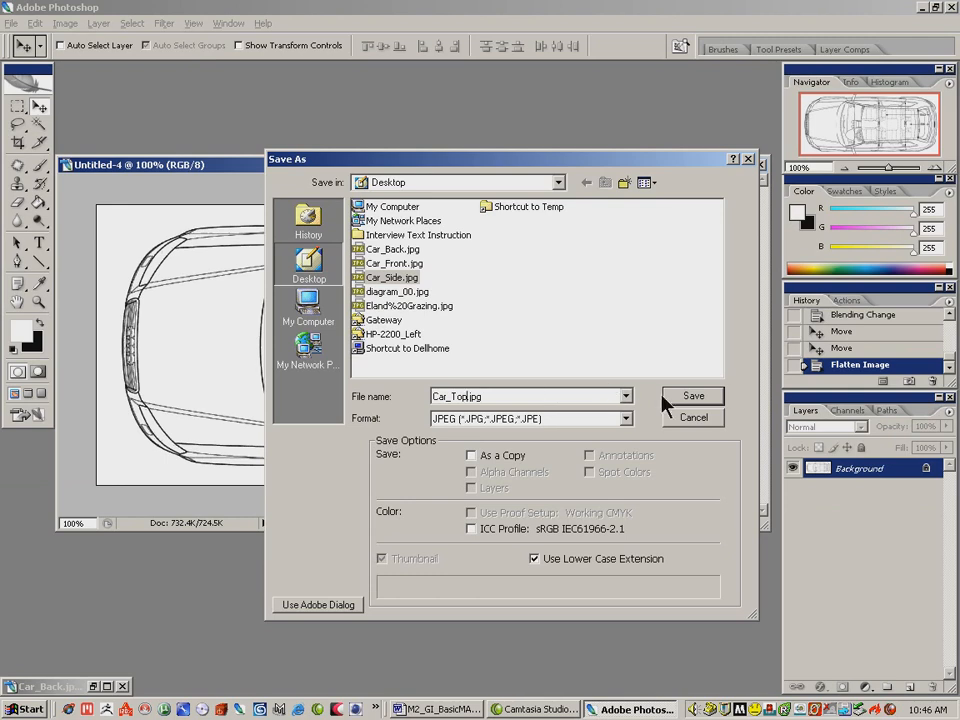
click(693, 396)
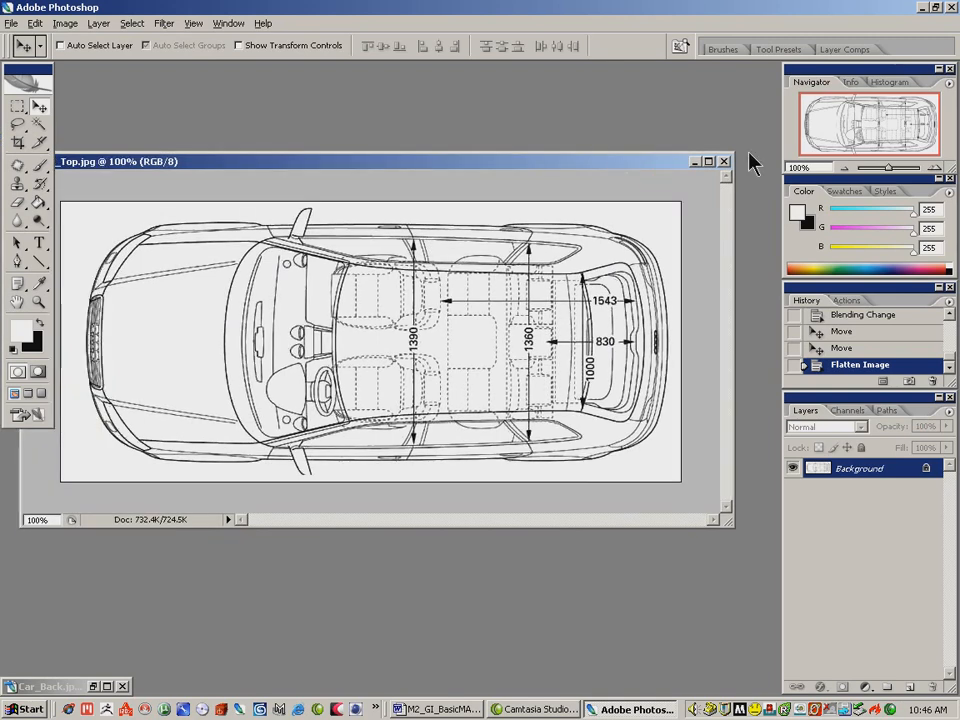
click(724, 161)
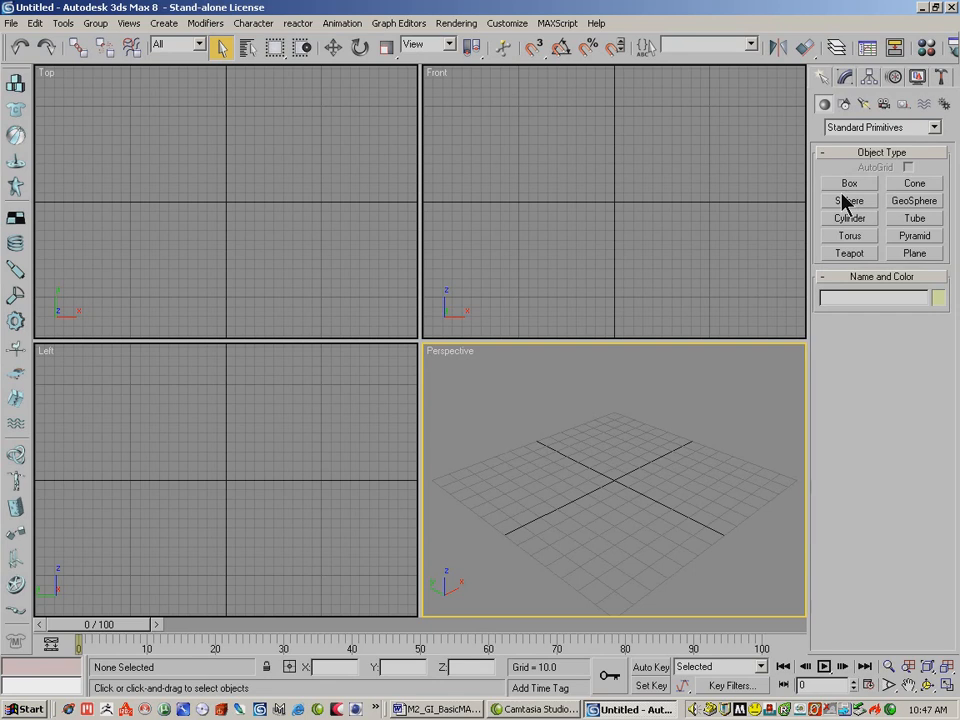
mouse_move(753, 320)
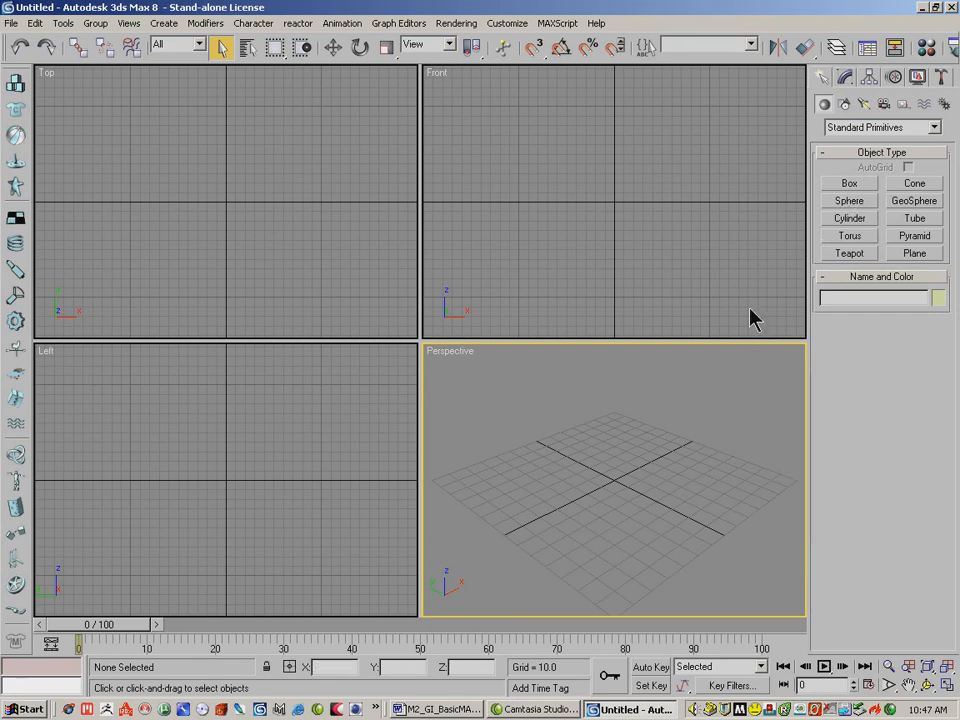
mouse_move(835, 208)
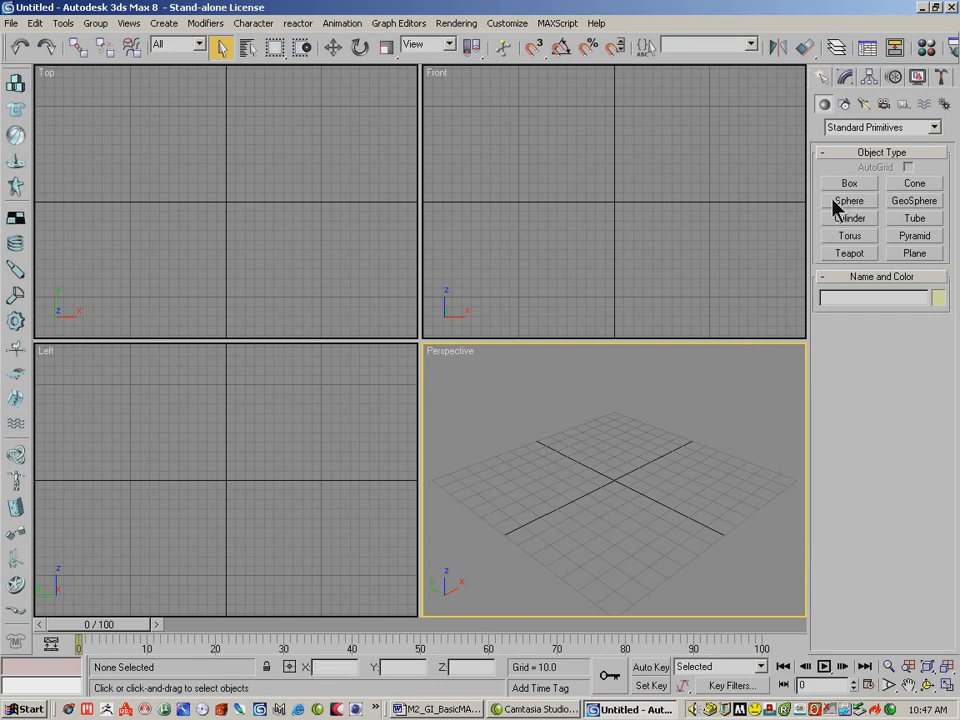
- Create Box01 in the Top viewport, about 98.7 by 147.6 by 79.5
click(849, 183)
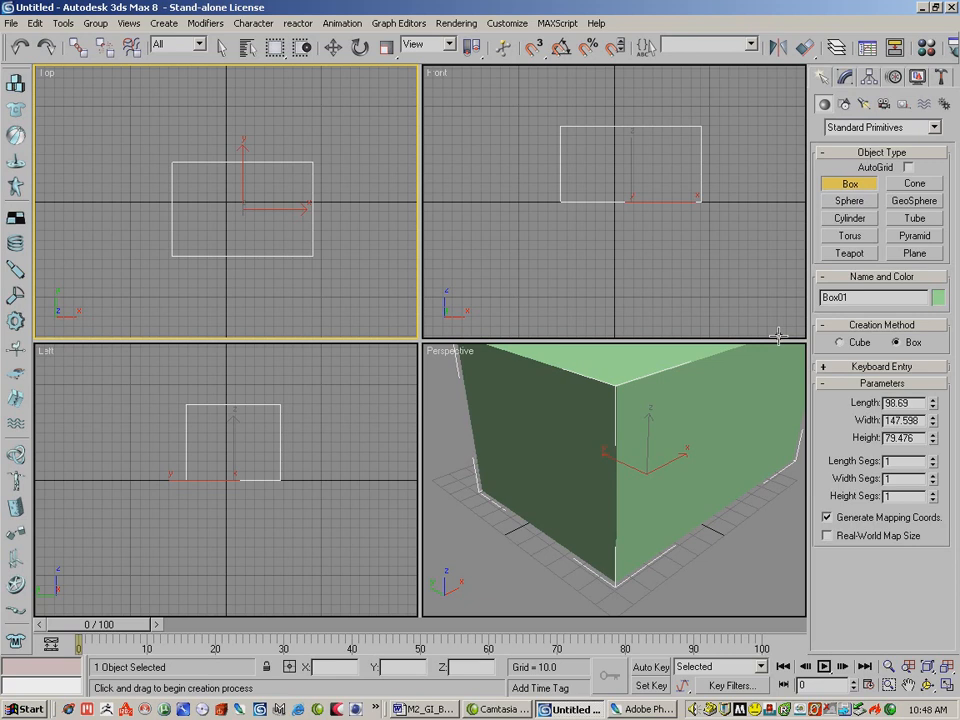
mouse_move(930, 695)
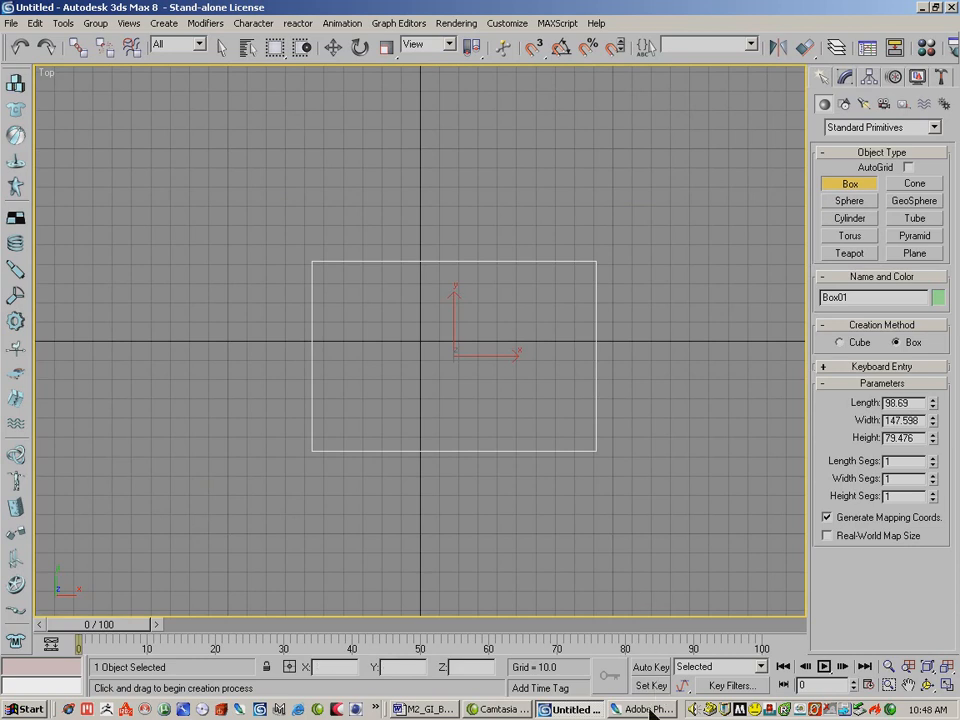
click(643, 709)
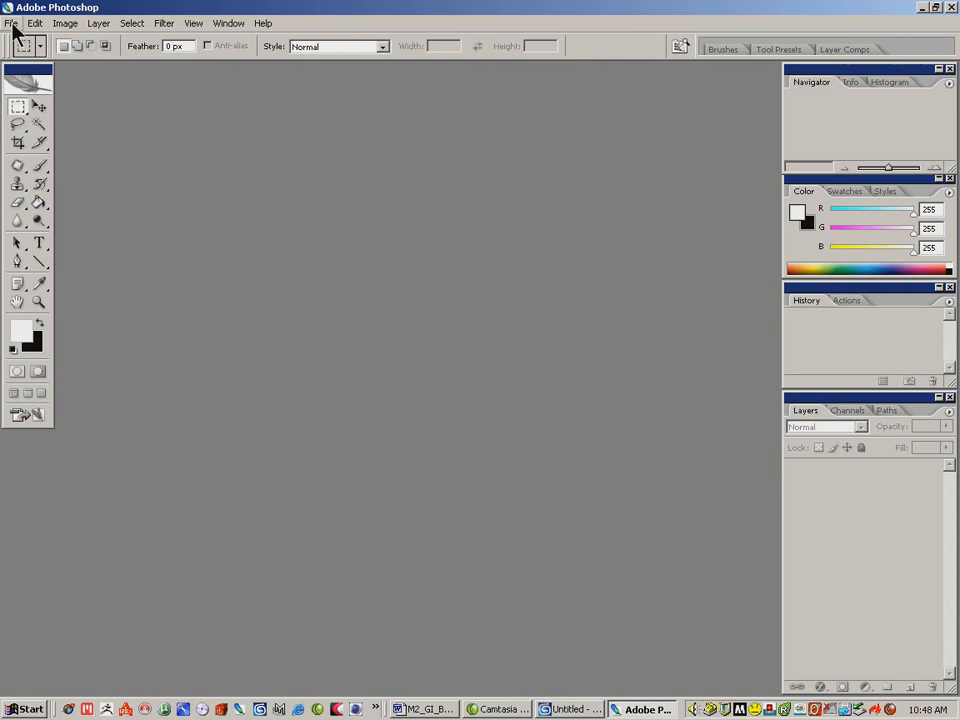
- Reopen Car_Top.jpg, Car_Back.jpg, Car_Front.jpg and the side-view blueprint in Photoshop
click(11, 23)
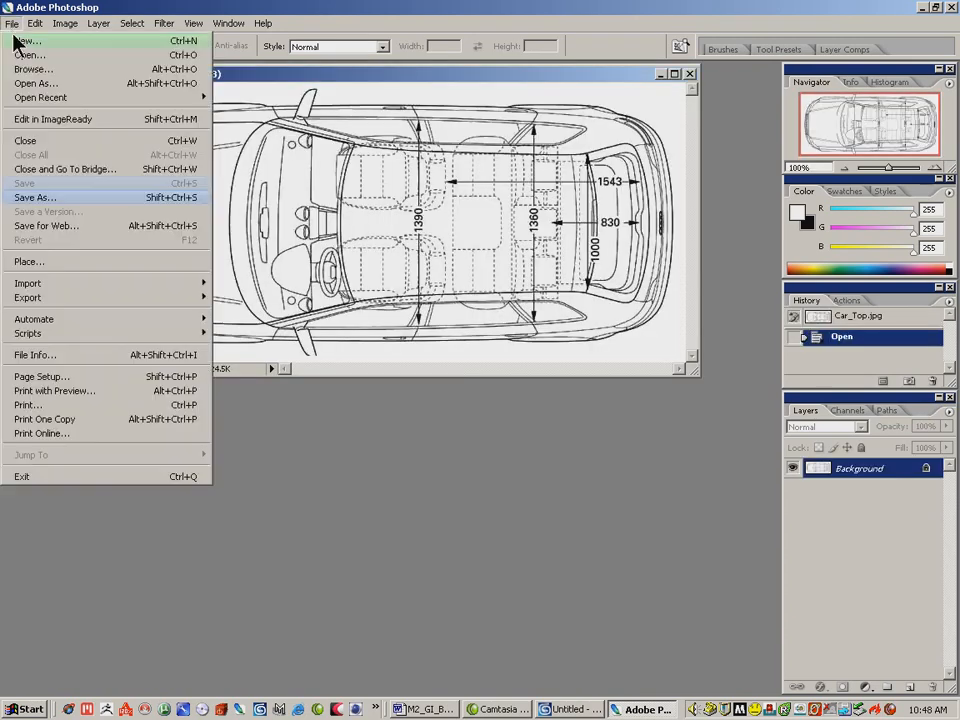
click(40, 97)
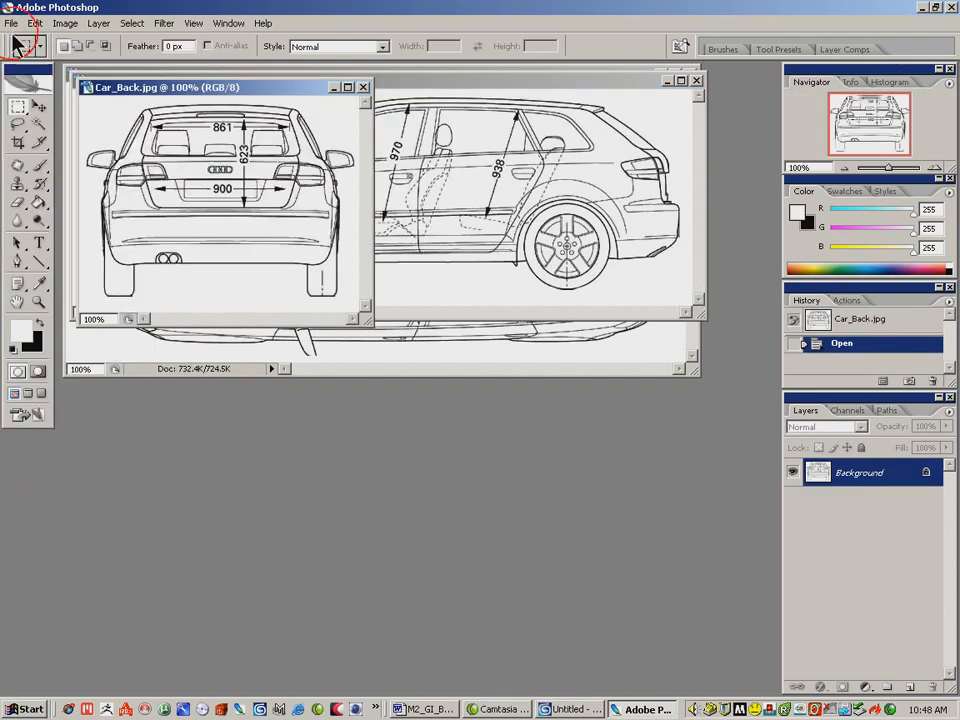
click(11, 23)
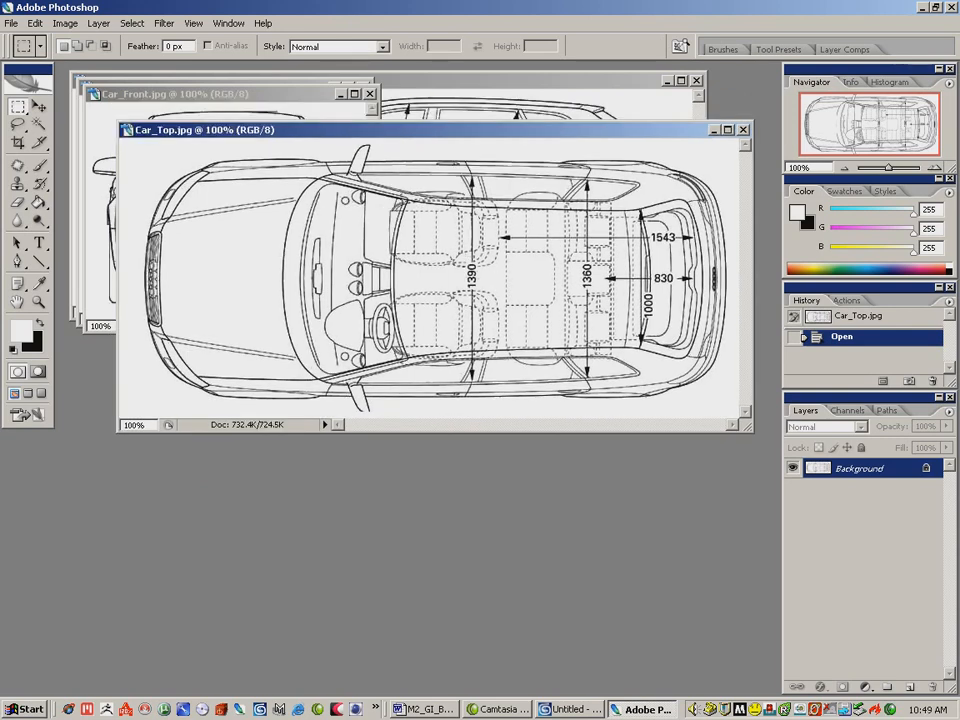
mouse_move(625, 143)
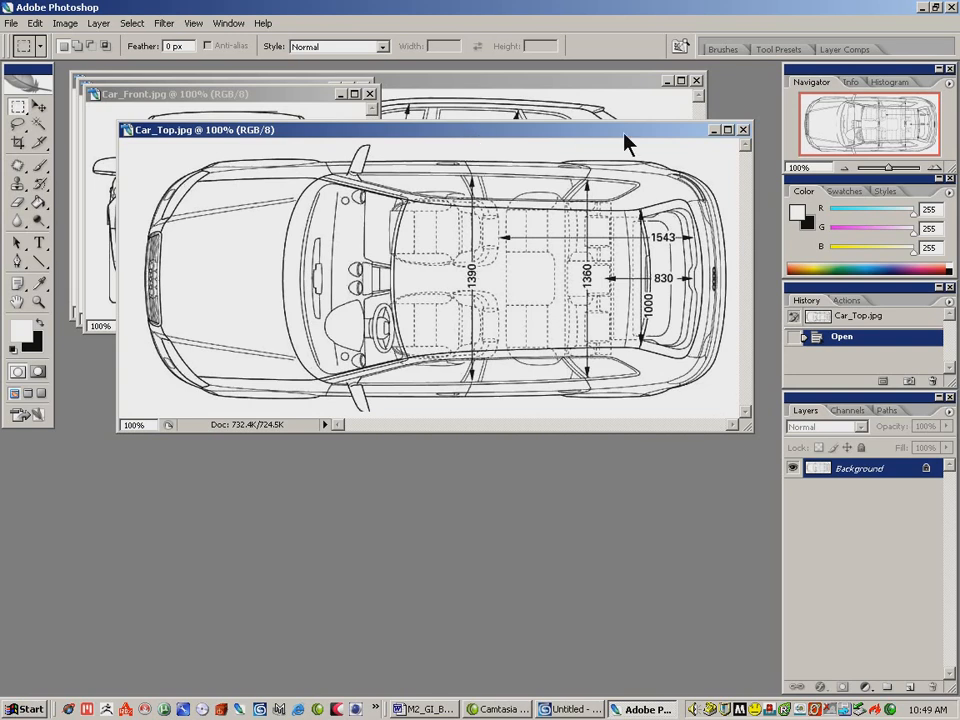
mouse_move(95, 107)
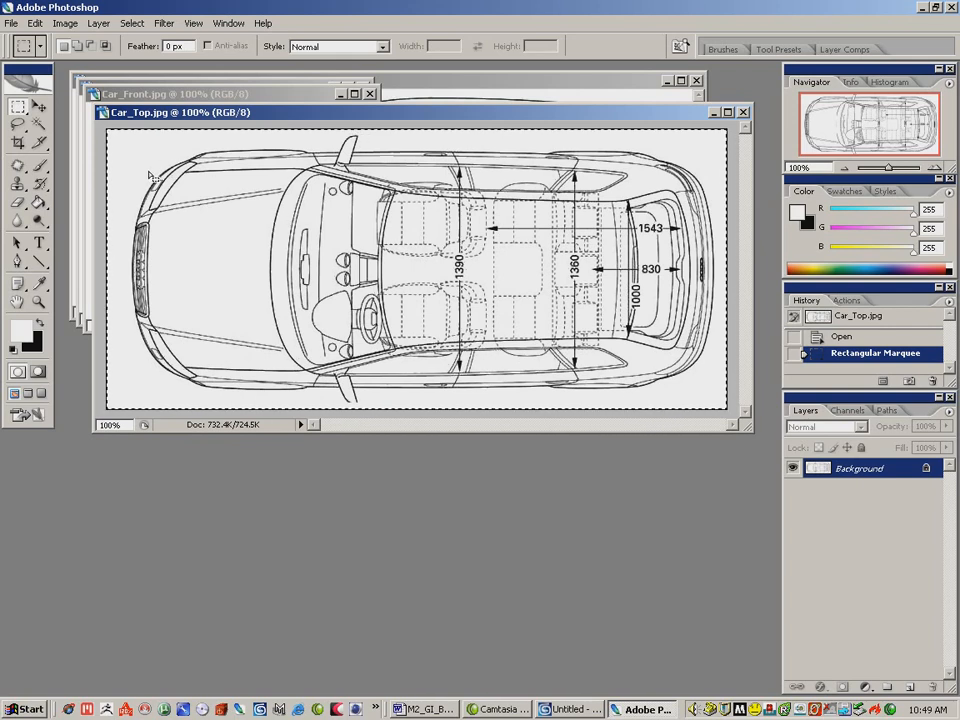
- Copy the top-view blueprint and start a new 744 x 336 px Clipboard-preset image
click(11, 23)
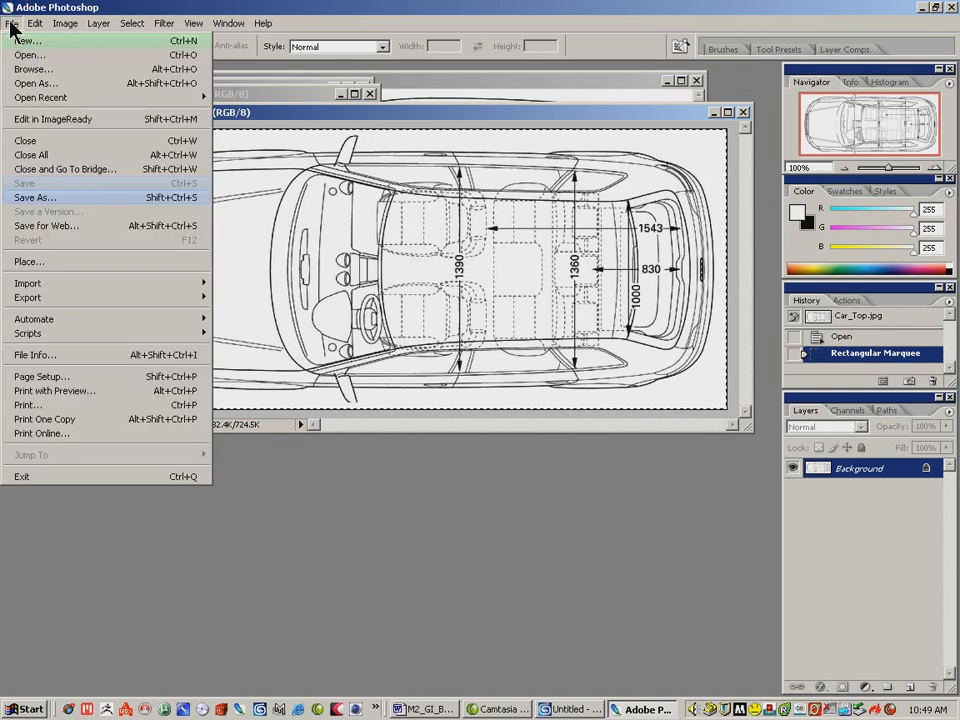
click(35, 23)
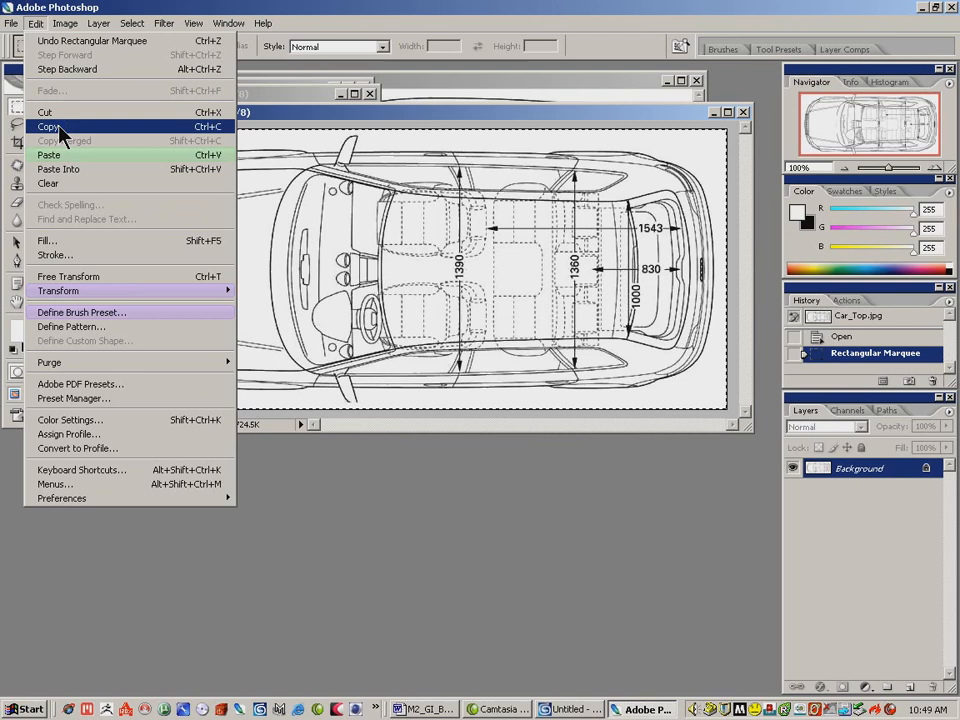
click(11, 23)
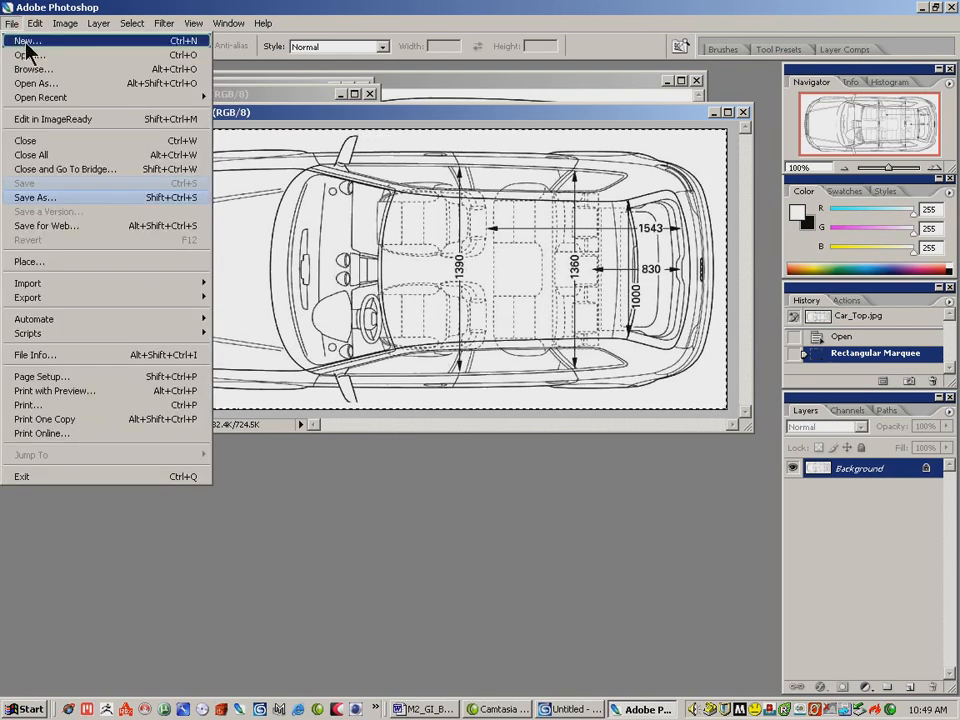
click(27, 41)
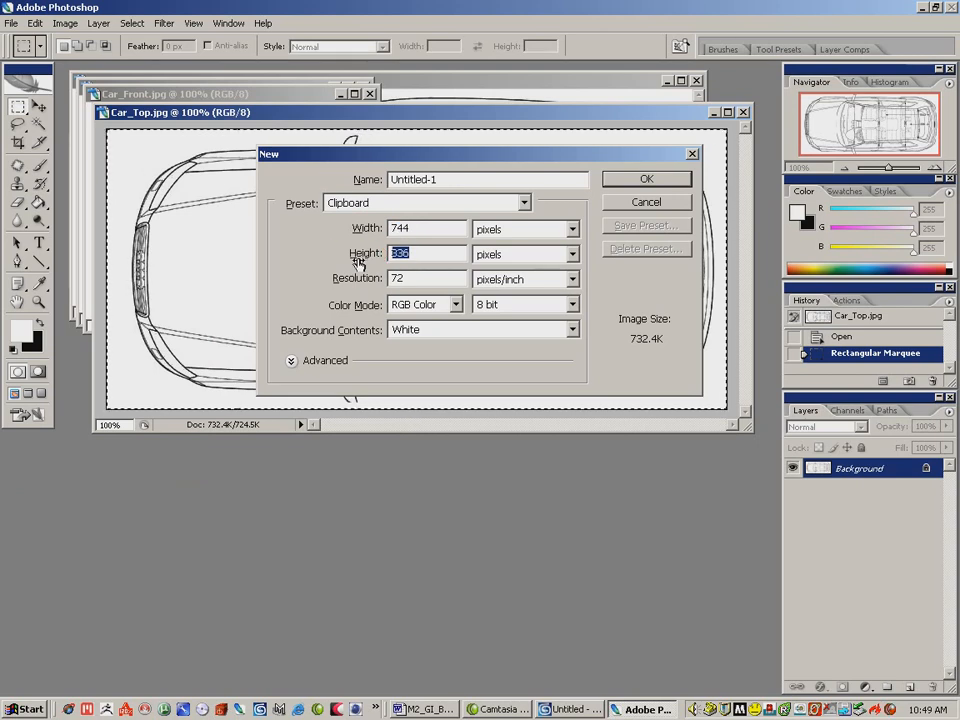
mouse_move(608, 692)
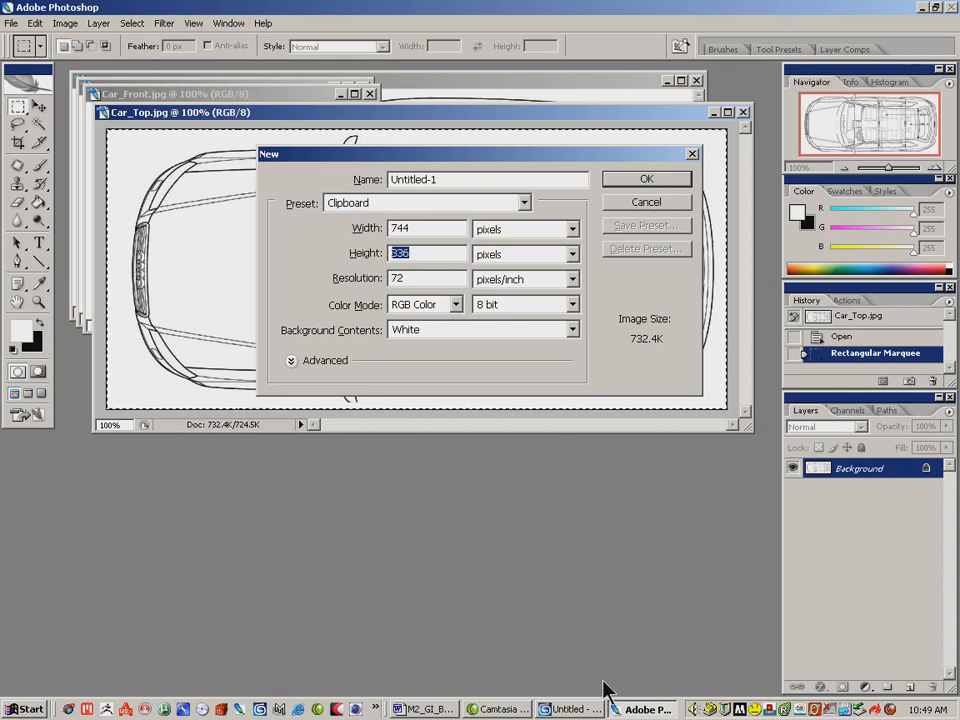
click(572, 709)
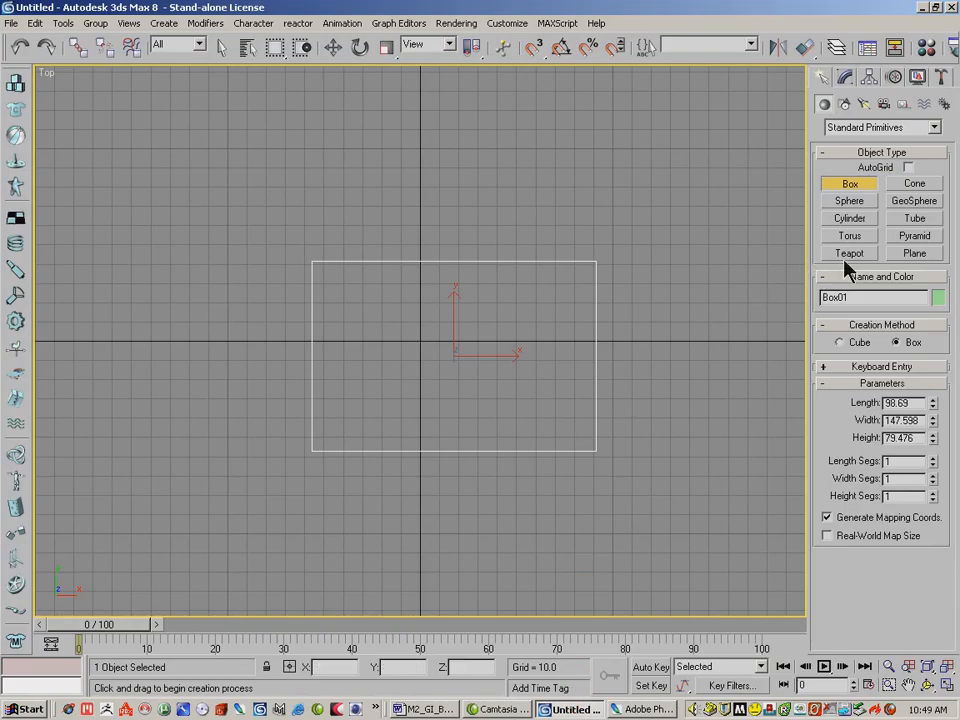
- Change Box01's Length to 744 and Width to 336 after checking the image size
triple_click(895, 402)
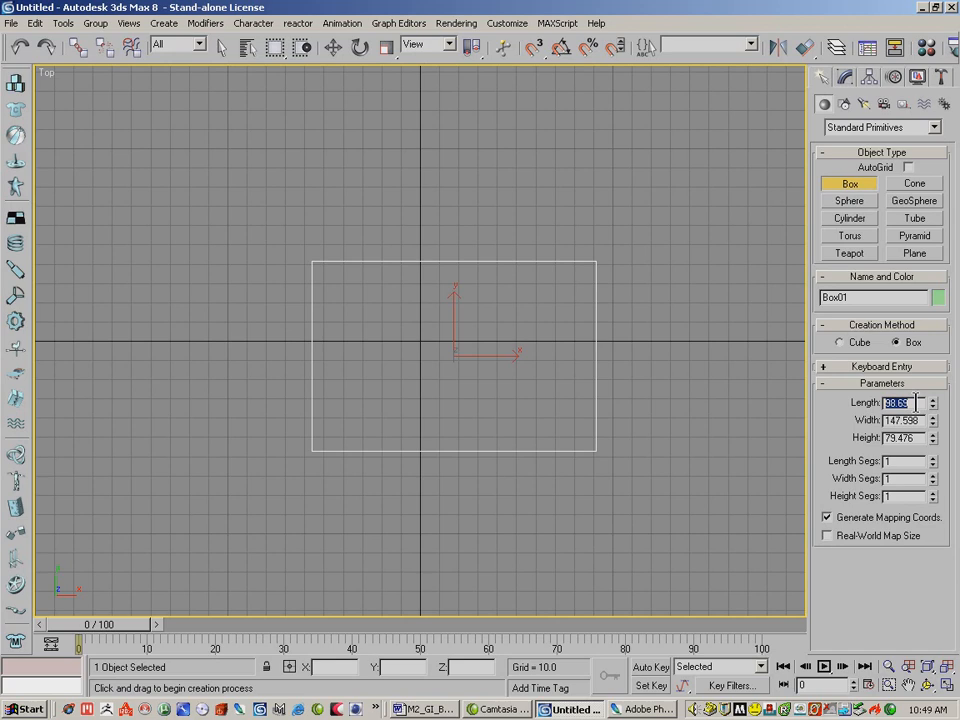
text(744.0)
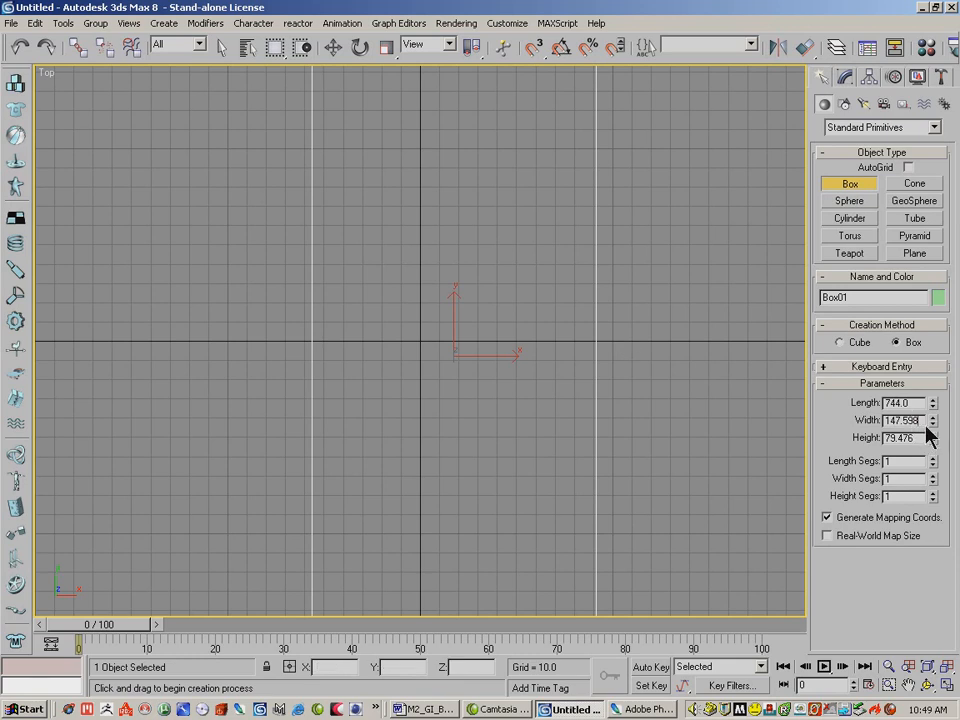
click(640, 709)
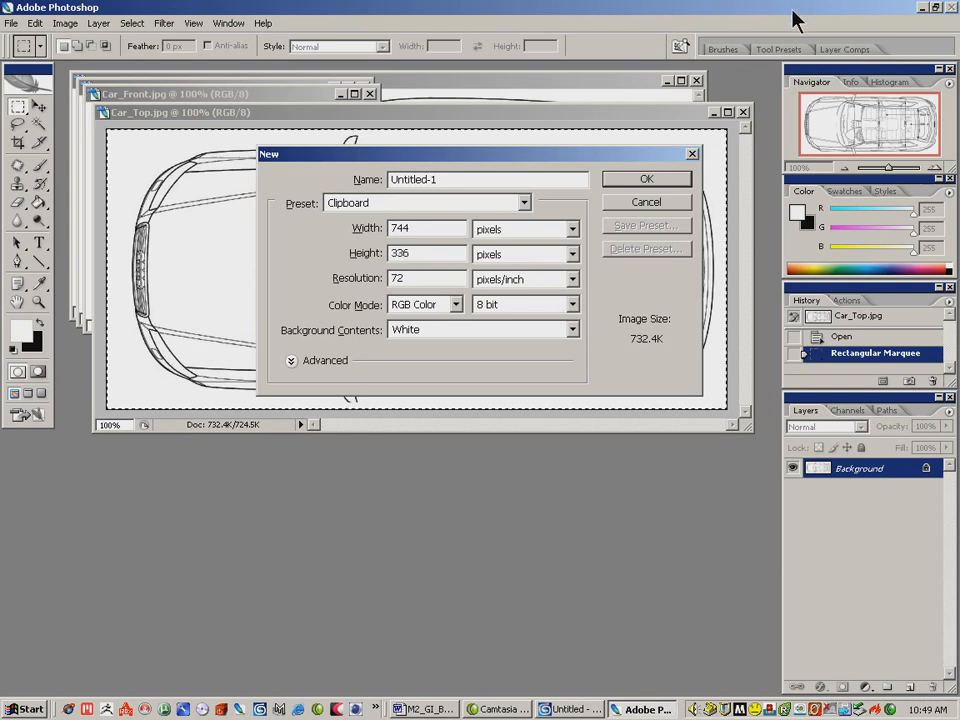
click(571, 709)
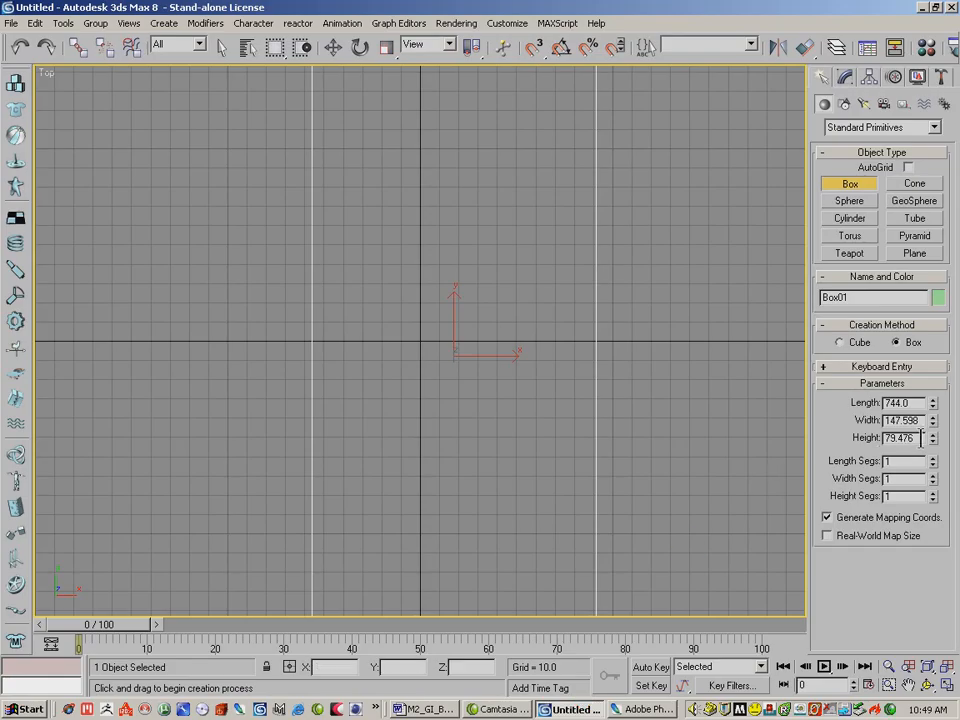
triple_click(898, 419)
text(336)
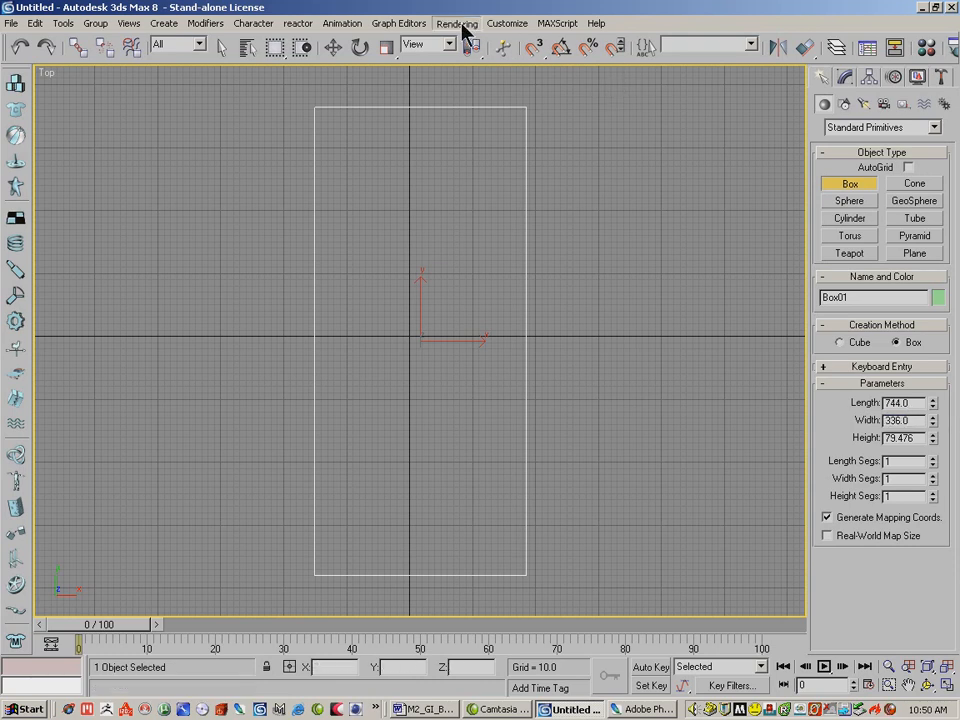
- Browse the Rendering and Customize menus in 3ds Max
click(457, 23)
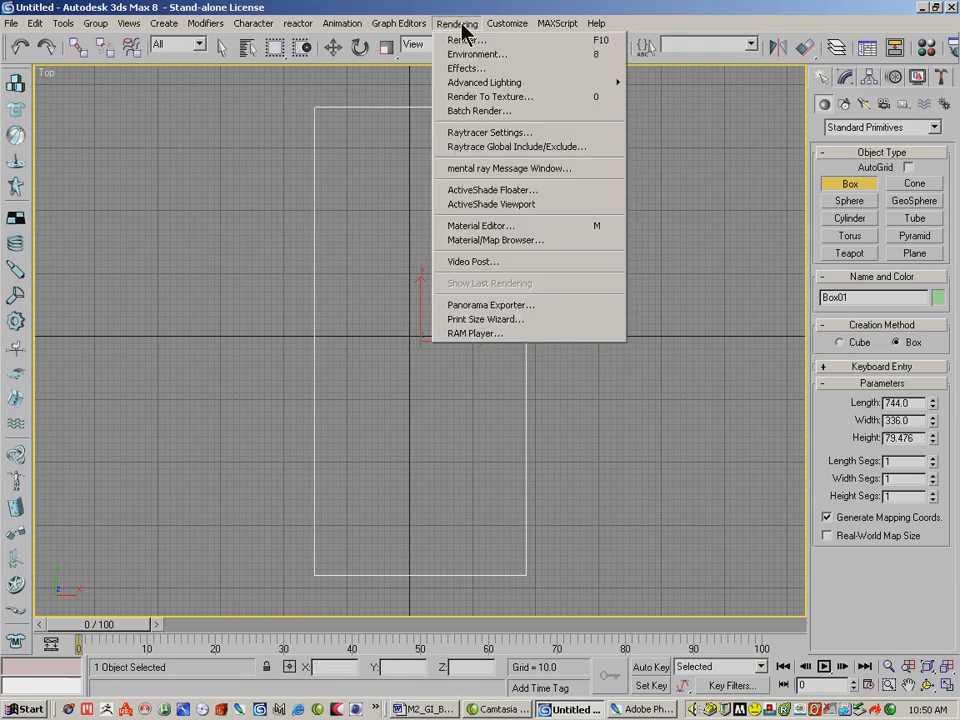
click(507, 23)
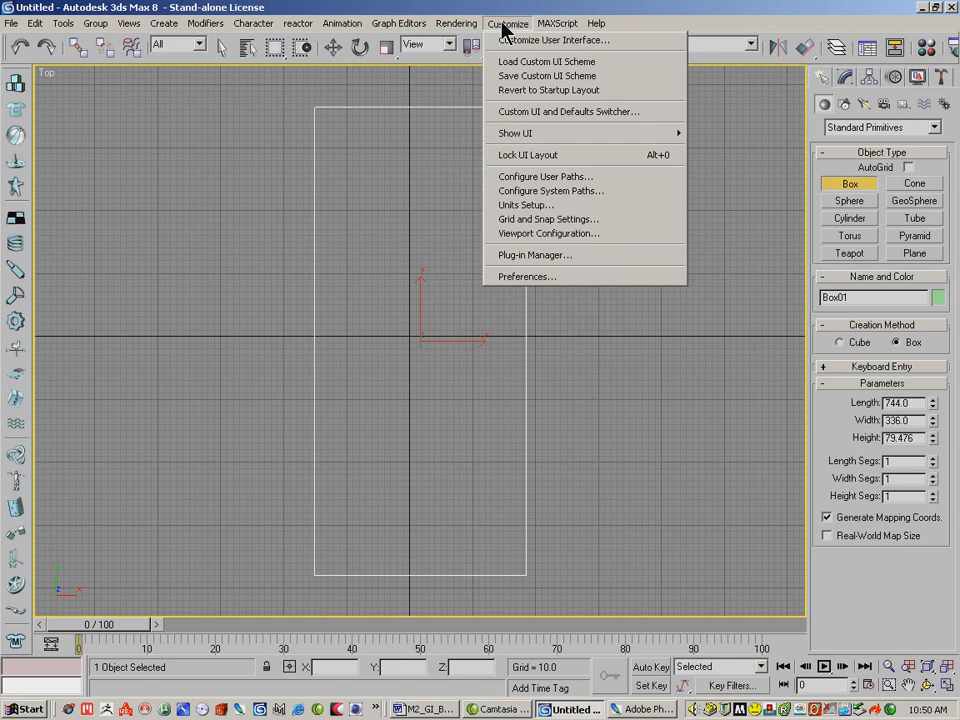
mouse_move(525, 205)
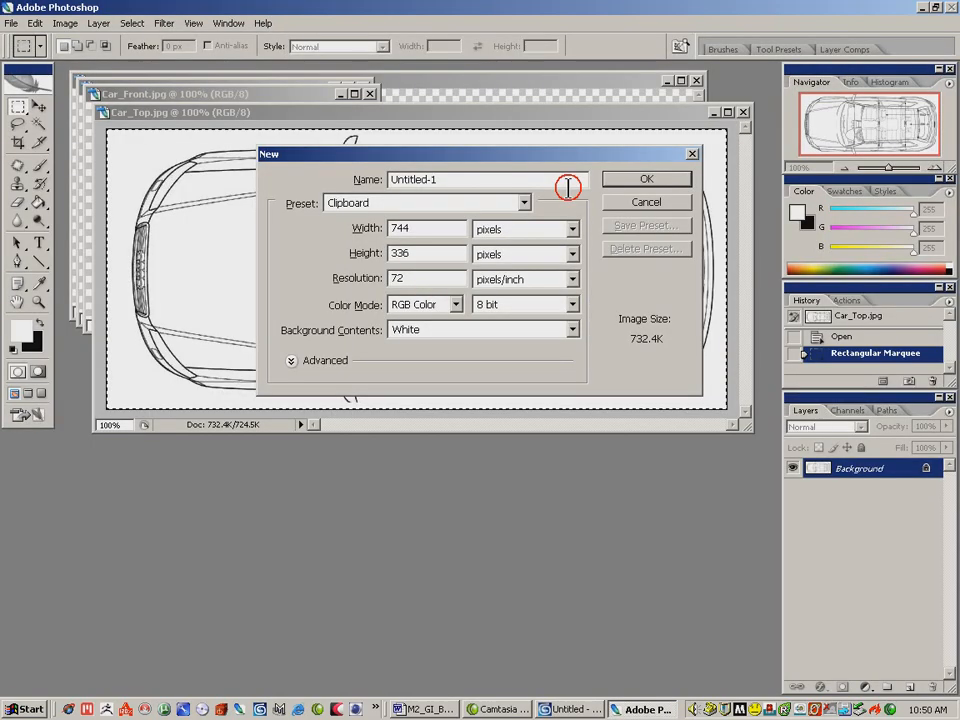
- Cancel the new image dialog and bring Car_Front.jpg to the front in Photoshop
click(646, 202)
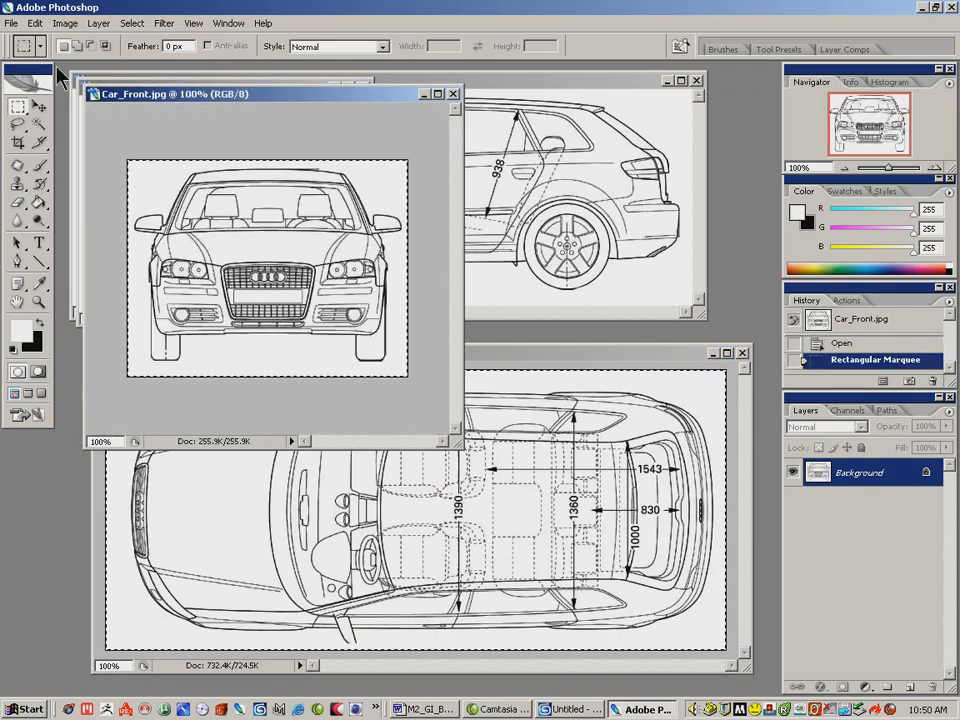
click(35, 23)
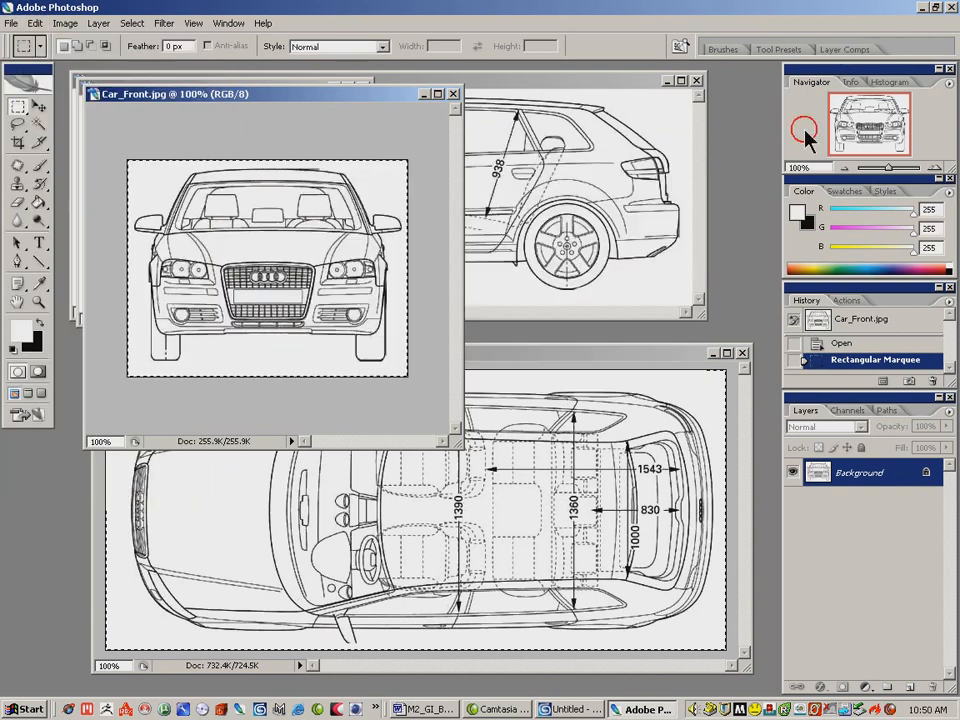
click(570, 709)
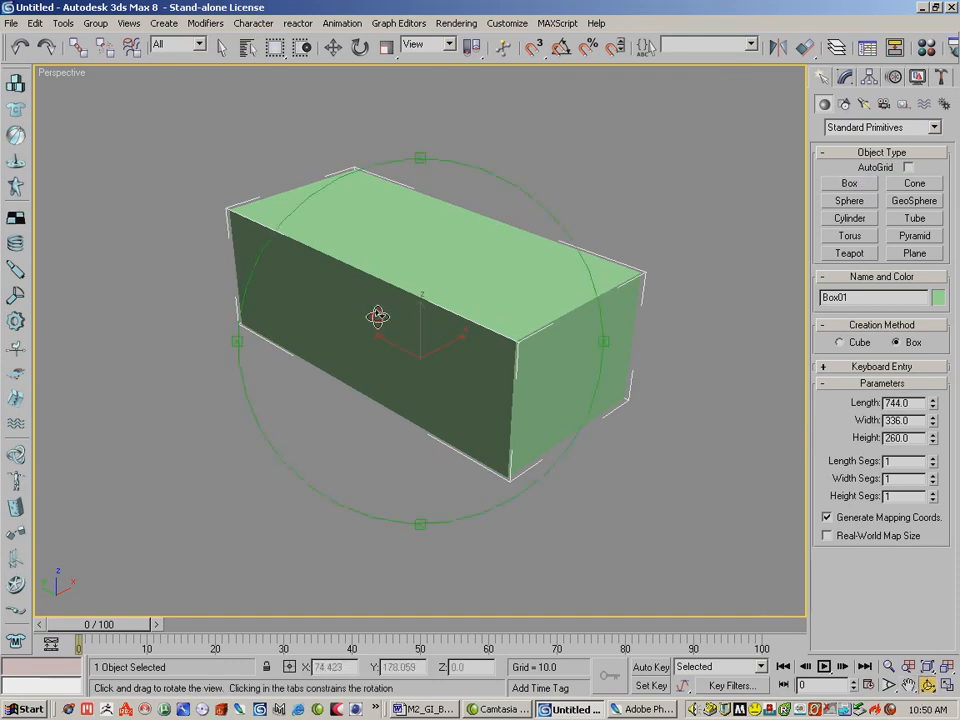
- Orbit the Perspective view around Box01 and switch to Select and Move
drag(378, 317, 512, 321)
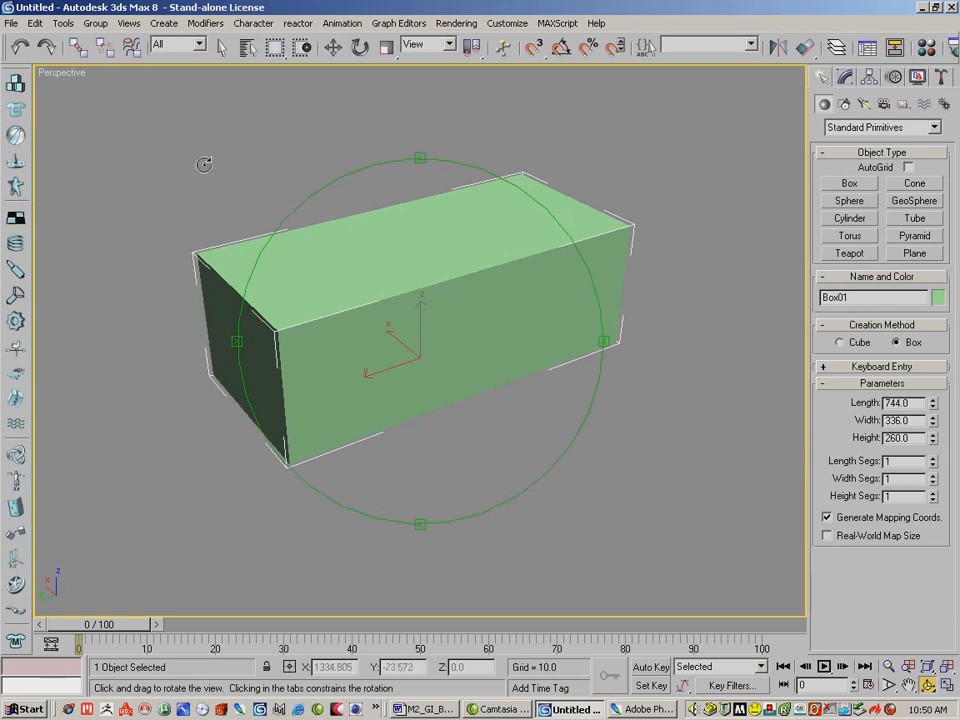
click(333, 47)
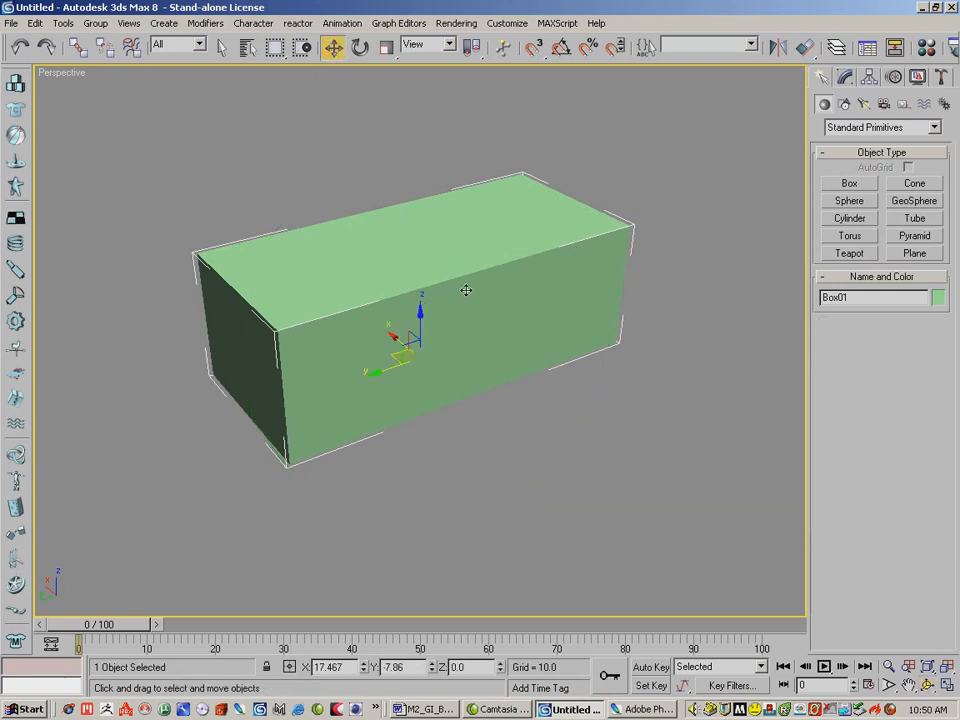
mouse_move(512, 306)
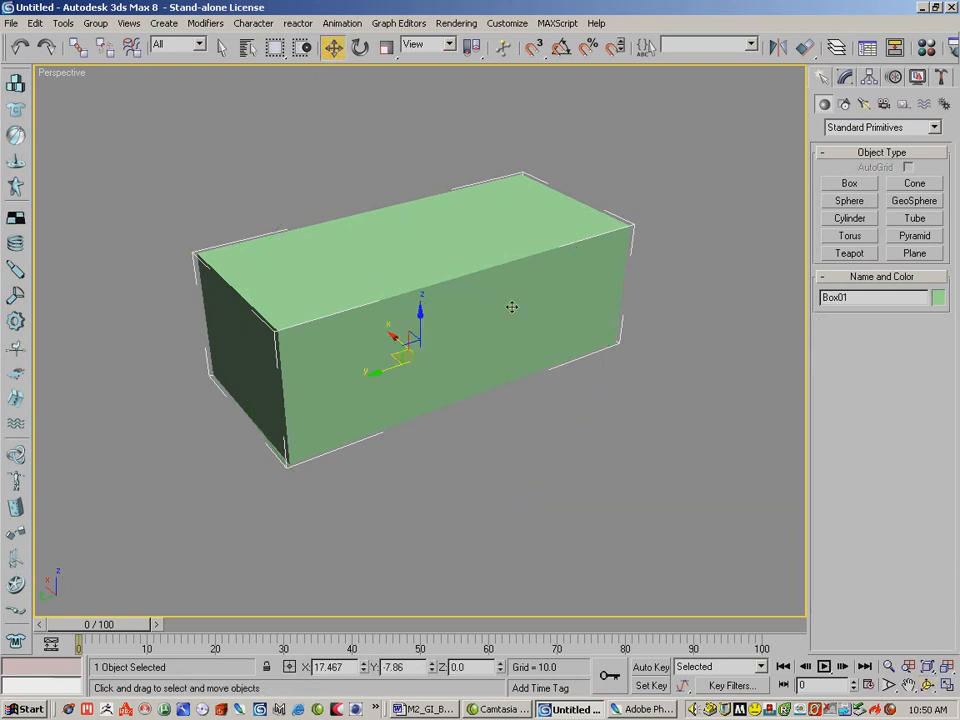
mouse_move(595, 190)
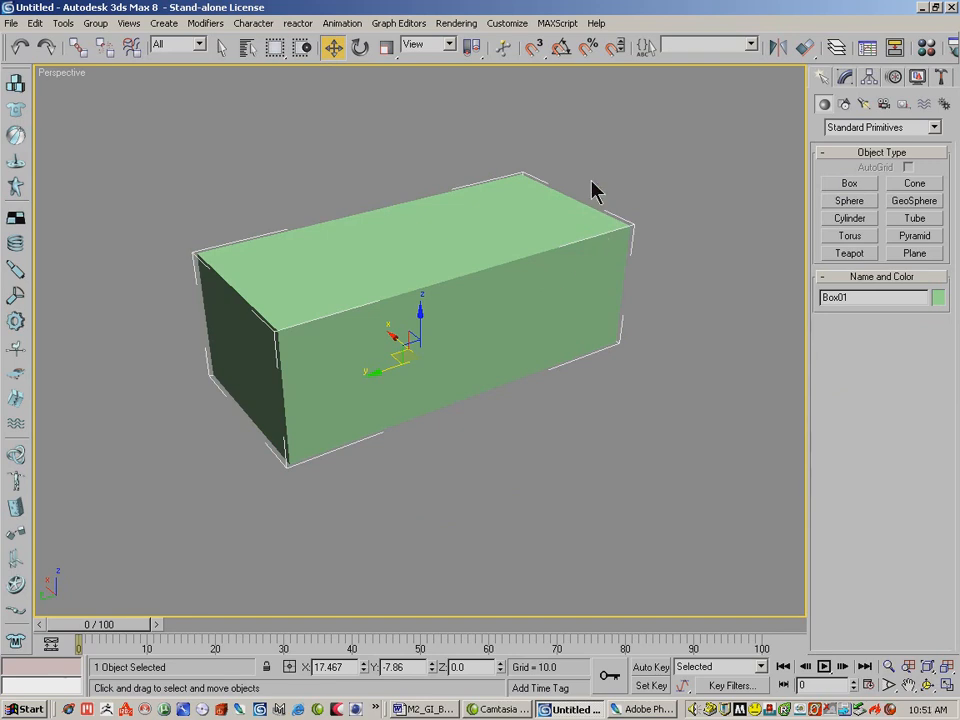
mouse_move(211, 356)
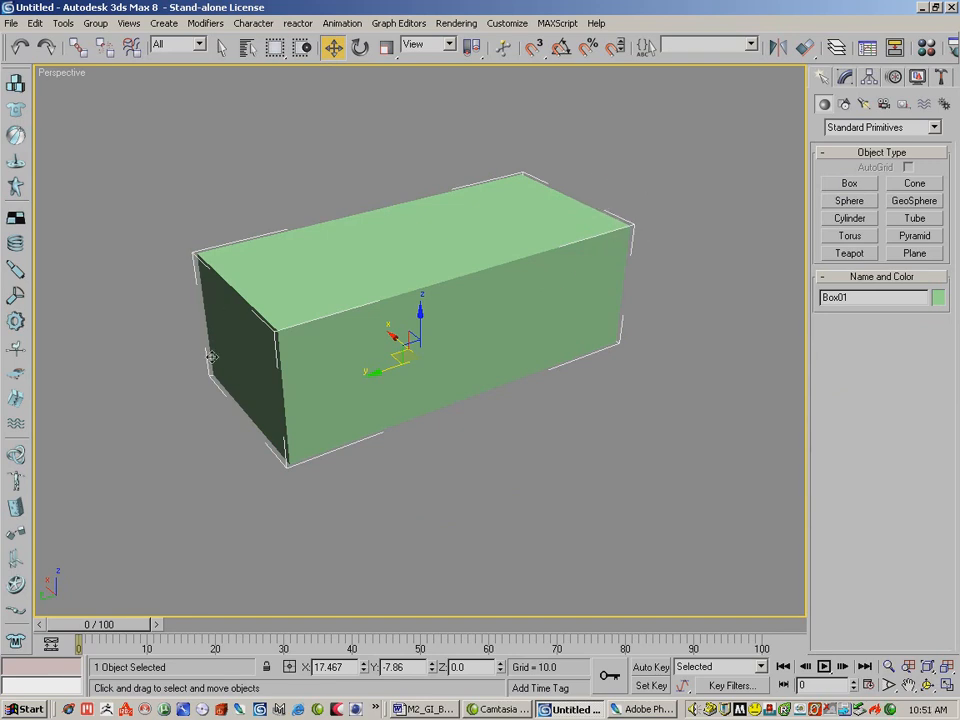
mouse_move(210, 230)
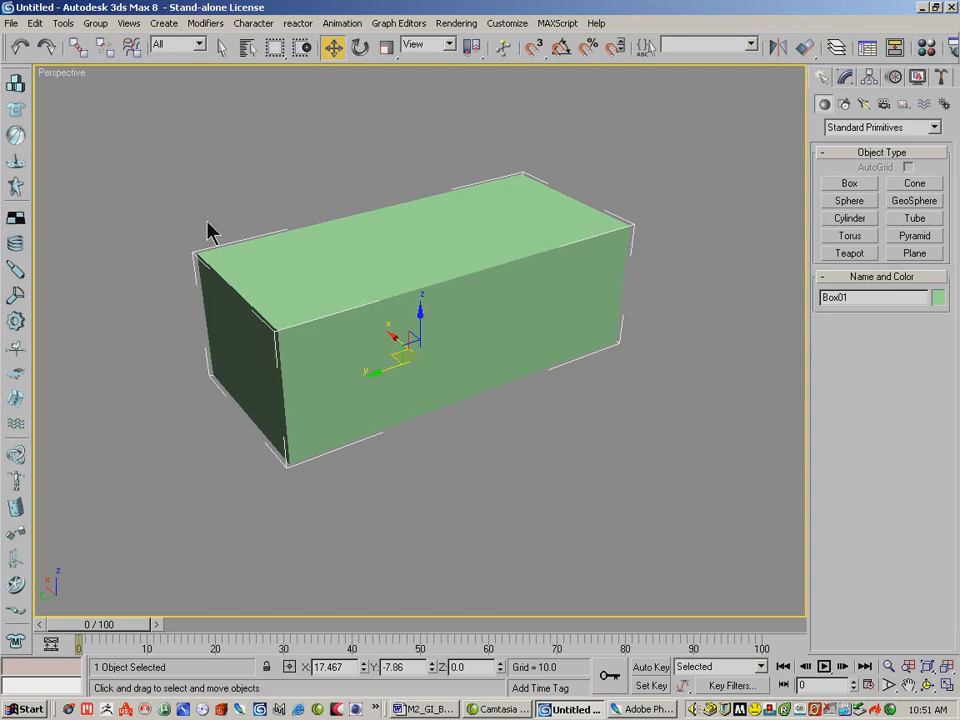
mouse_move(409, 243)
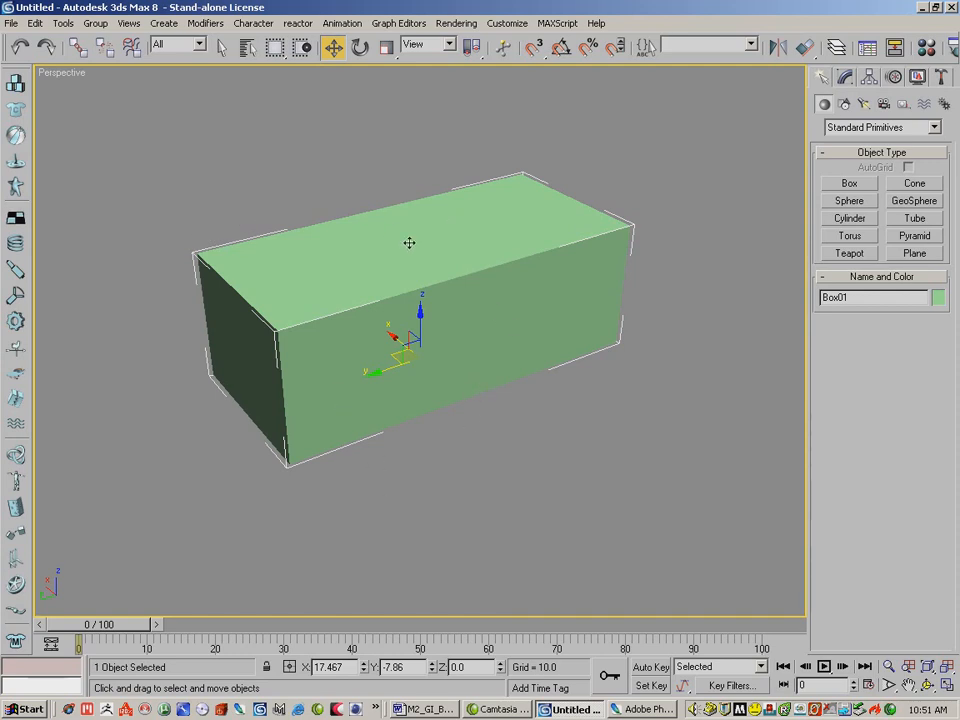
mouse_move(447, 432)
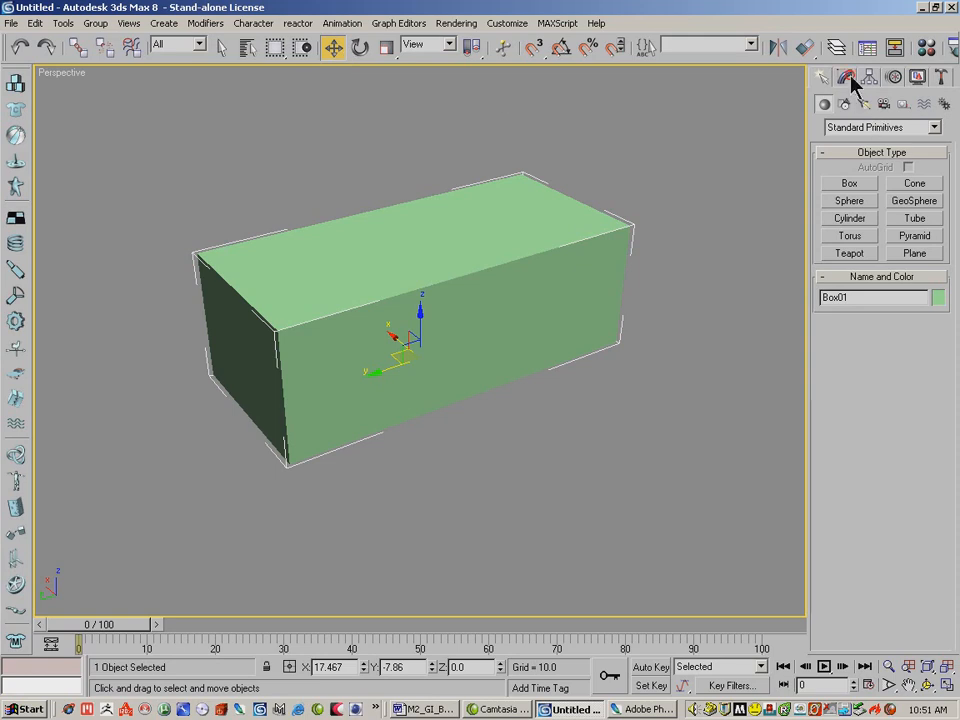
- Convert Box01 to an Editable Poly and select its bottom polygon
click(845, 77)
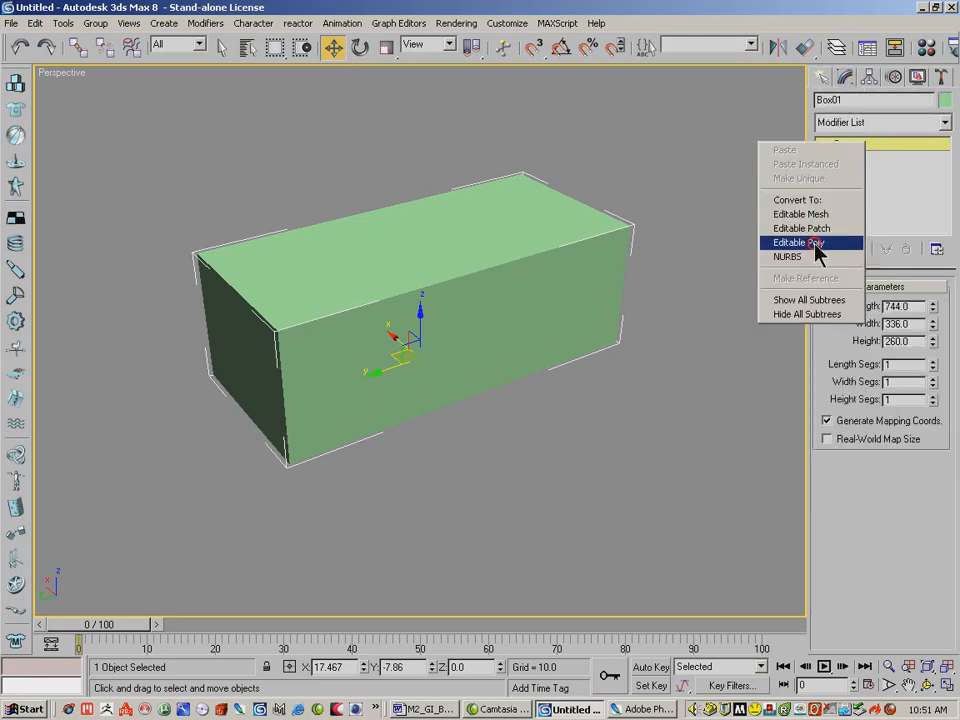
click(798, 242)
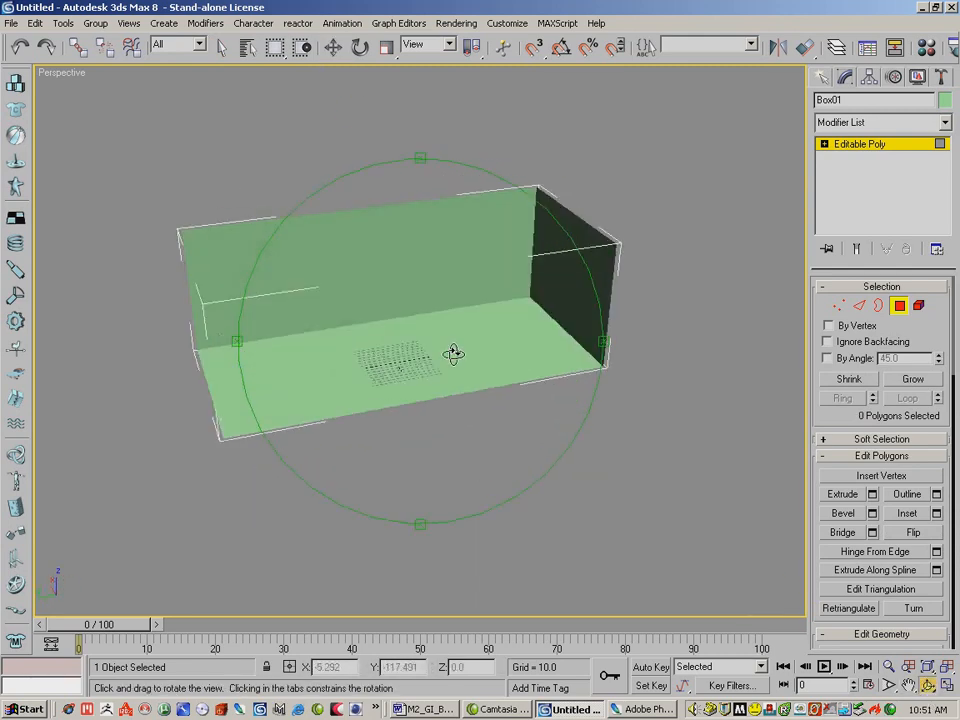
click(333, 47)
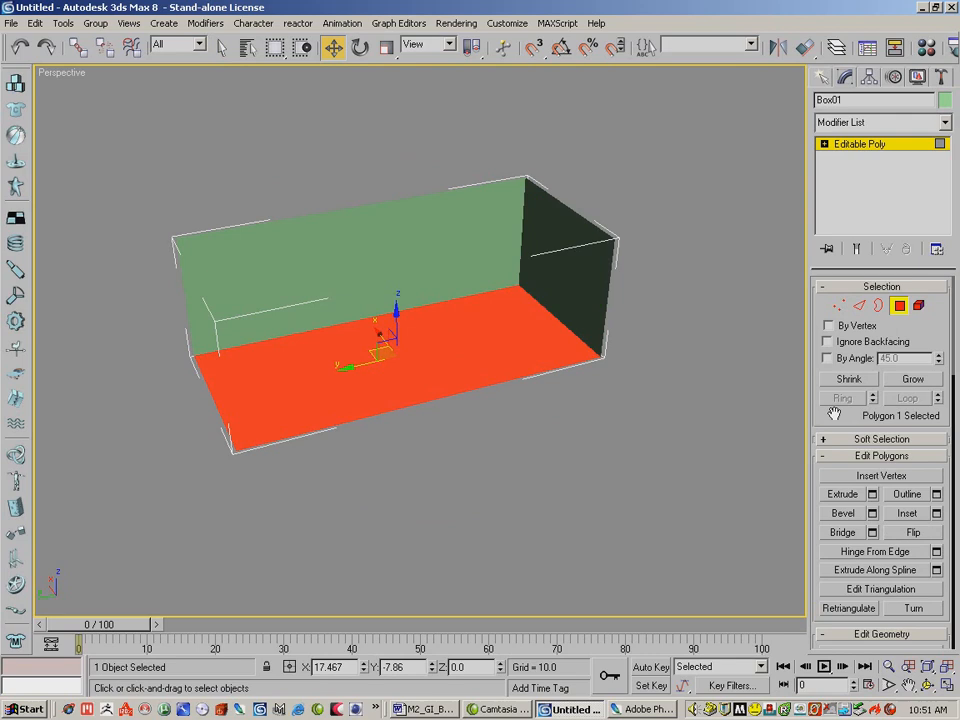
- Finish detaching the bottom face as a separate object named Bottom
scroll(down, 3)
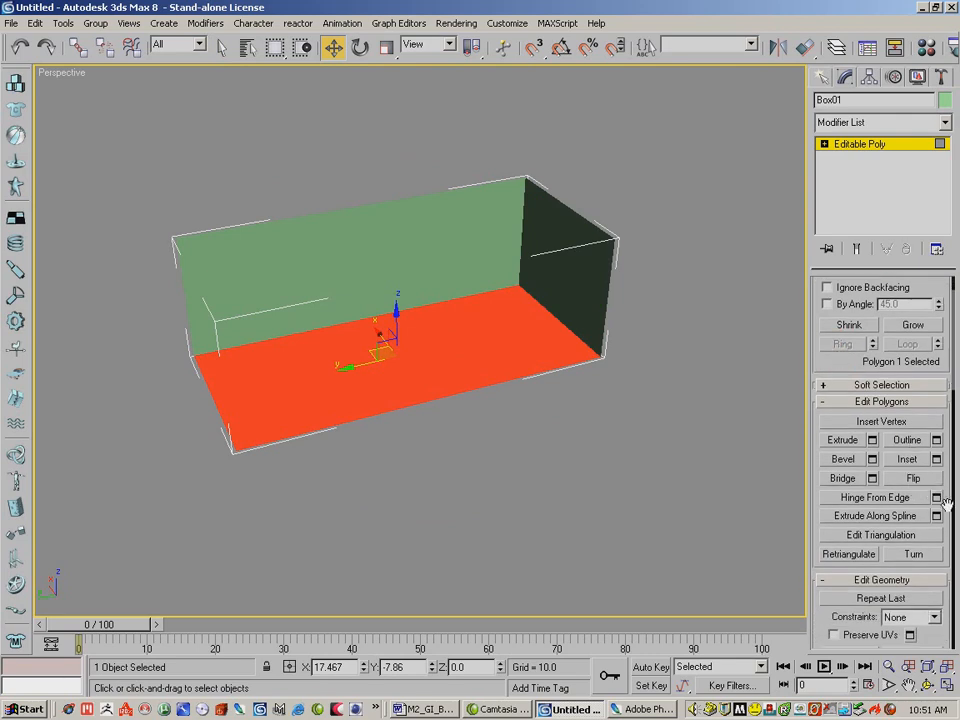
scroll(down, 3)
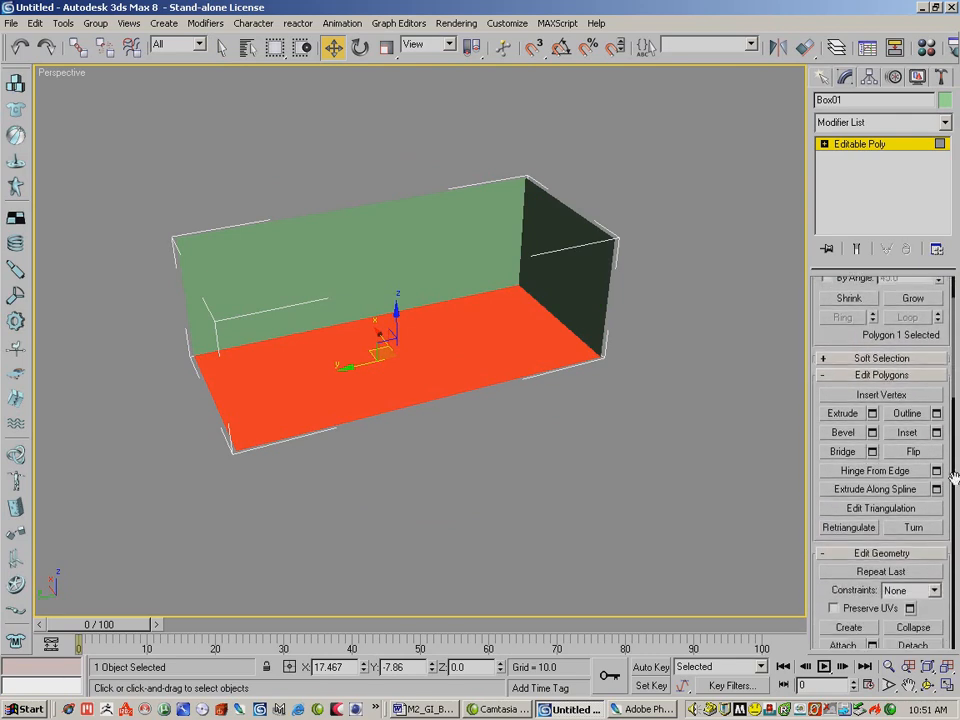
scroll(down, 3)
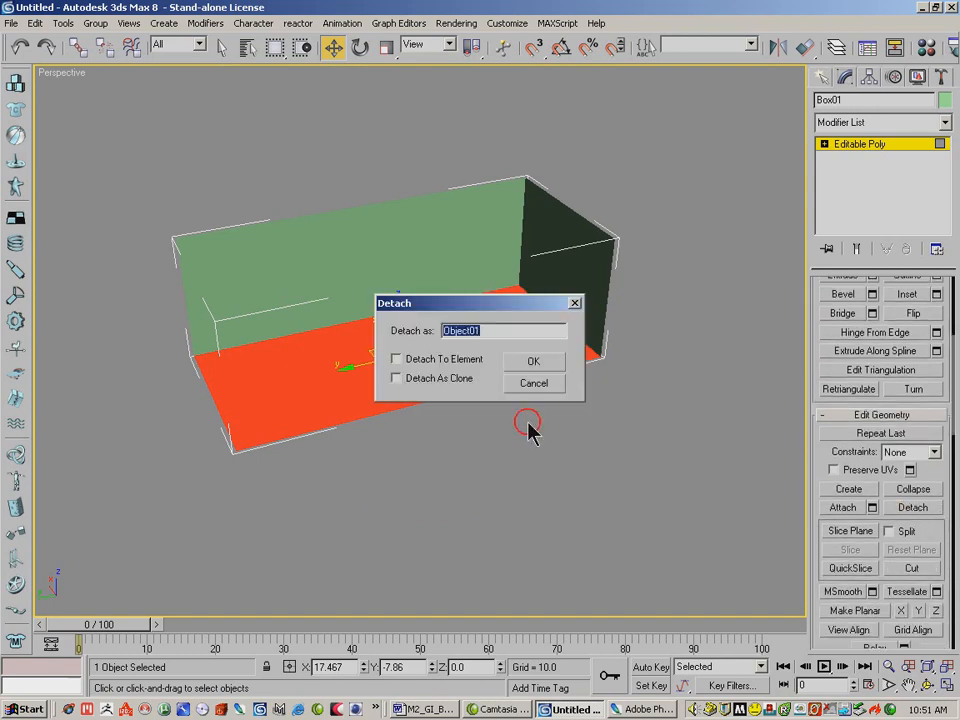
mouse_move(555, 385)
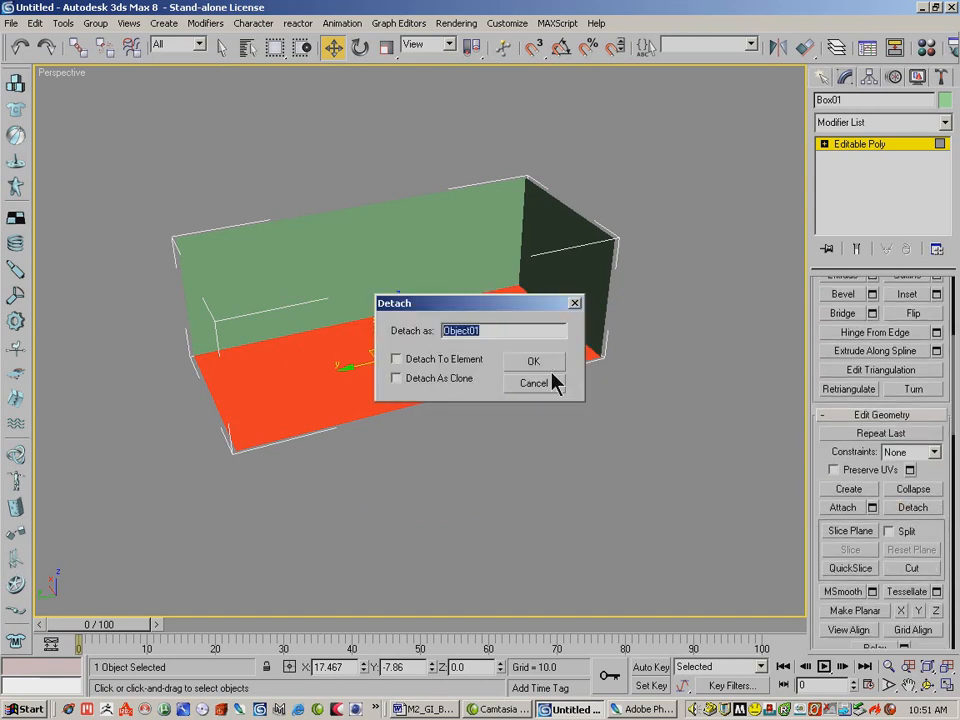
text(Bottom)
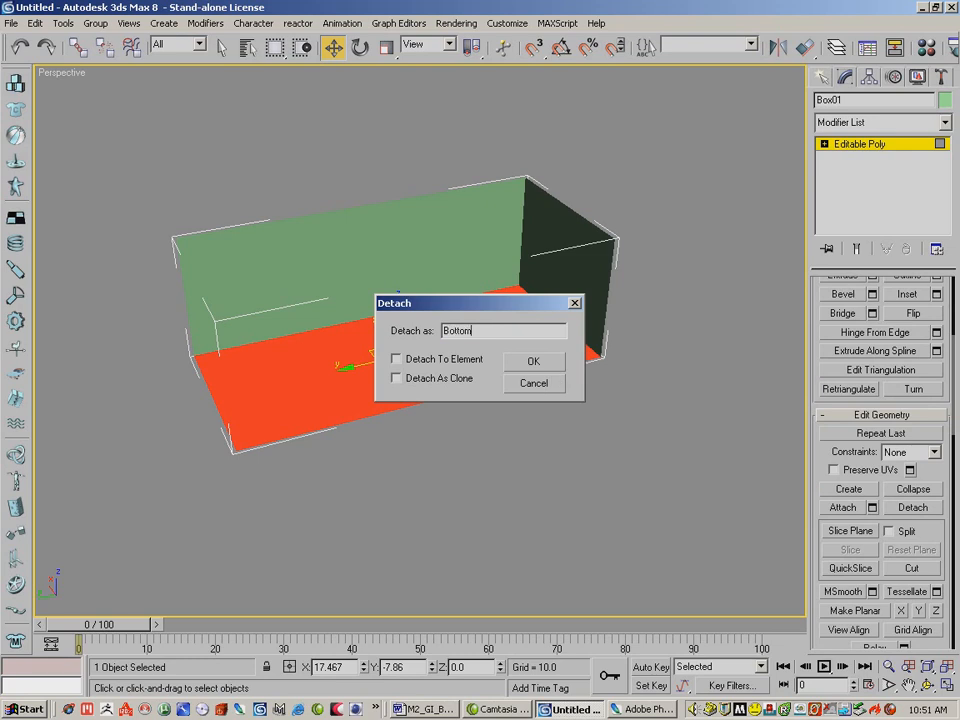
click(533, 361)
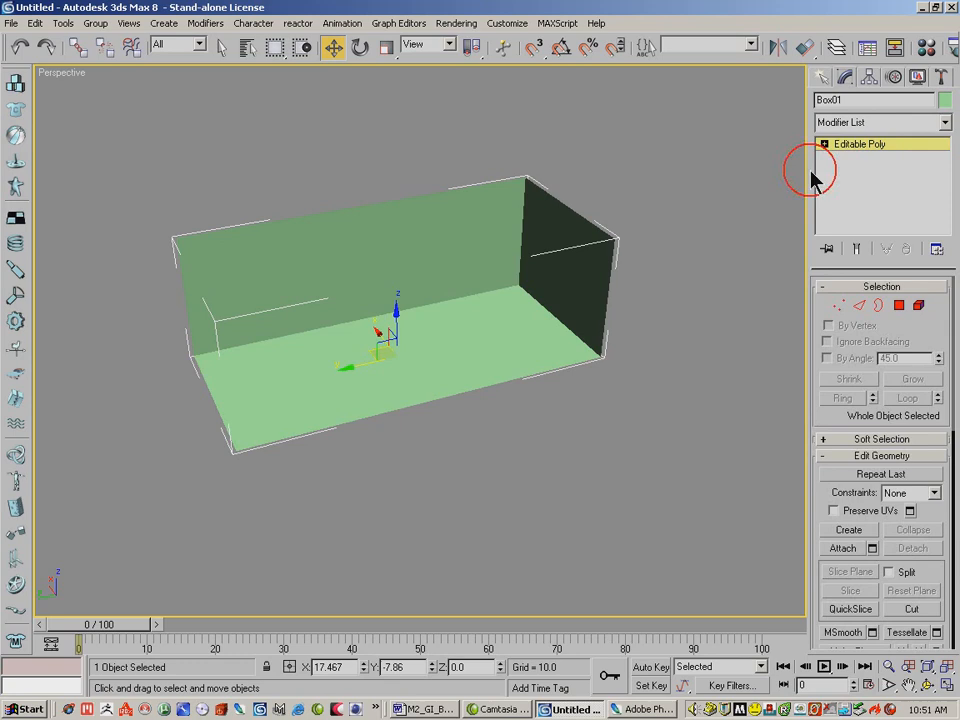
- In Polygon mode, detach the long wall as an object named side
click(898, 305)
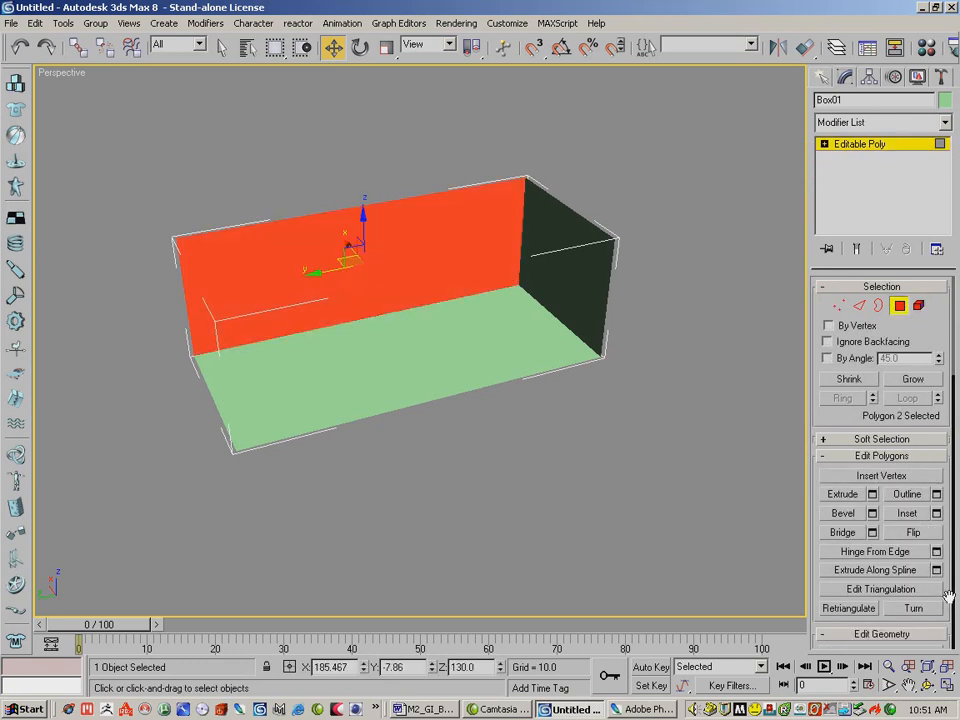
click(911, 467)
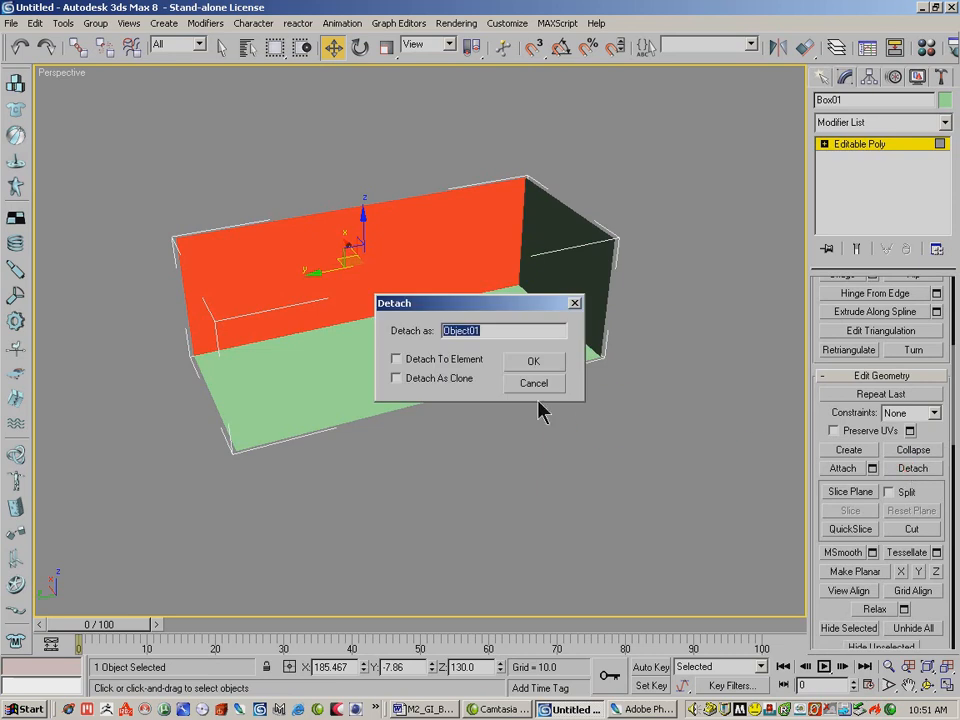
text(side)
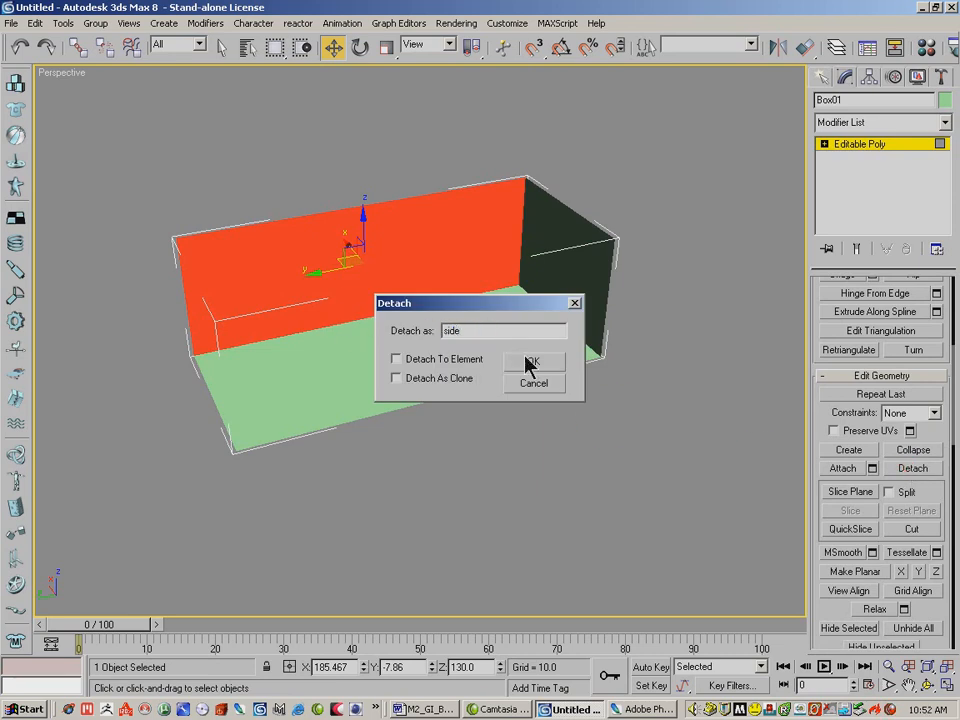
click(533, 362)
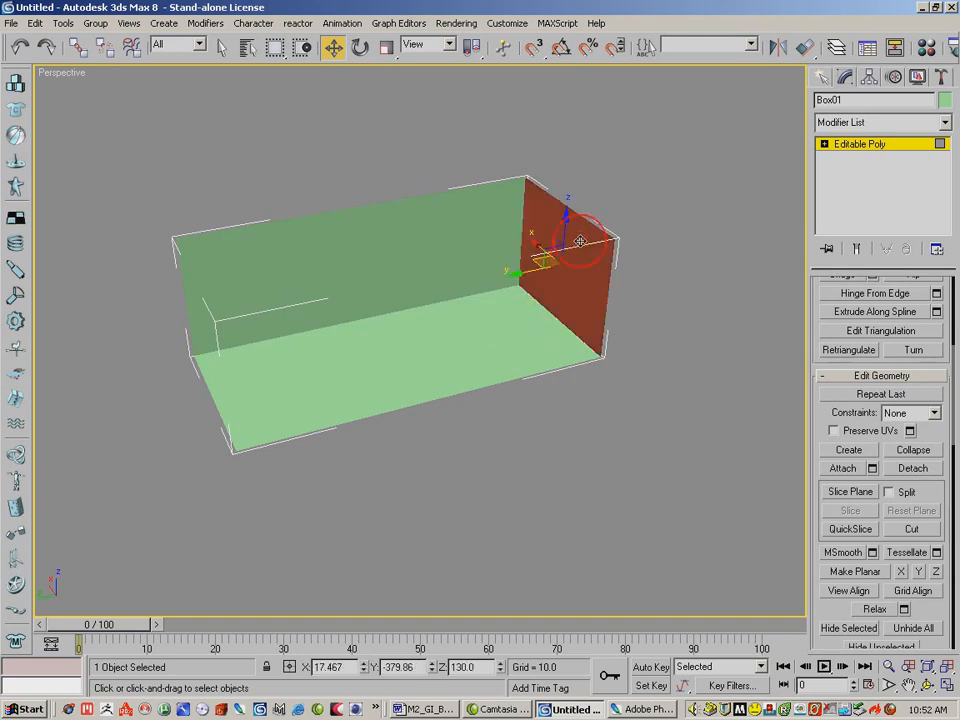
- Detach the right and left end walls as objects named back and front
click(911, 467)
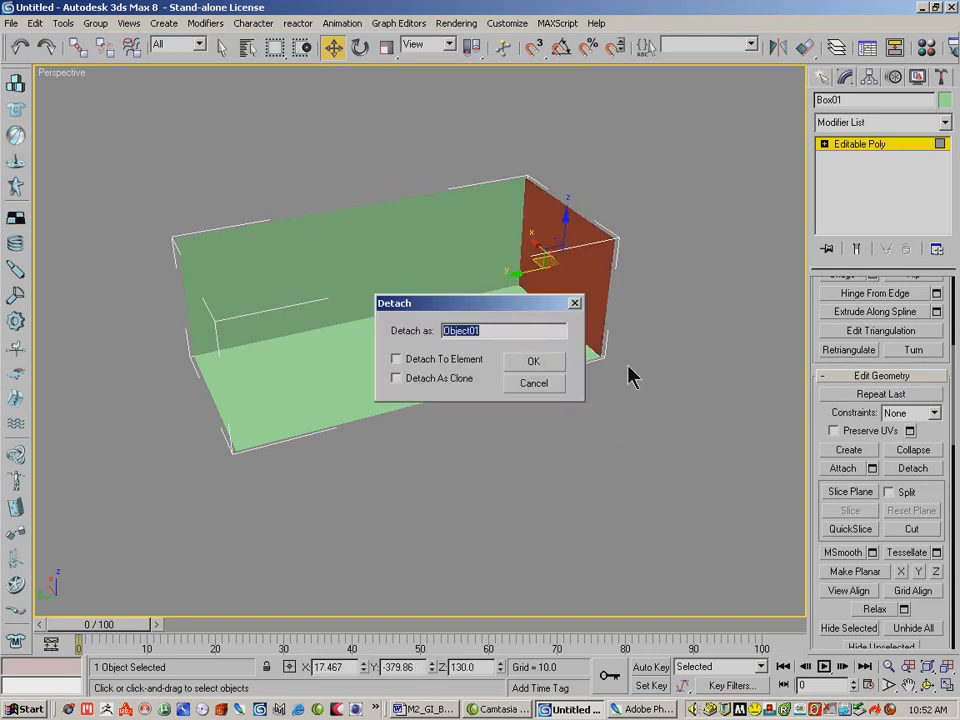
text(ba)
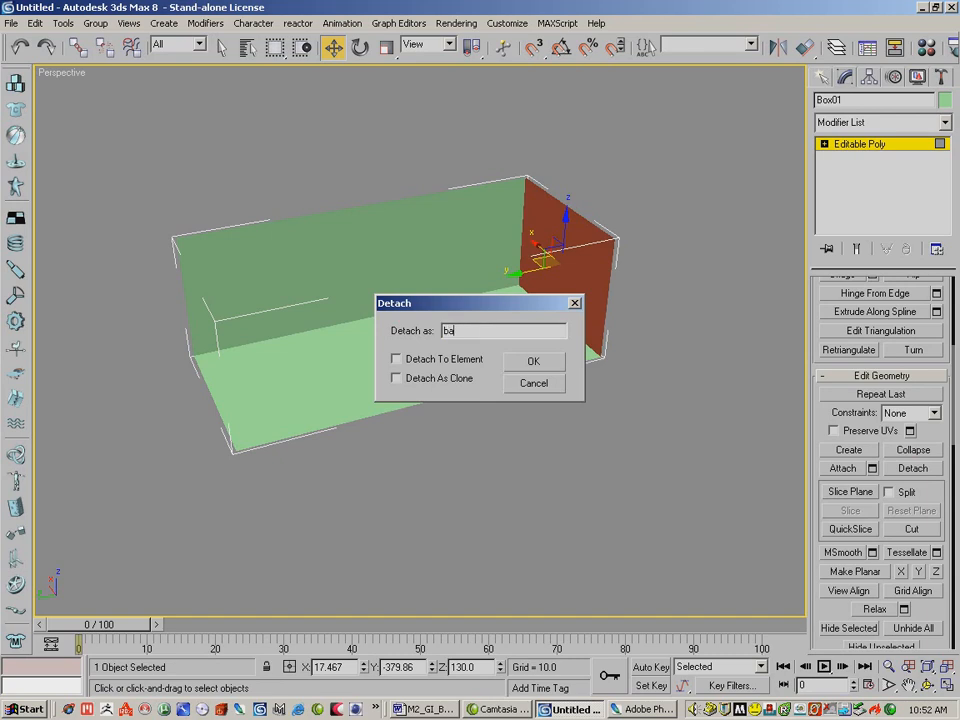
click(533, 361)
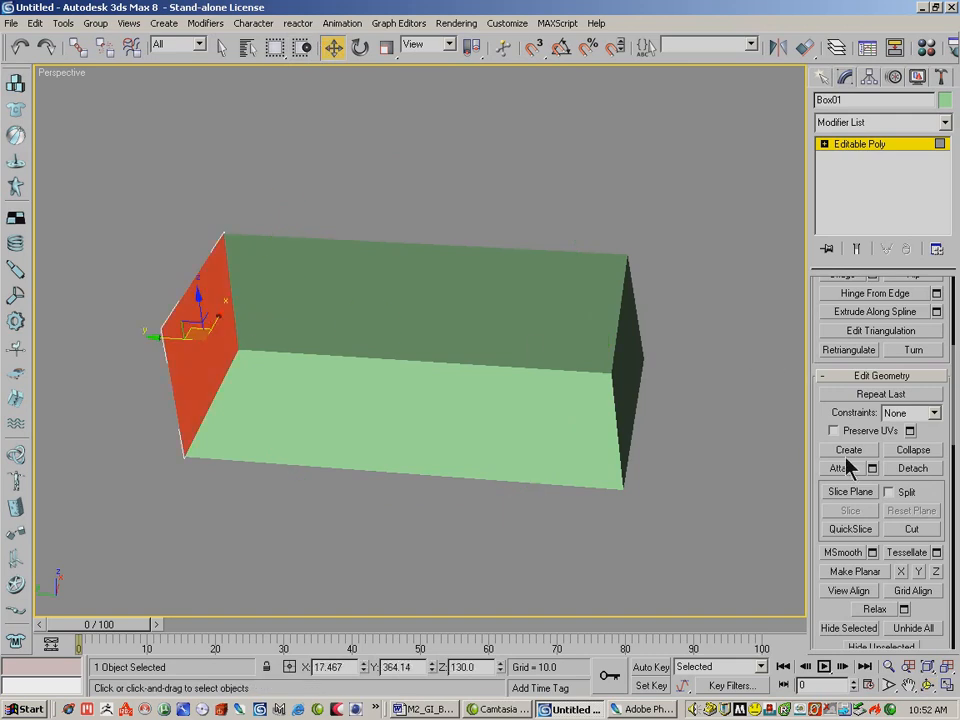
click(911, 467)
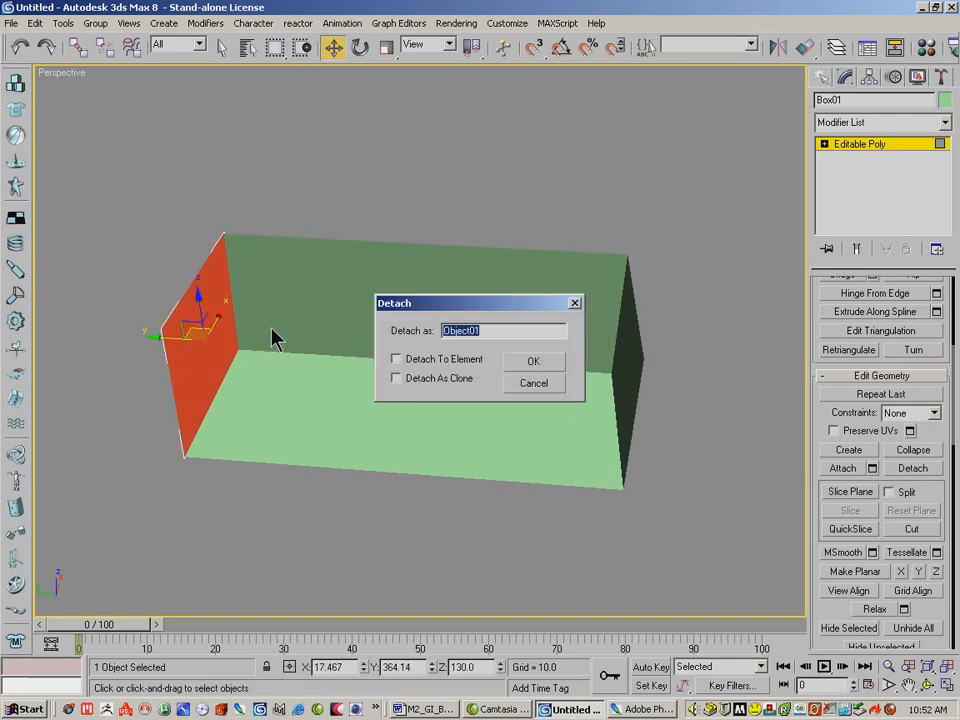
text(front)
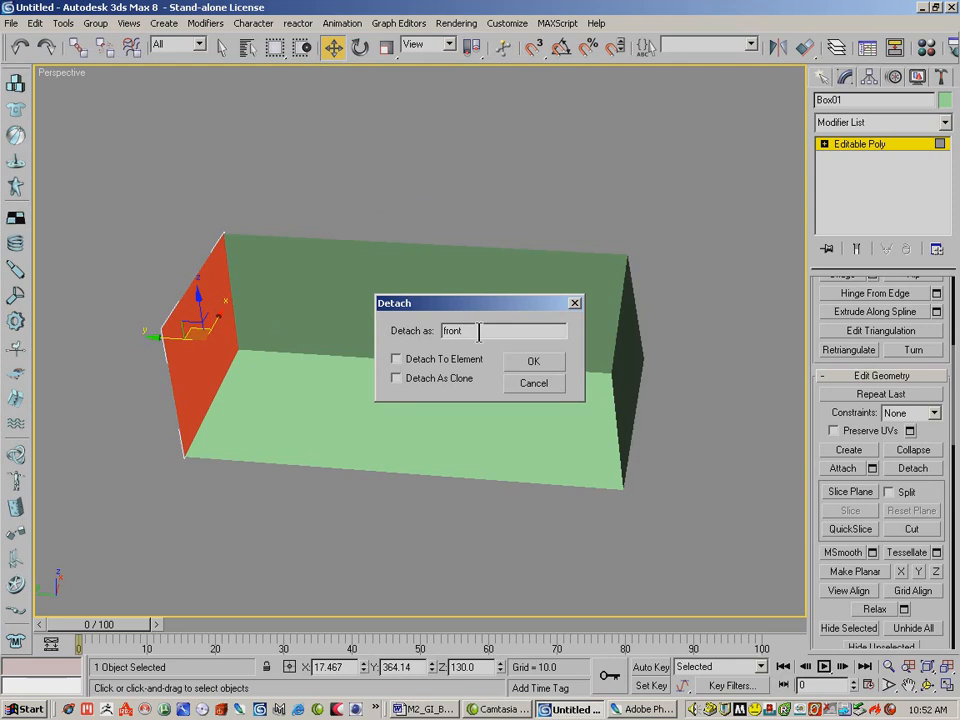
click(533, 360)
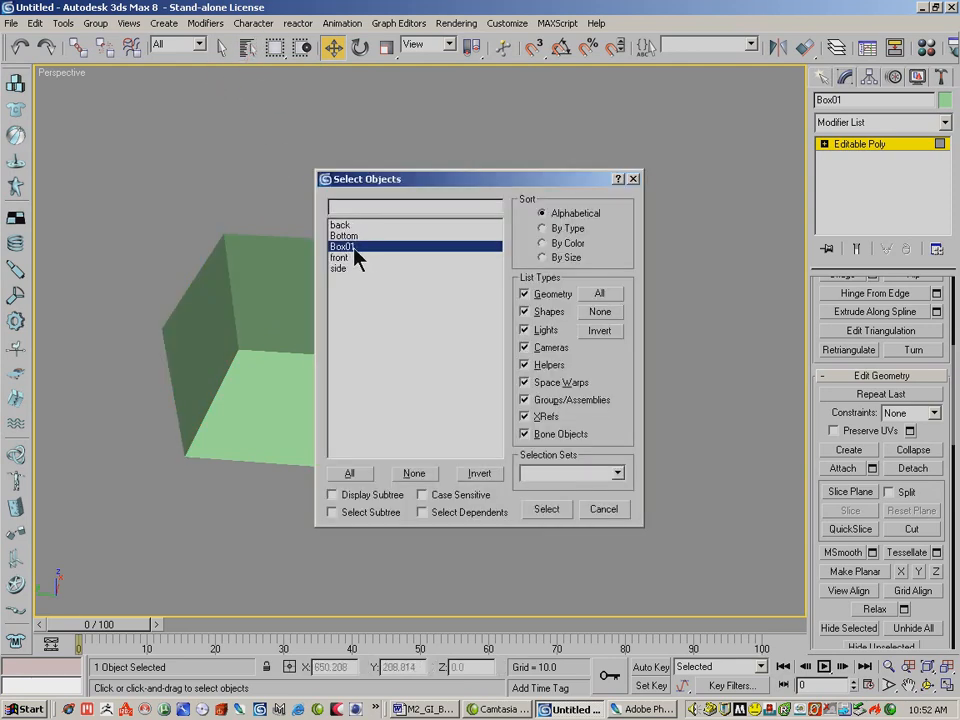
click(546, 509)
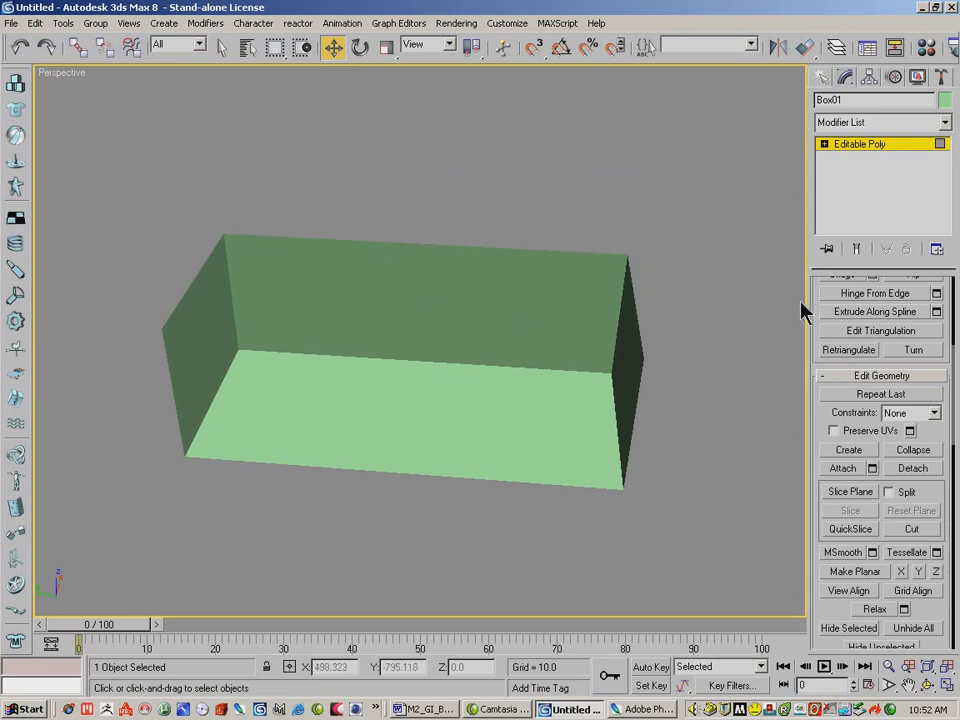
mouse_move(650, 263)
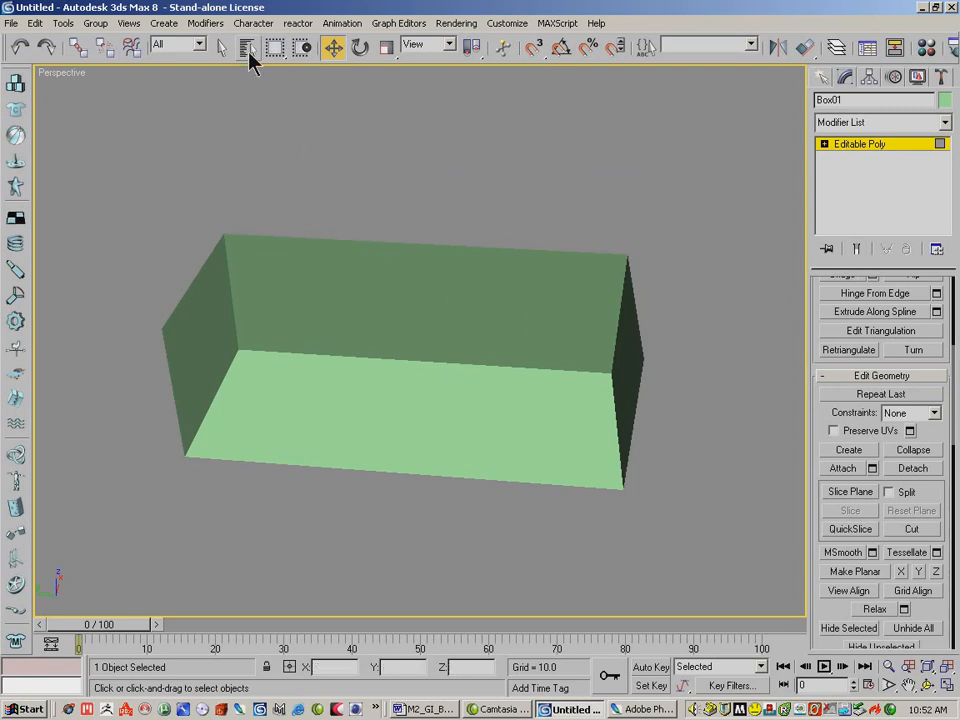
click(247, 47)
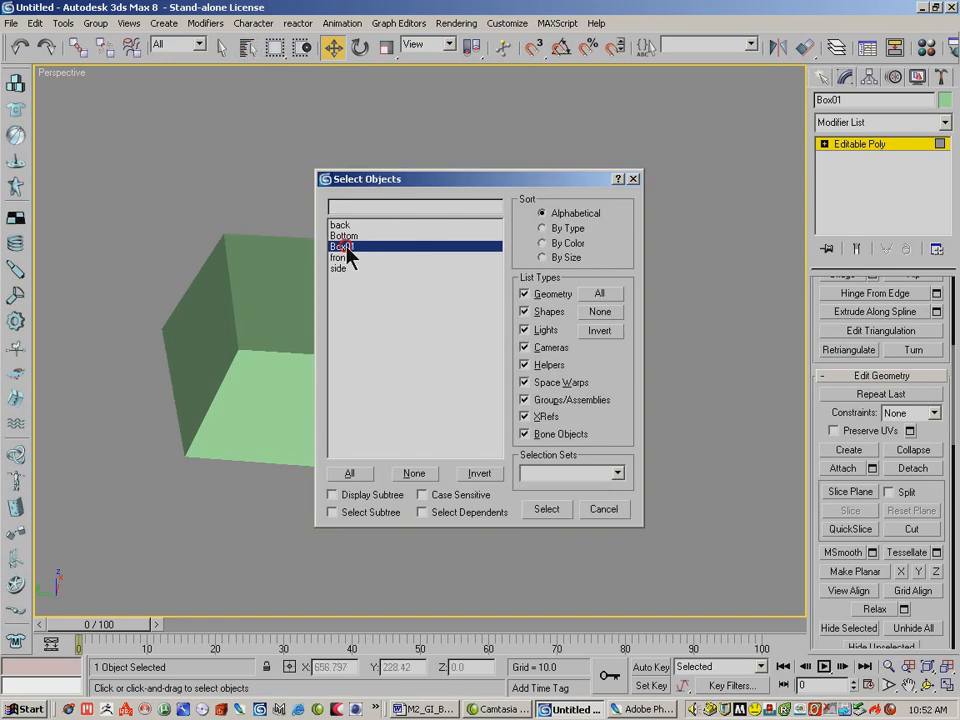
click(546, 509)
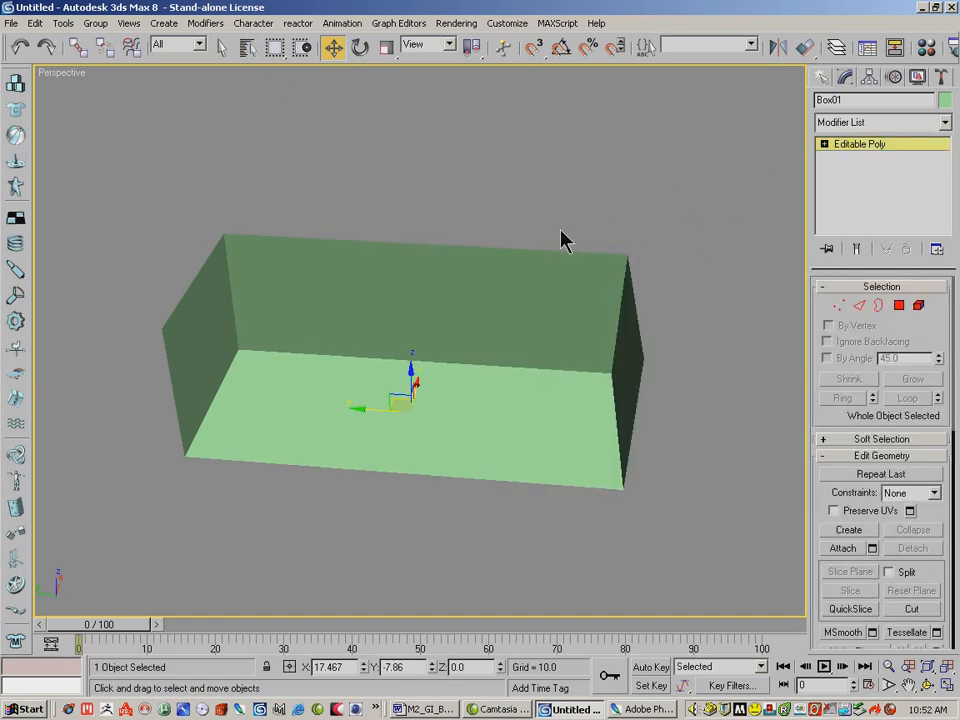
click(560, 240)
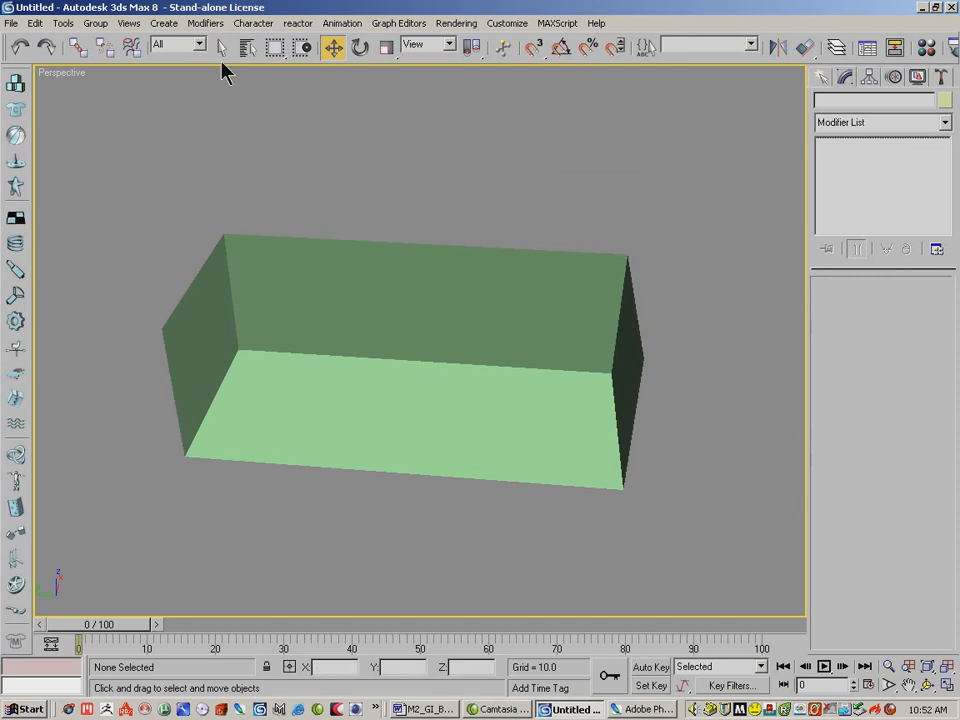
click(247, 47)
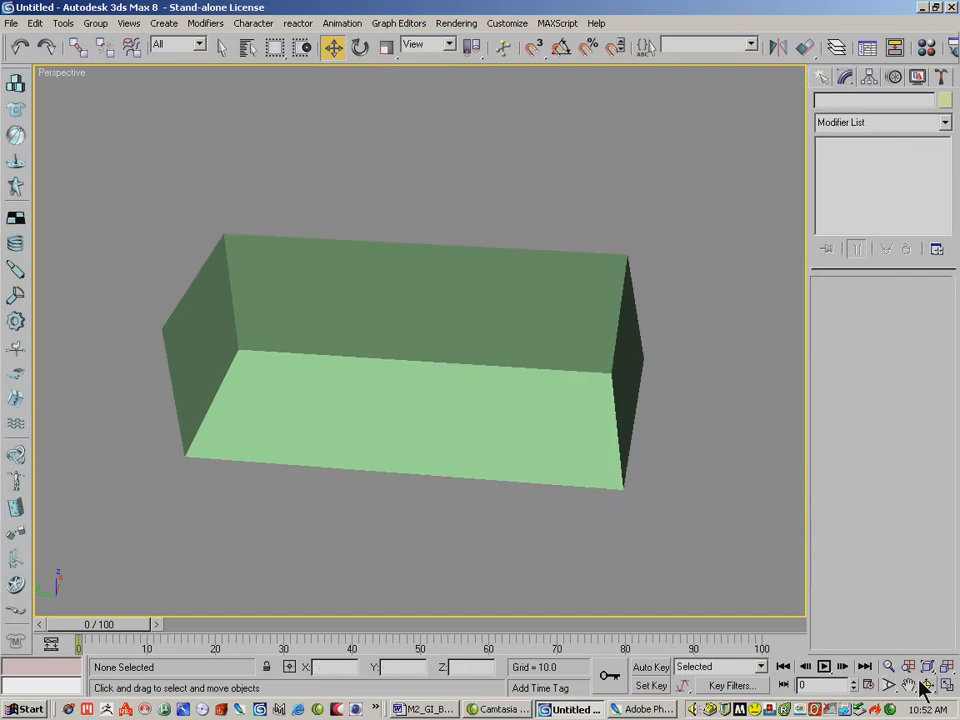
- Switch to Arc Rotate to orbit the view around the box
click(307, 47)
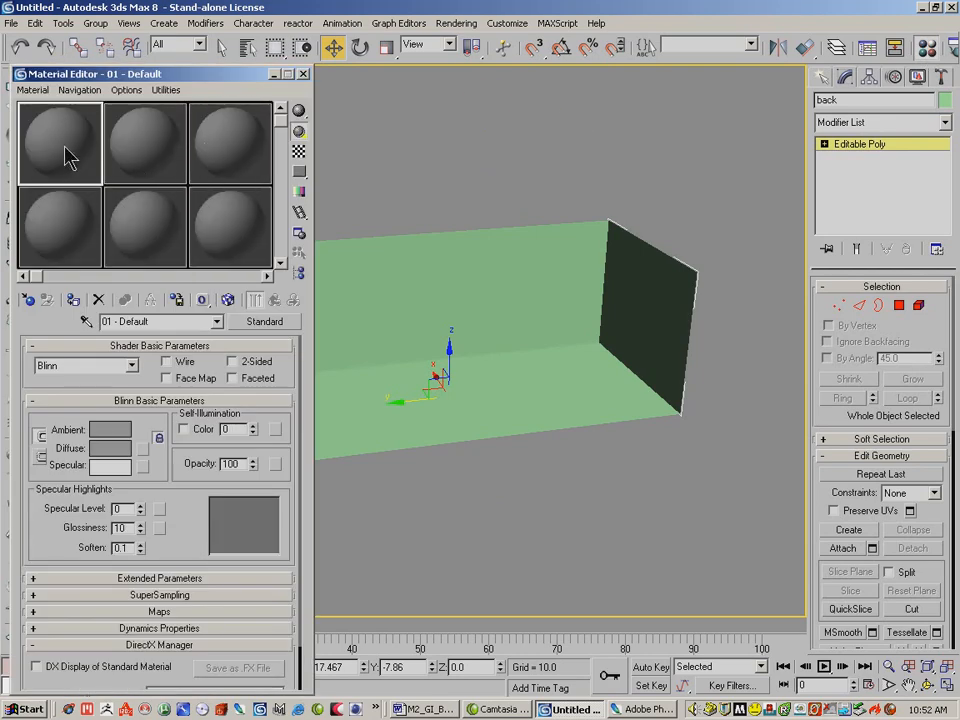
- Give the first sample material a Car_Back.jpg bitmap diffuse map from the Desktop
click(159, 611)
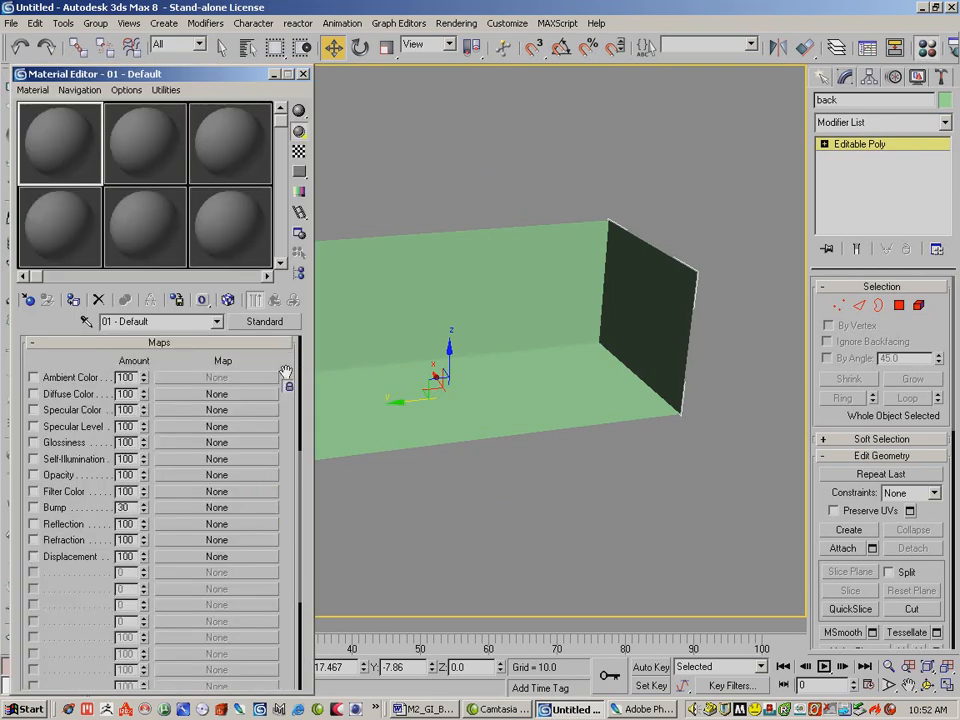
click(216, 393)
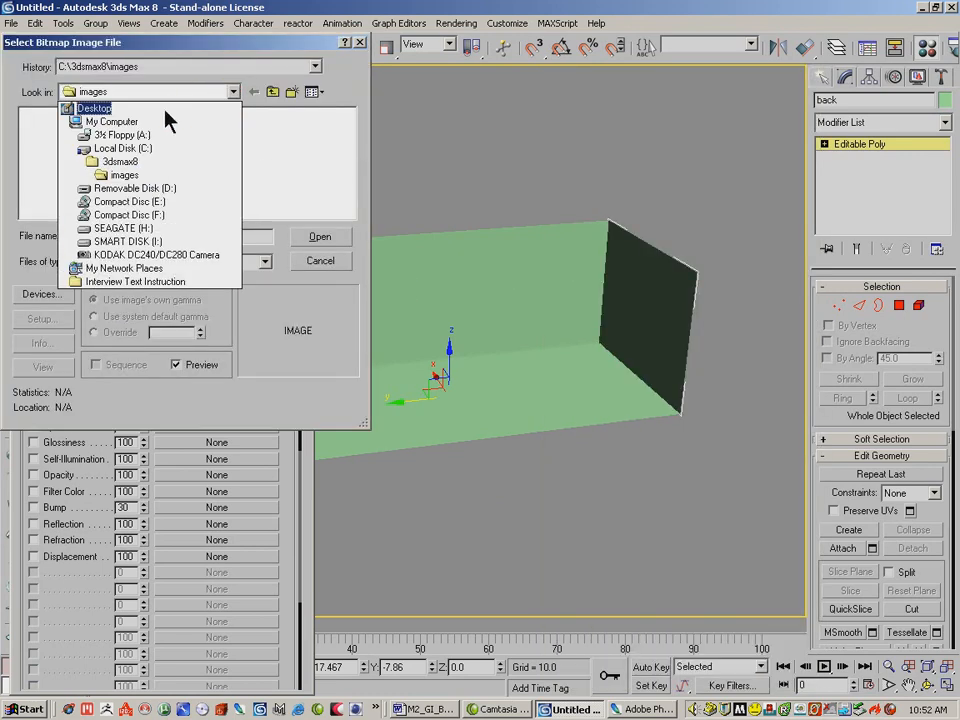
click(93, 108)
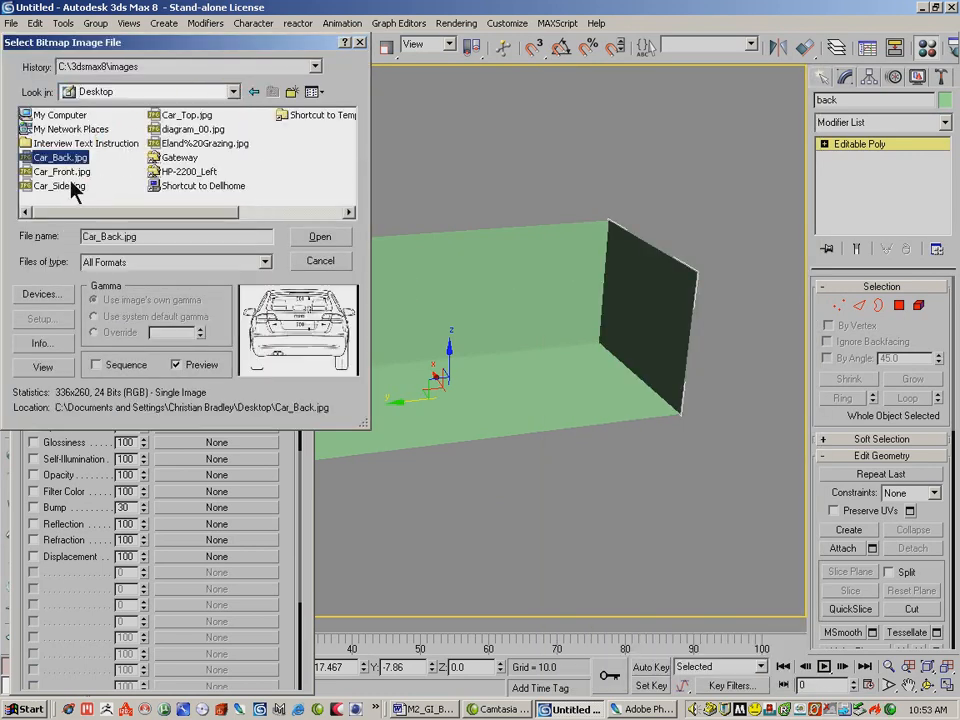
click(320, 236)
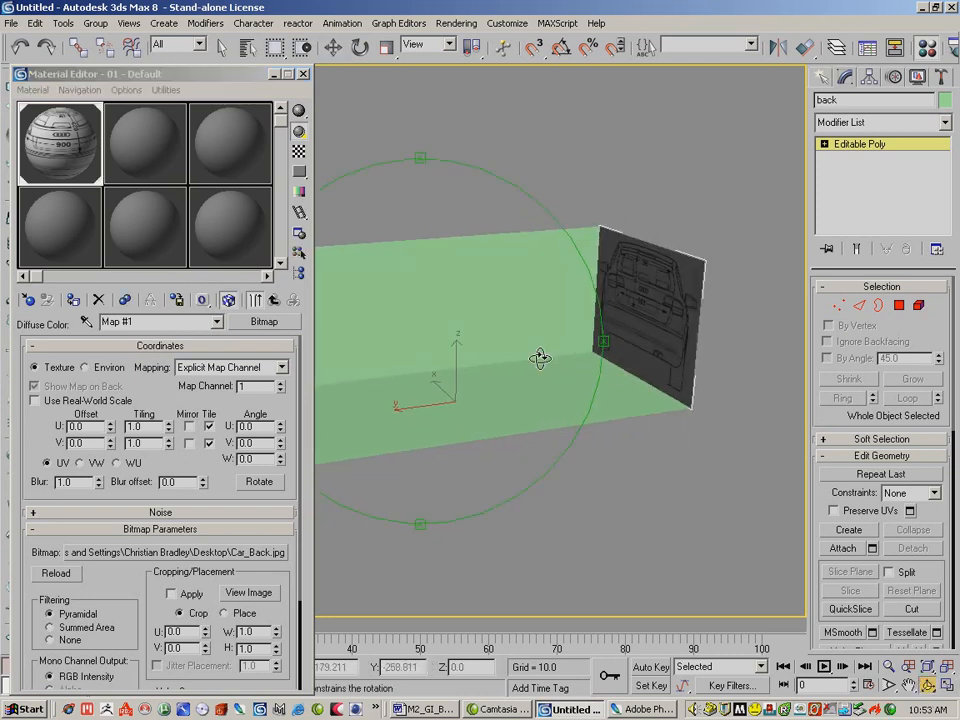
scroll(down, 3)
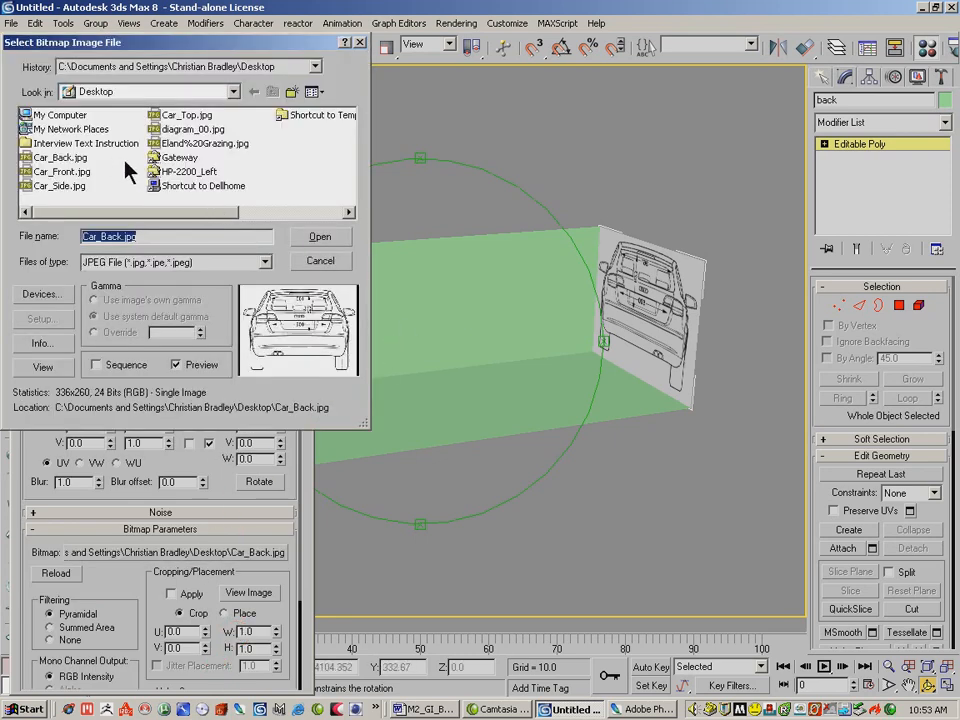
- Load Car_Front.jpg into a new material and rename it Front
click(61, 171)
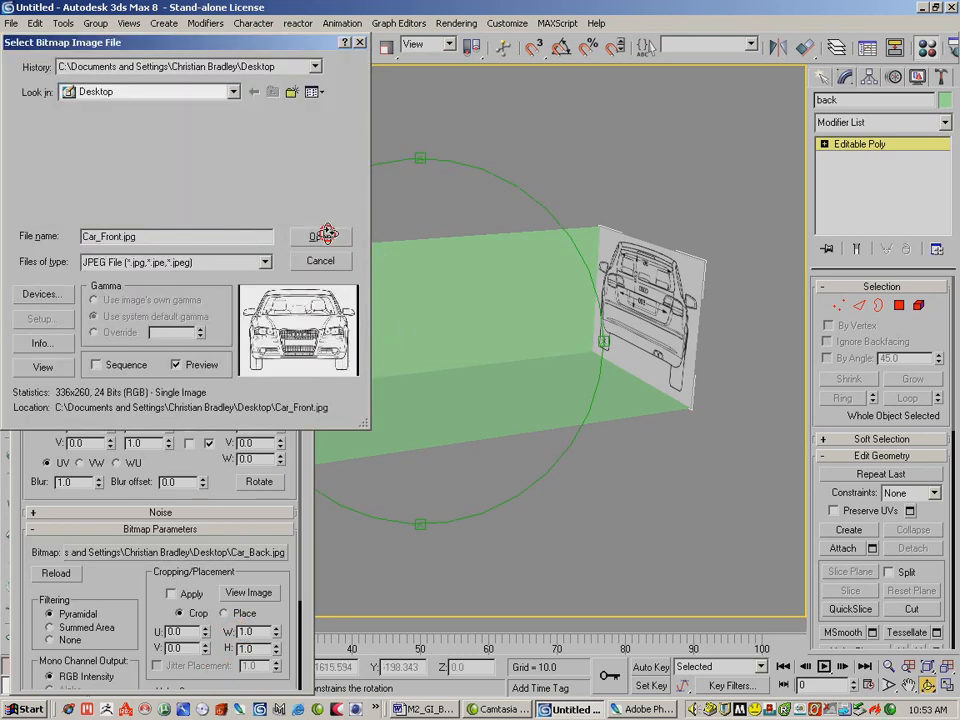
click(320, 236)
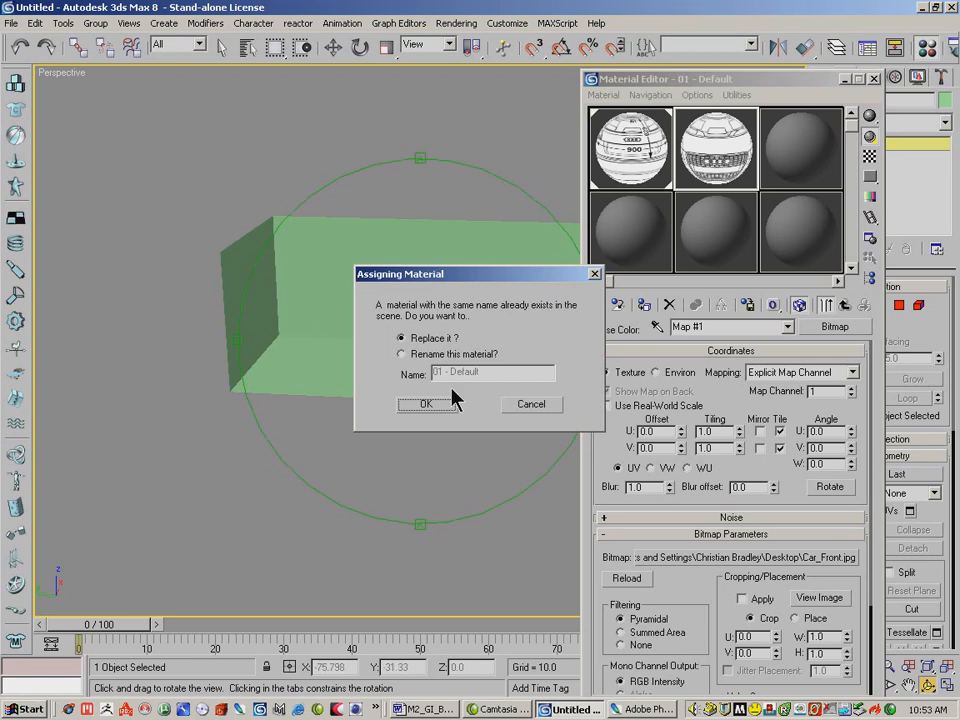
click(401, 354)
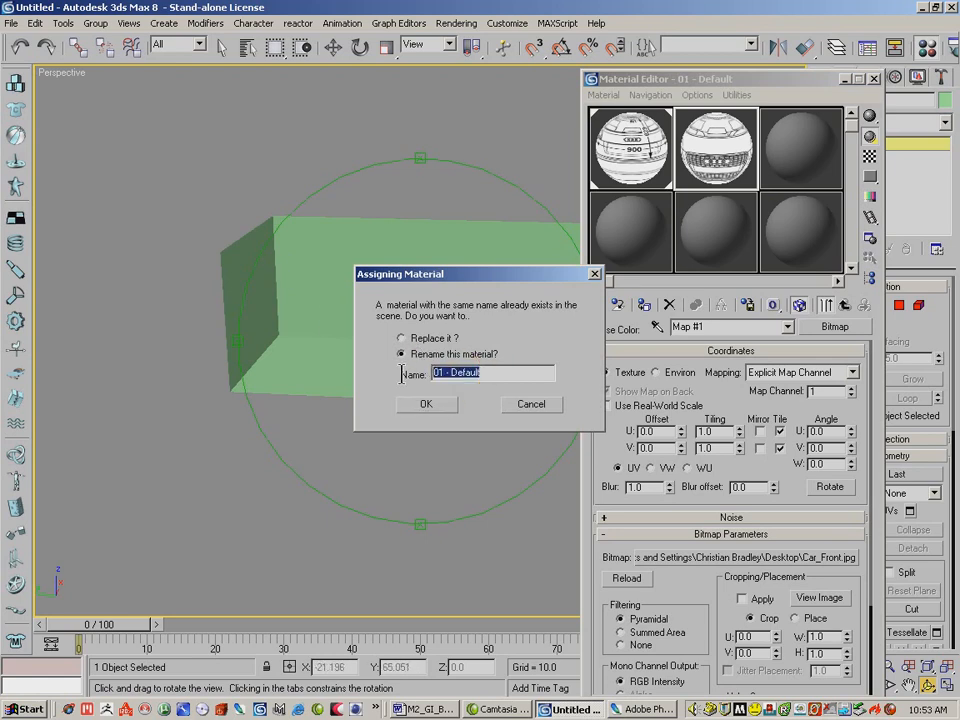
text(Front)
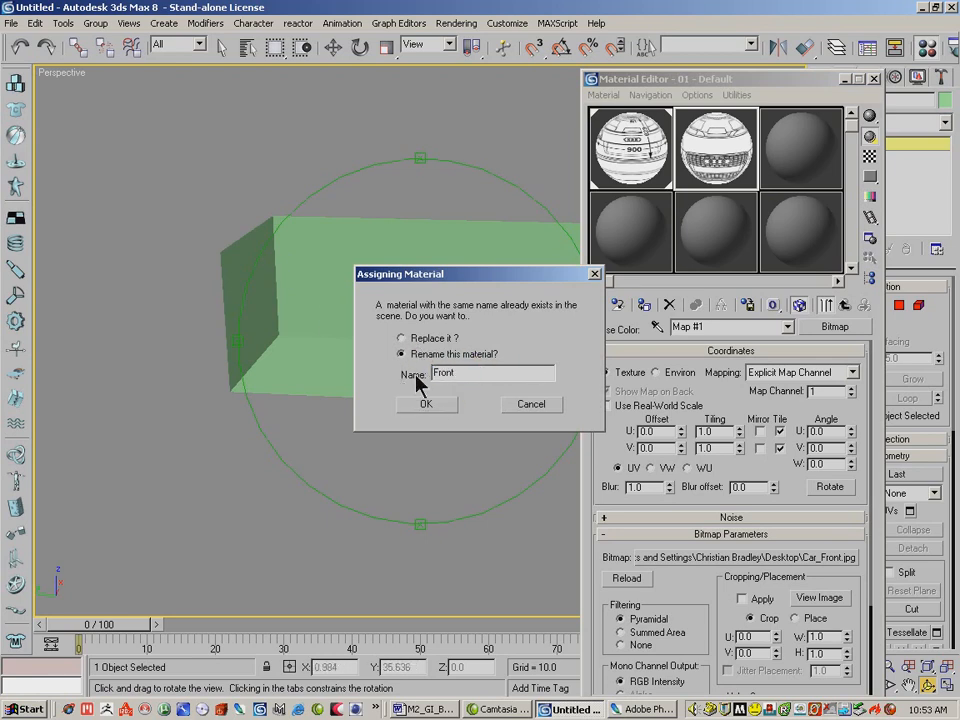
click(424, 404)
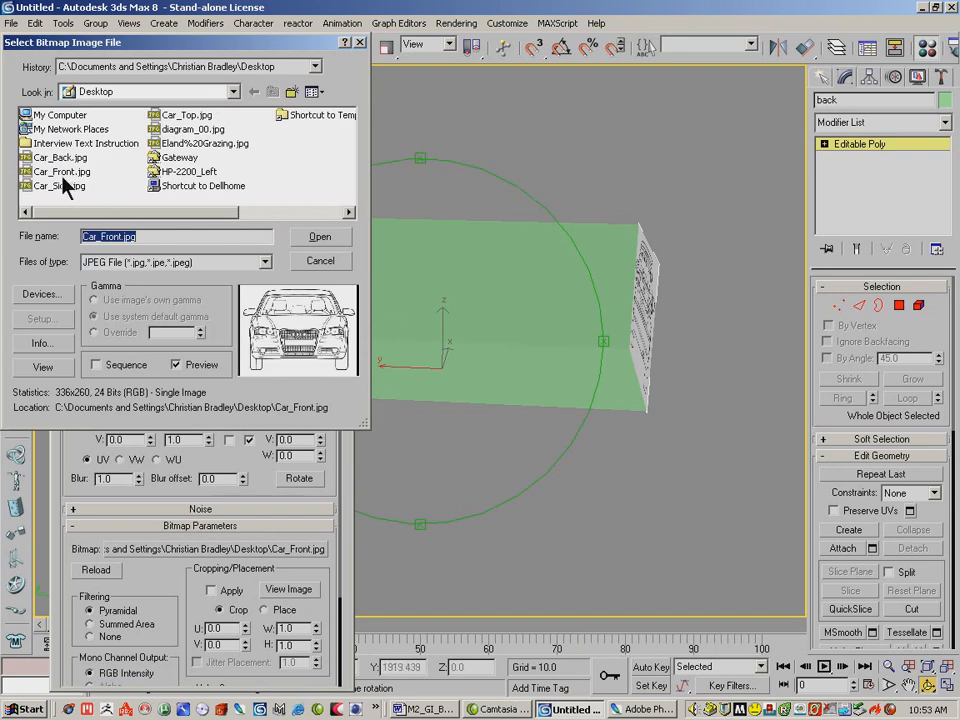
- Load Car_Side.jpg into a new material named side and move the editor aside
click(58, 186)
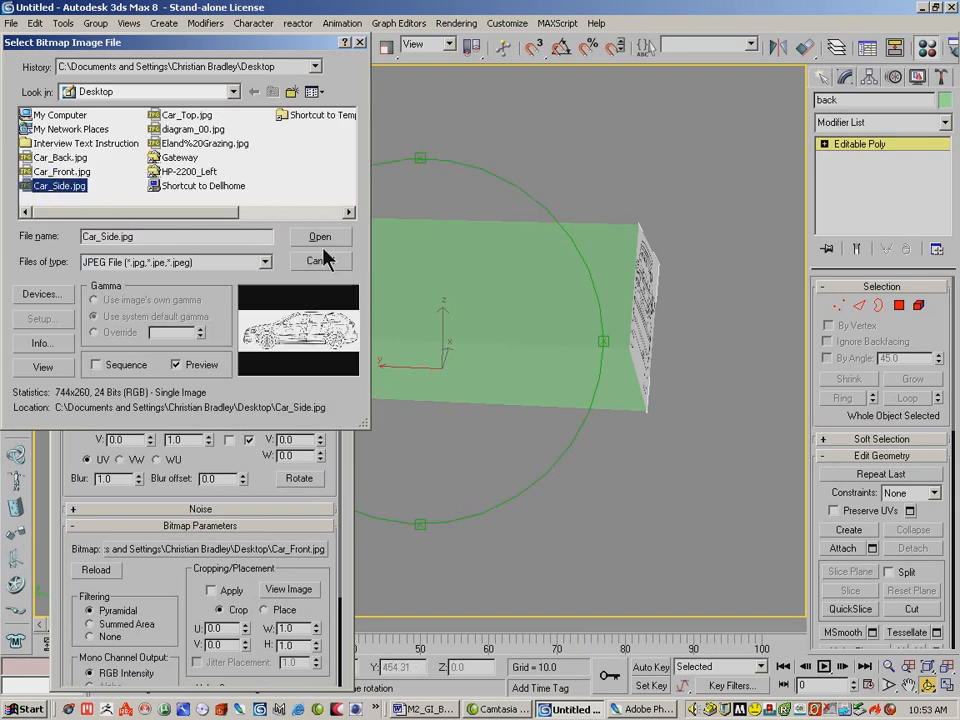
click(320, 236)
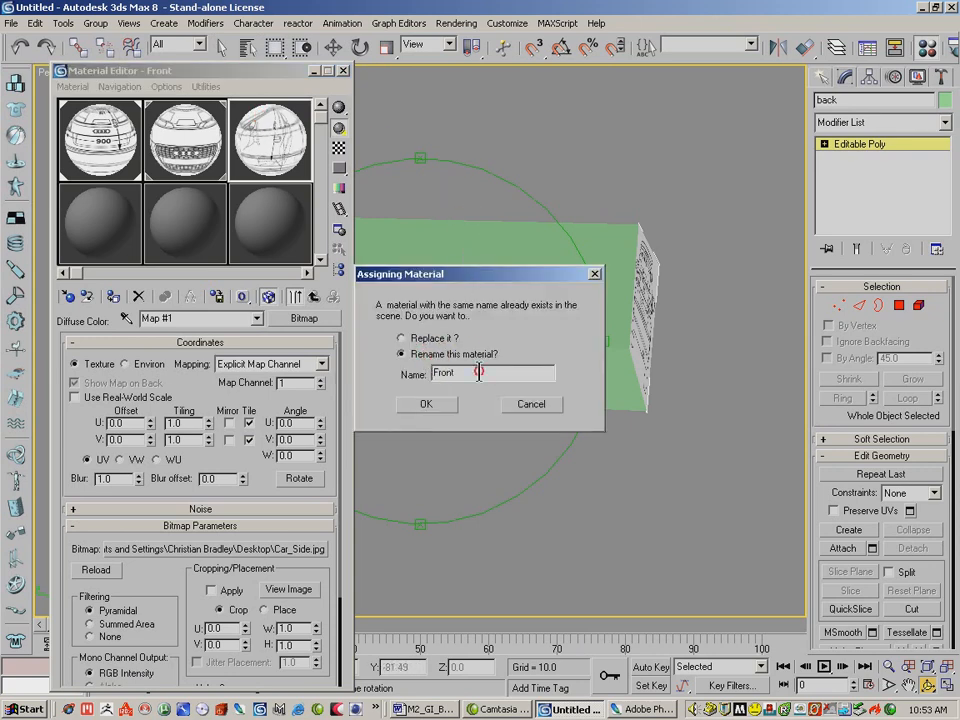
text(side)
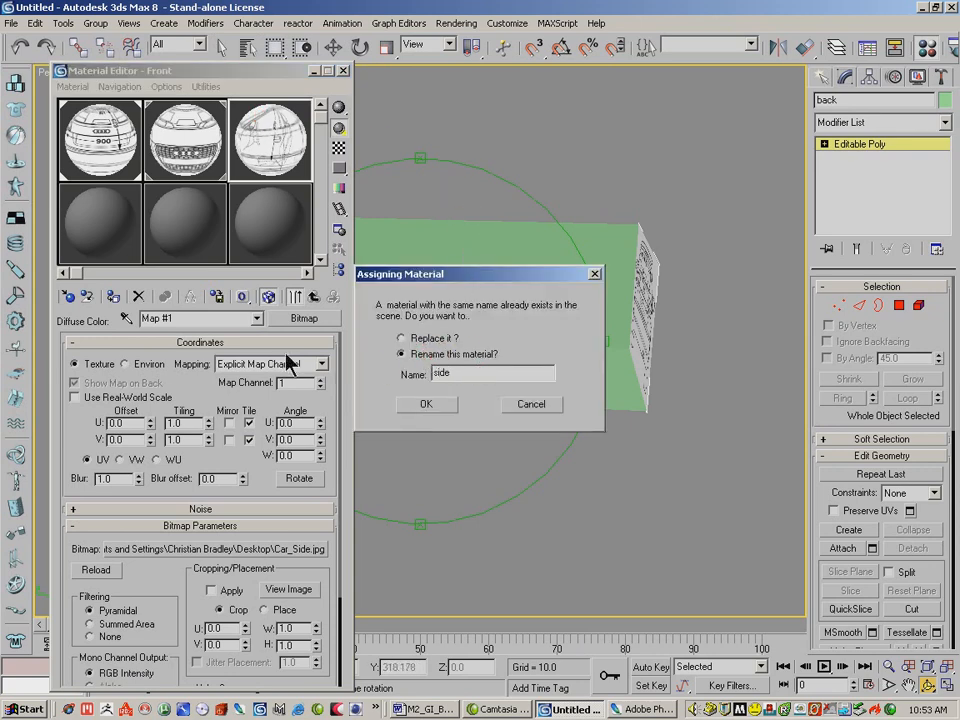
click(426, 404)
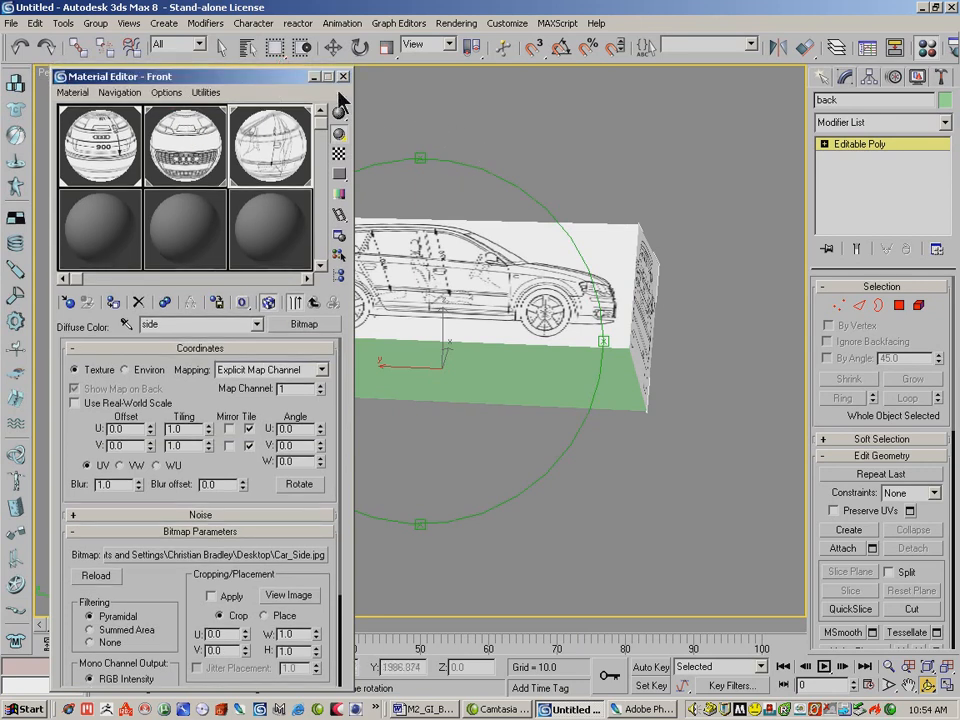
drag(120, 76, 640, 76)
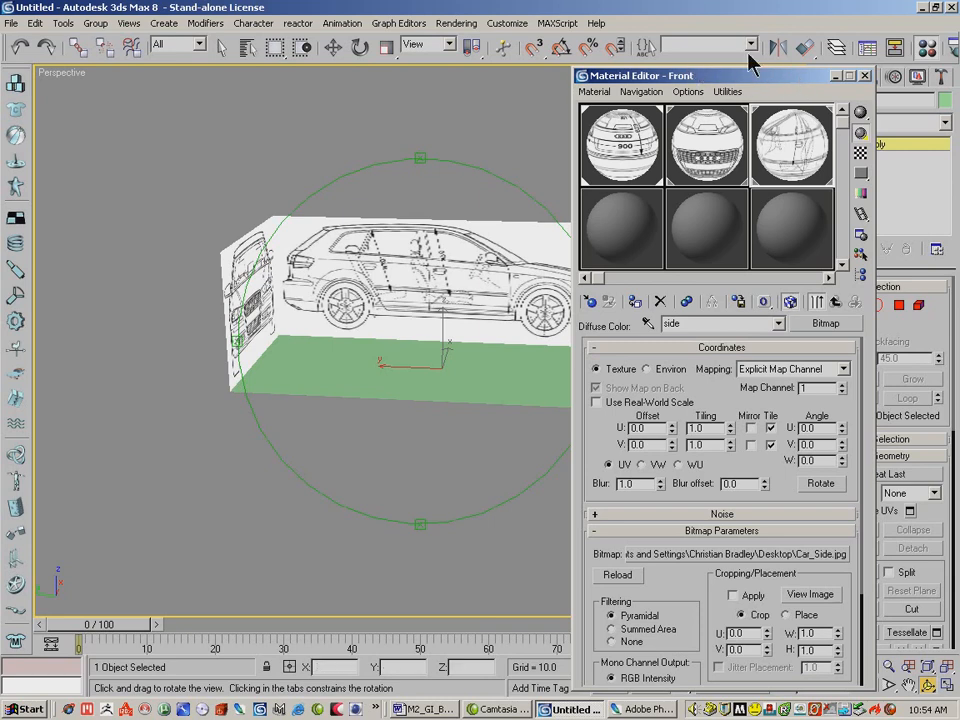
mouse_move(890, 82)
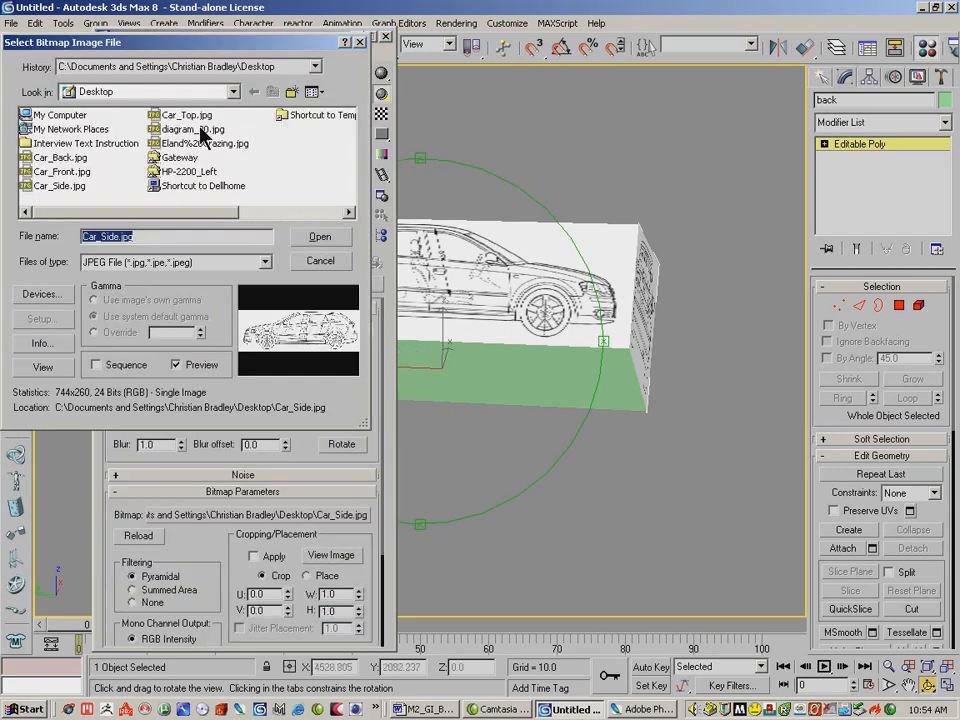
- Apply Car_Top.jpg as material top, orbit to check the bottom plane, and close the editor
click(320, 236)
text(top)
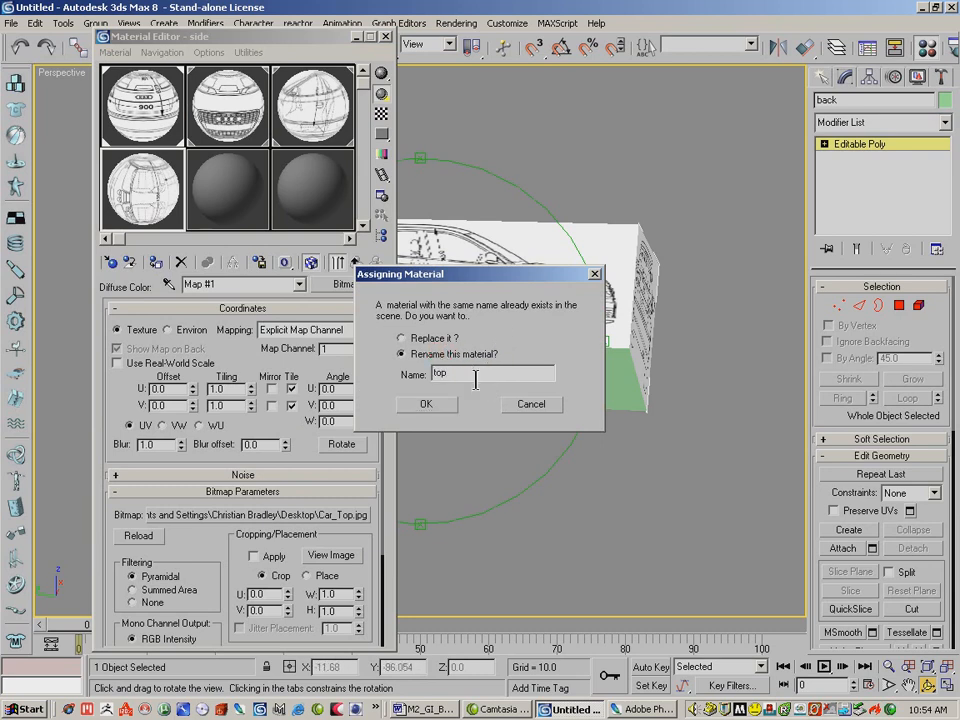
click(425, 404)
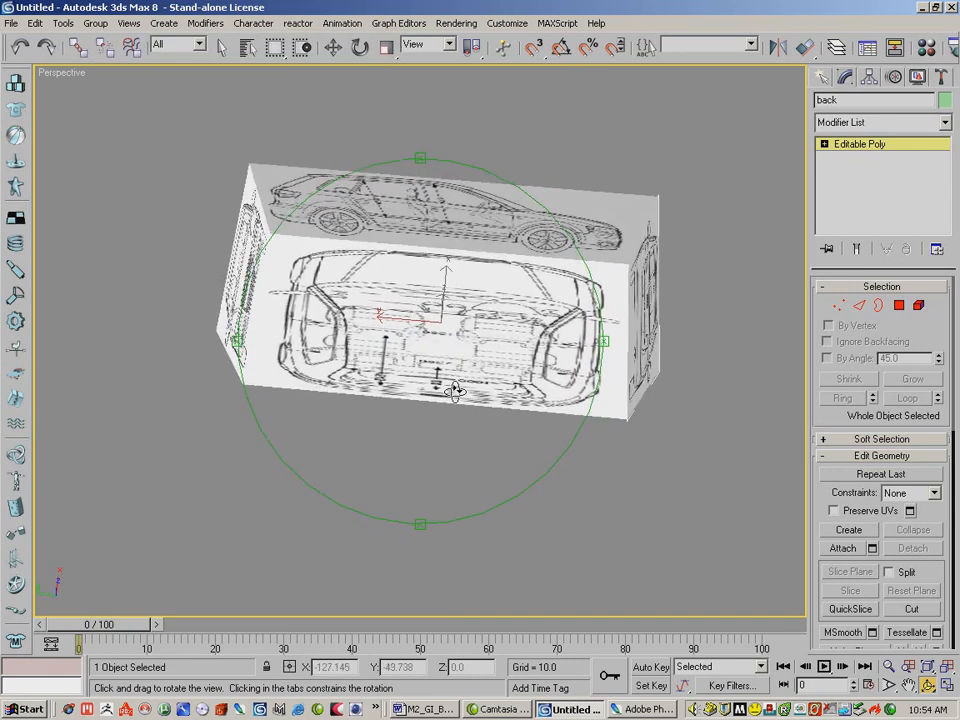
drag(455, 392, 490, 376)
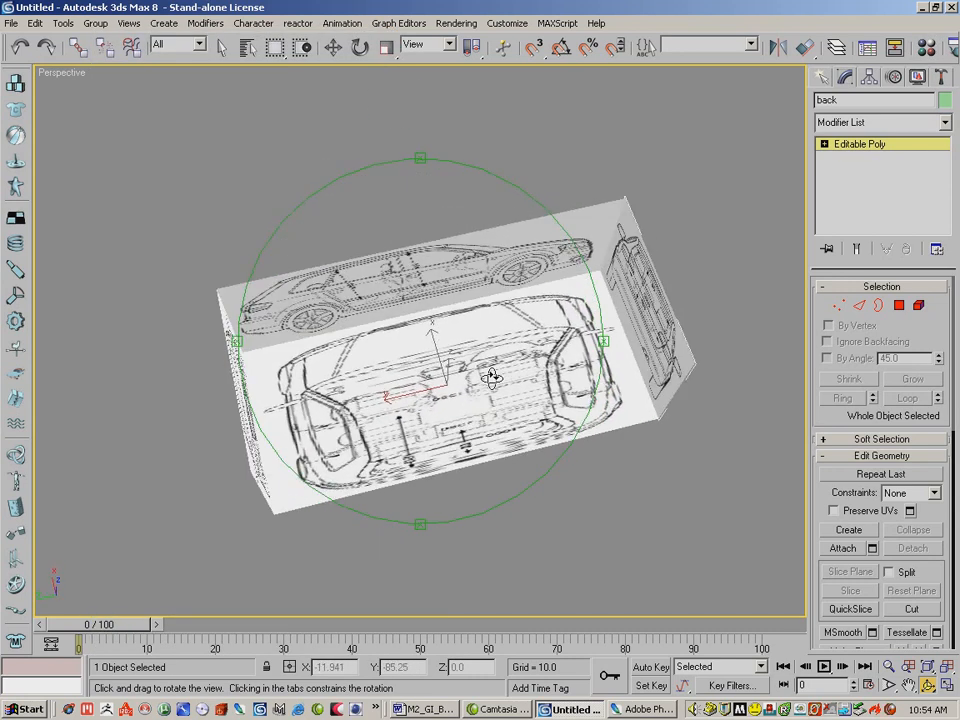
drag(490, 375, 585, 310)
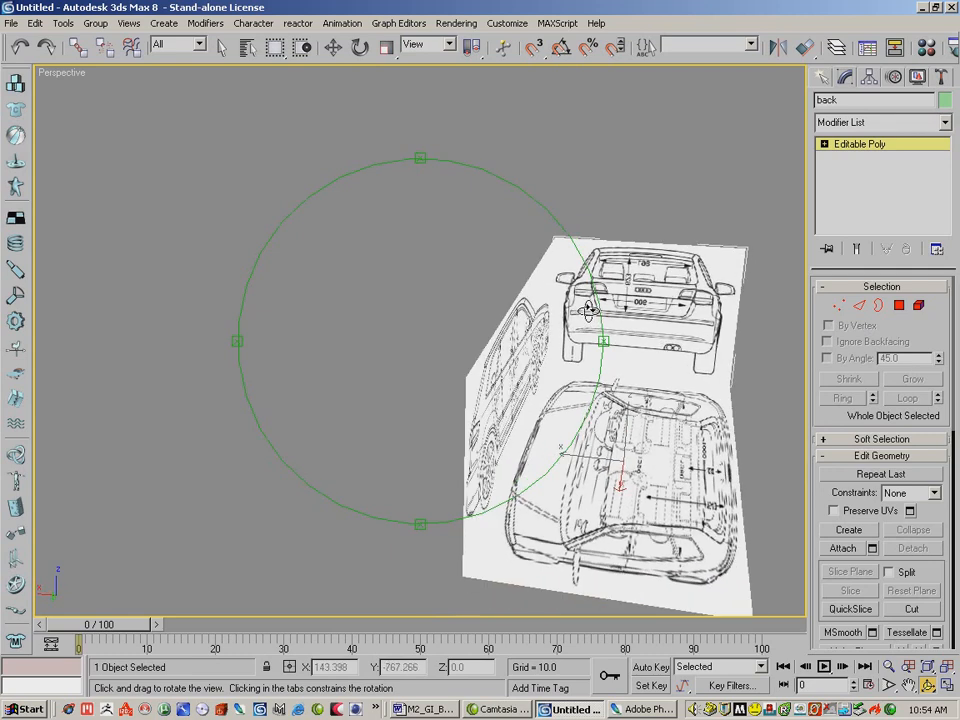
drag(590, 310, 555, 300)
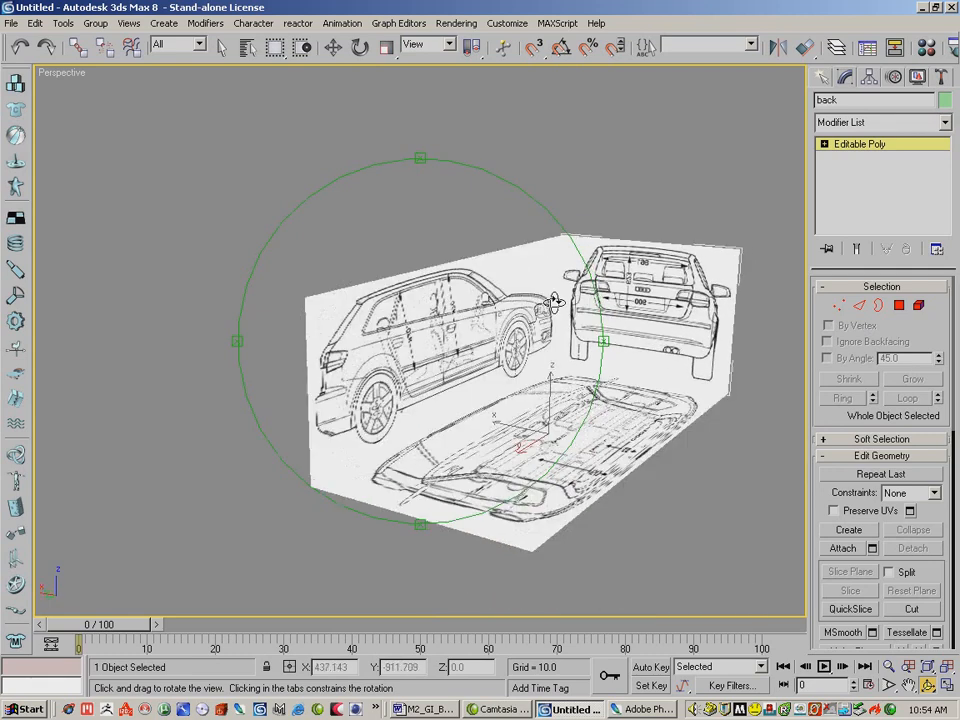
drag(555, 300, 445, 393)
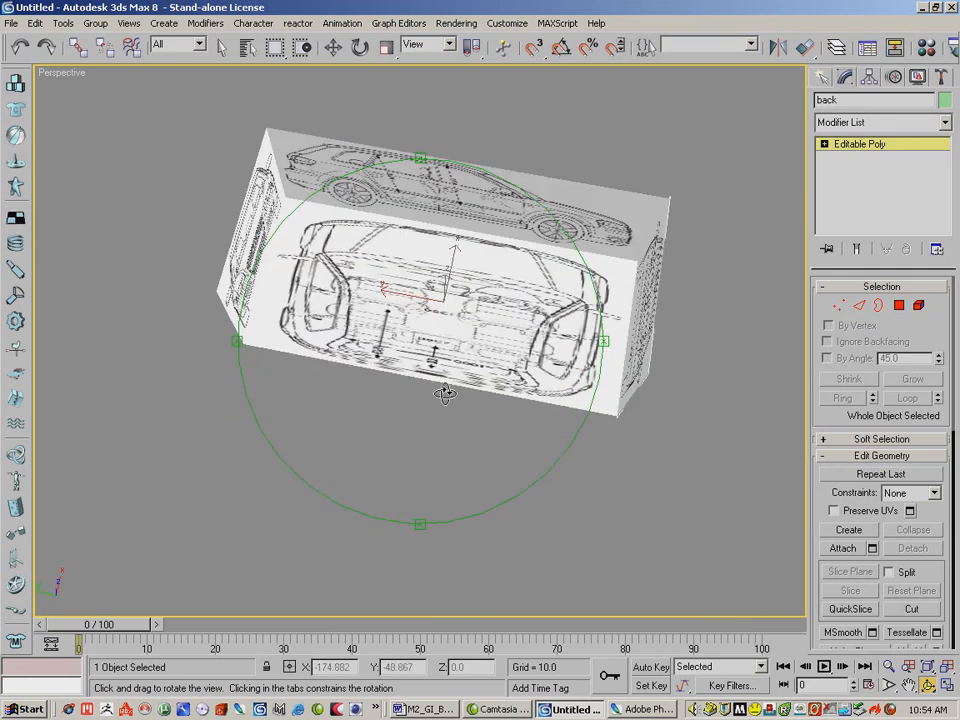
drag(445, 395, 445, 355)
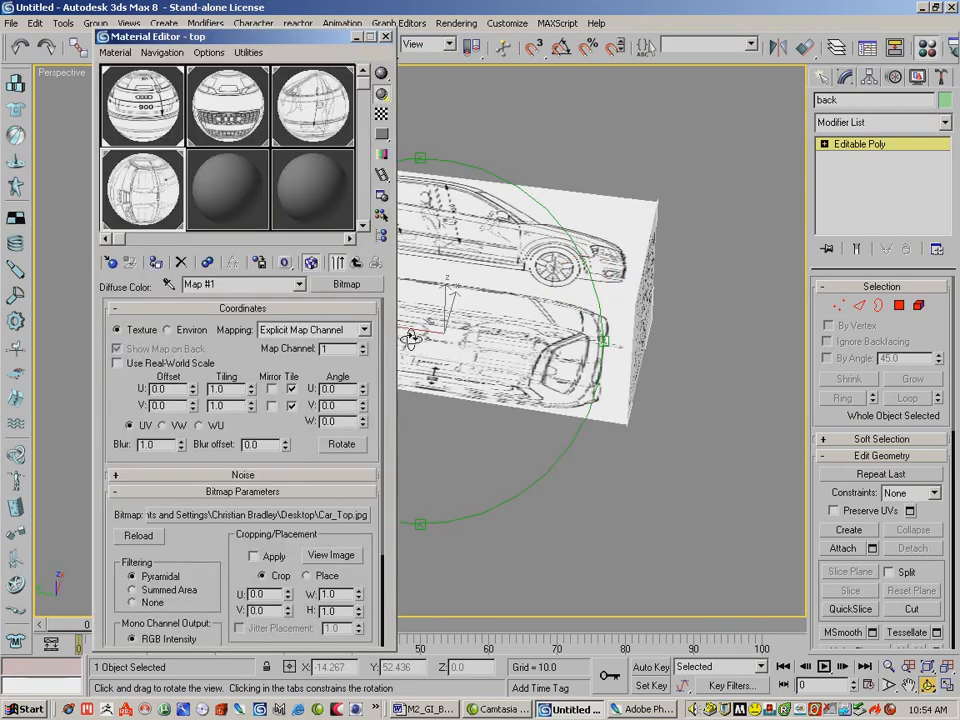
click(331, 555)
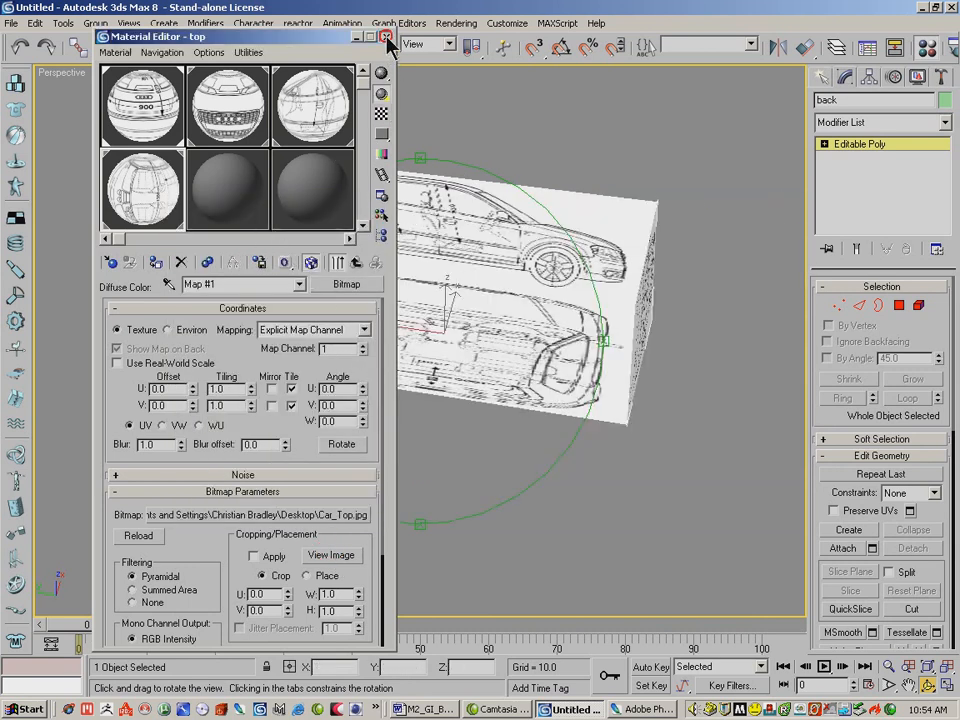
click(386, 36)
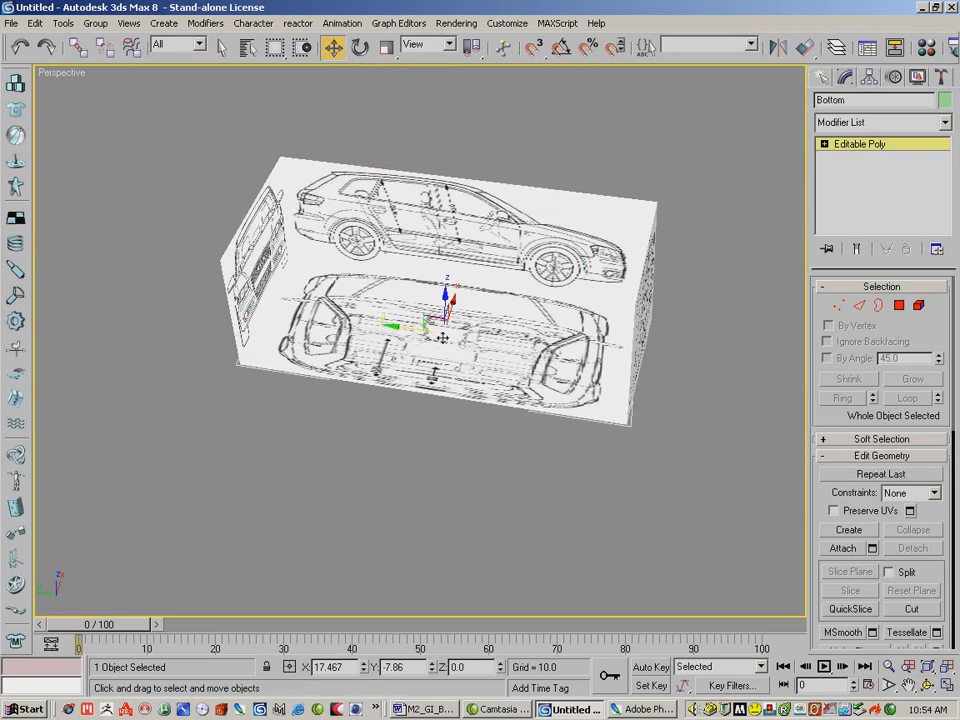
- Add a UVW Mapping modifier to Bottom, fitted along the Z axis, and select its gizmo
click(944, 122)
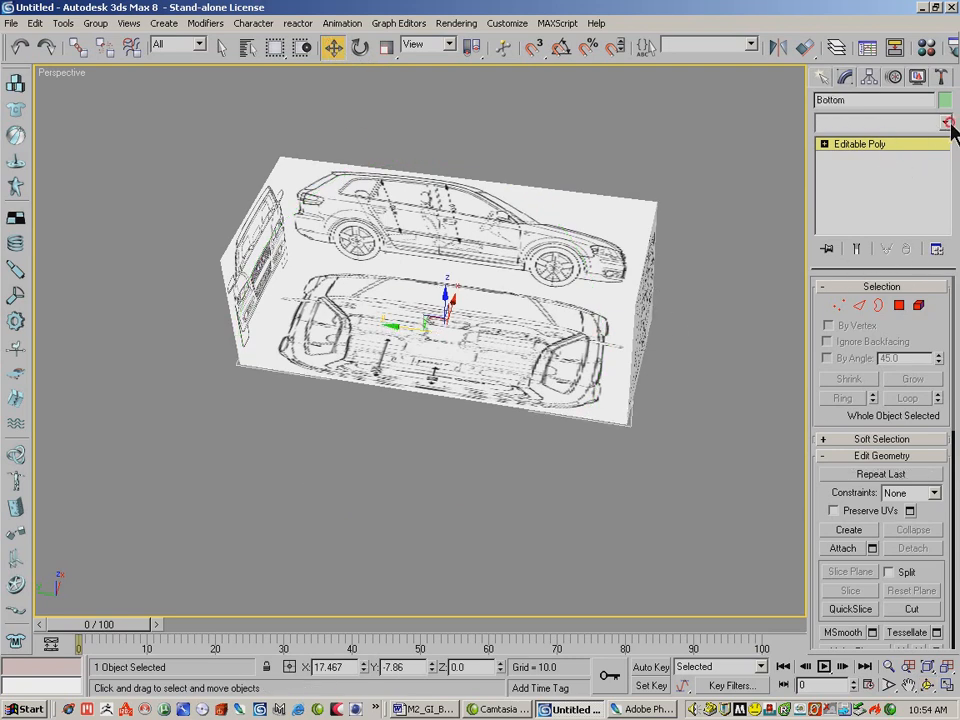
click(948, 122)
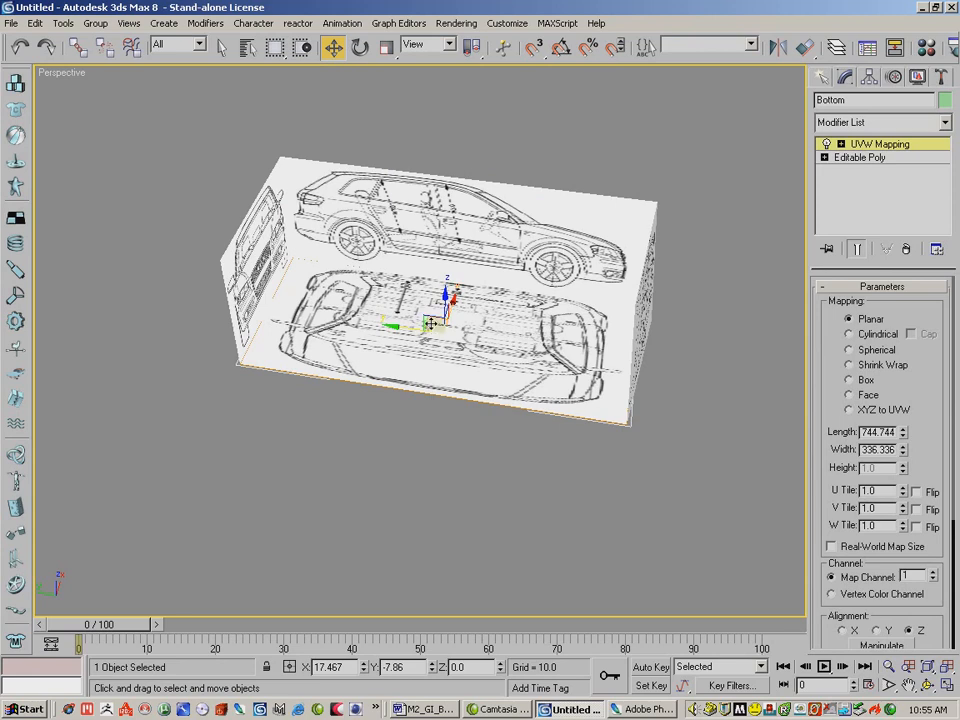
scroll(down, 3)
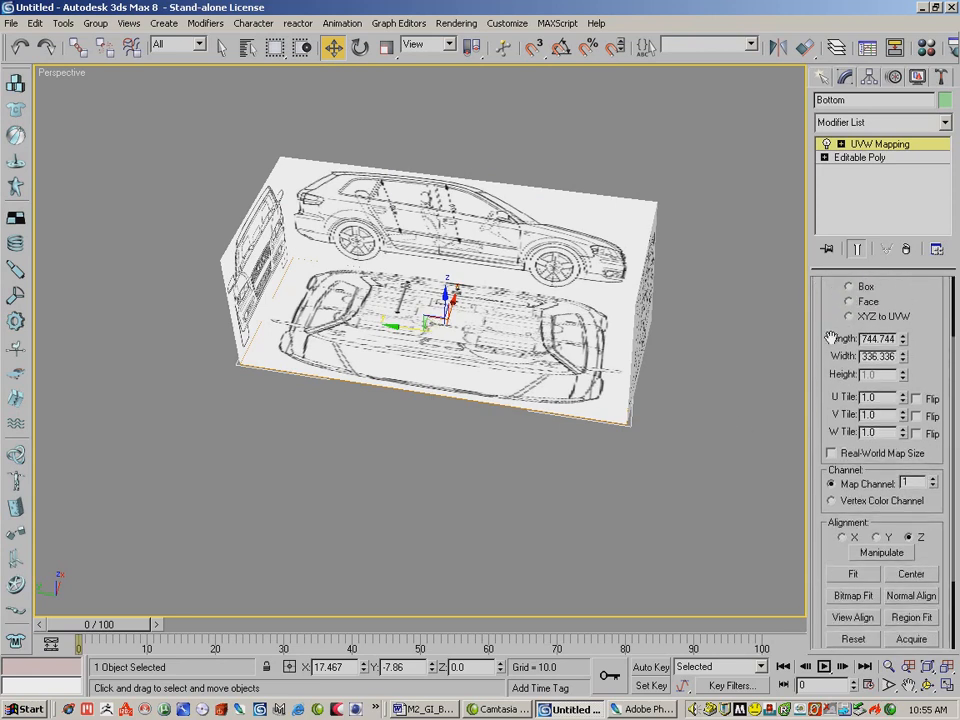
scroll(down, 3)
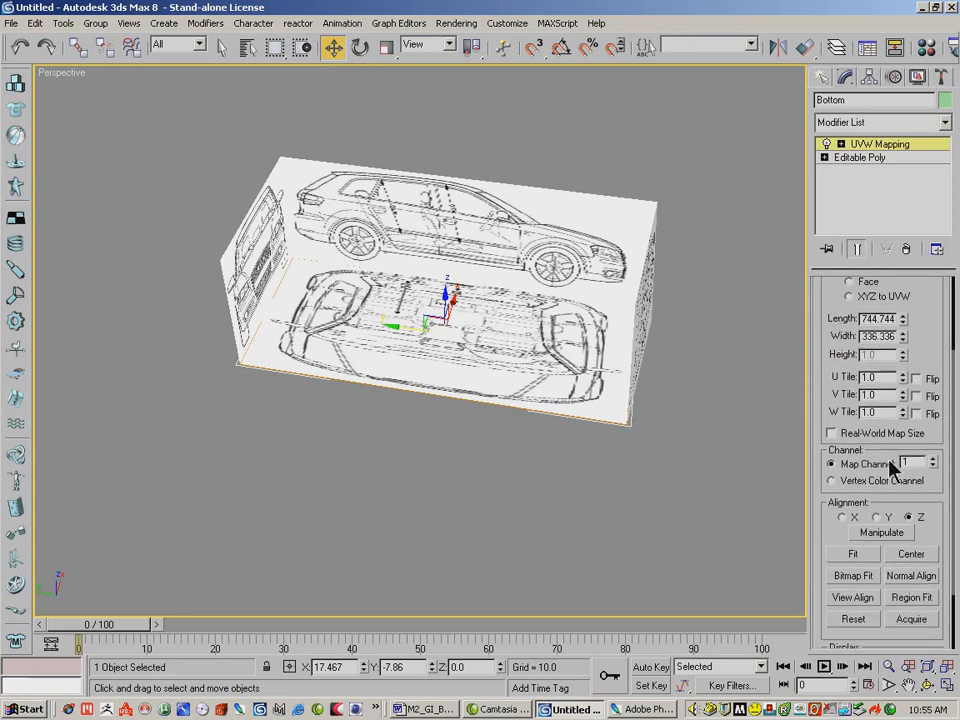
click(843, 517)
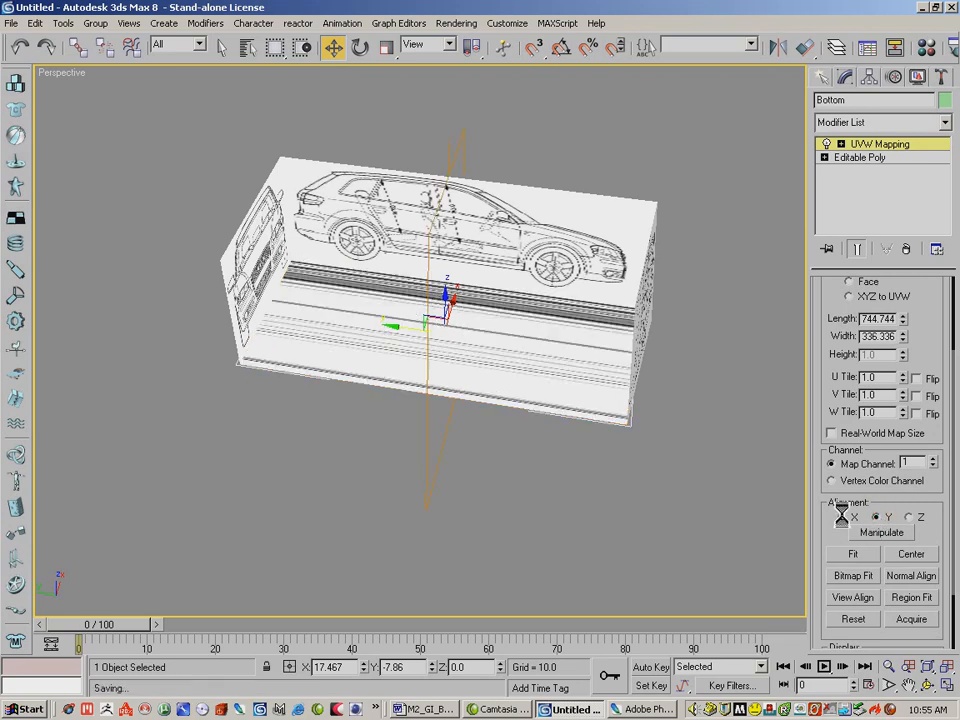
click(851, 554)
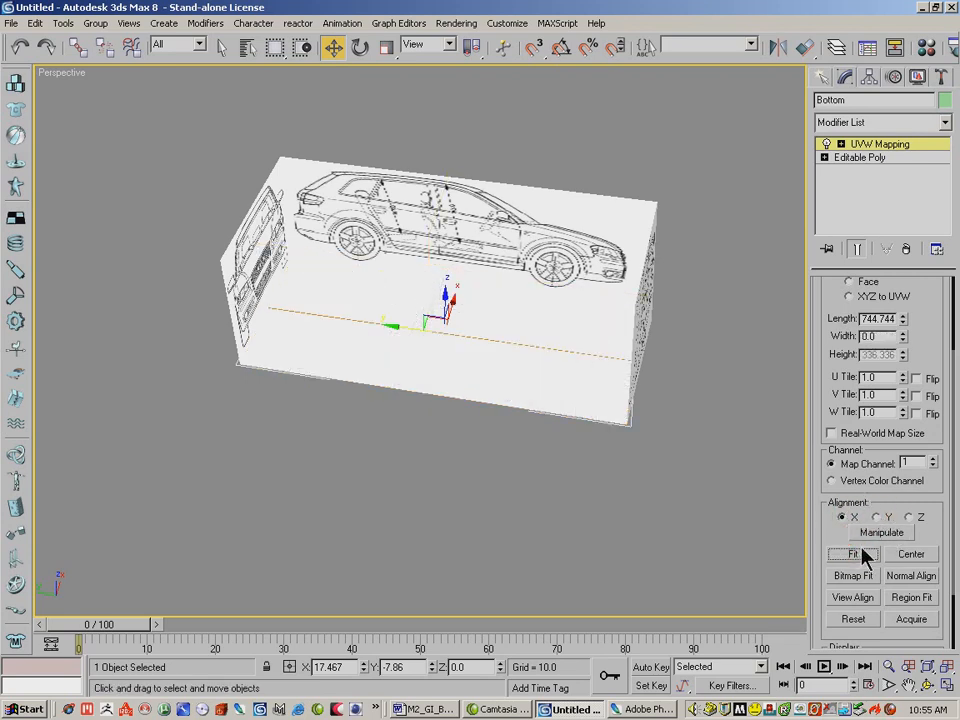
click(875, 517)
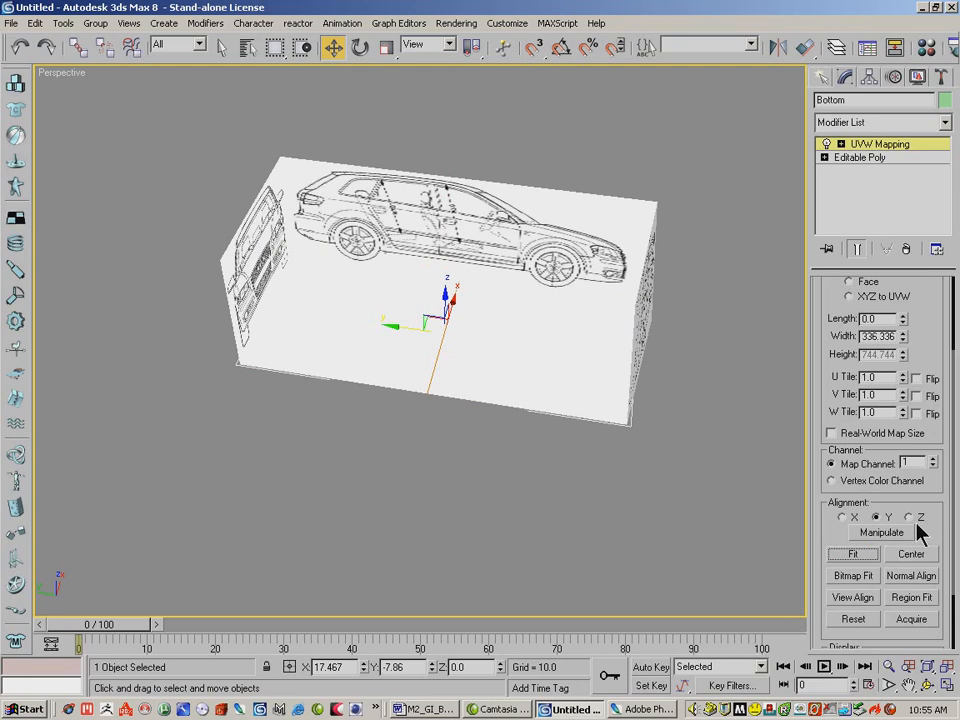
click(906, 517)
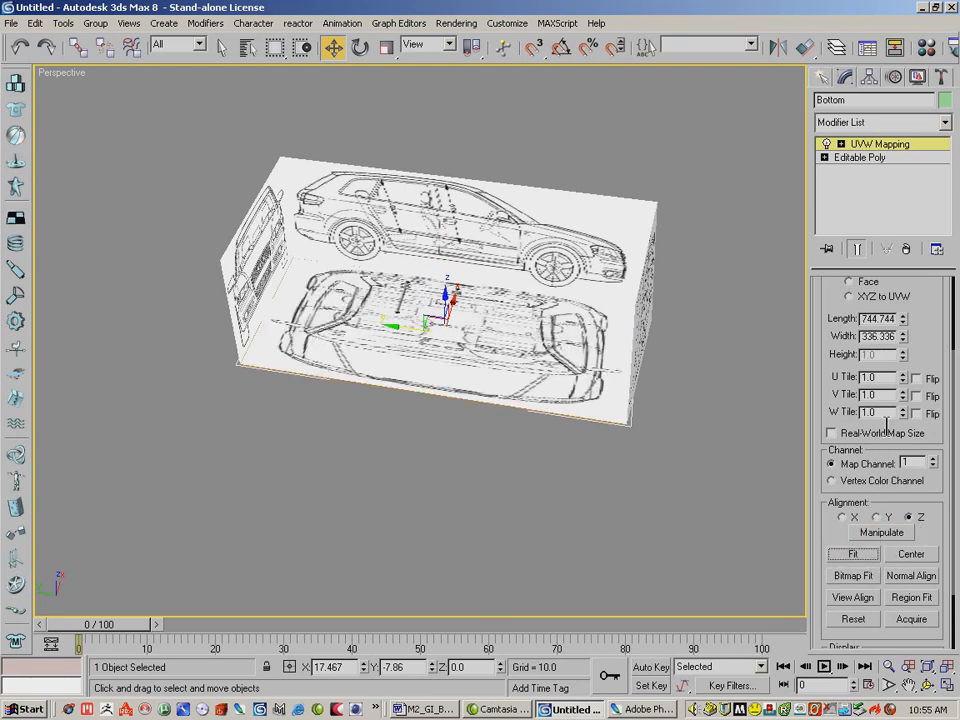
click(826, 144)
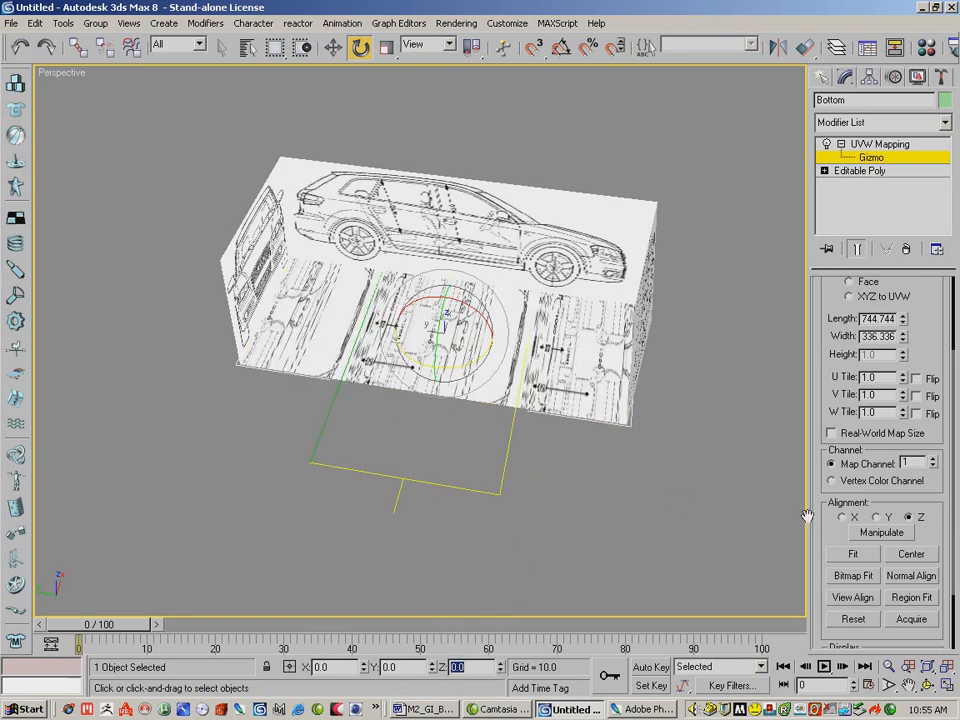
- Rotate the bottom UVW gizmo 90° and orbit to confirm it aligns with the side image
click(851, 554)
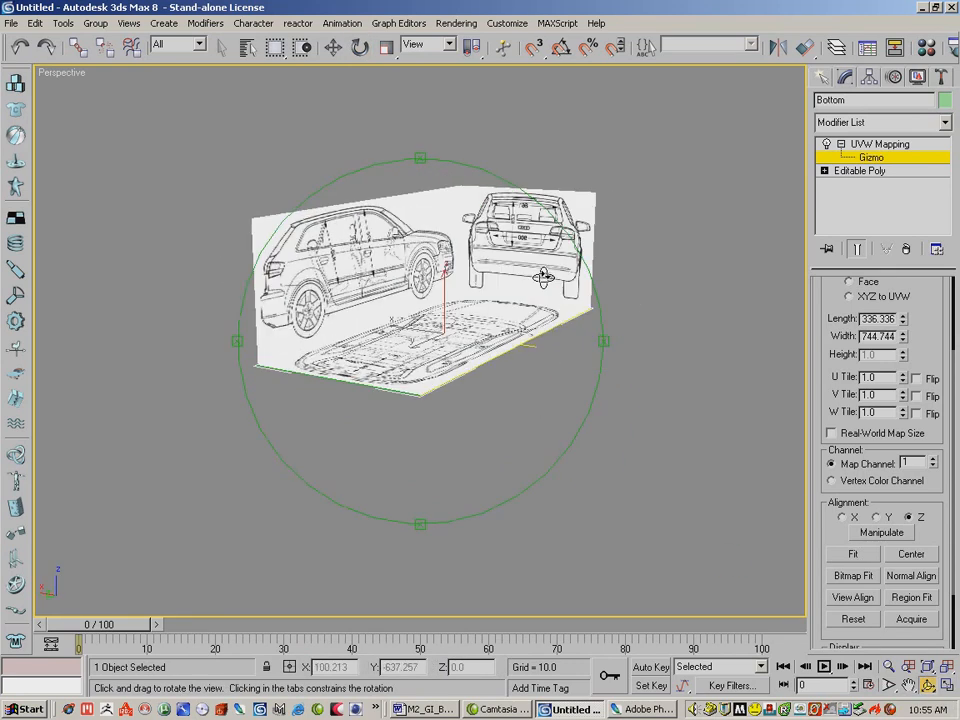
drag(540, 278, 270, 290)
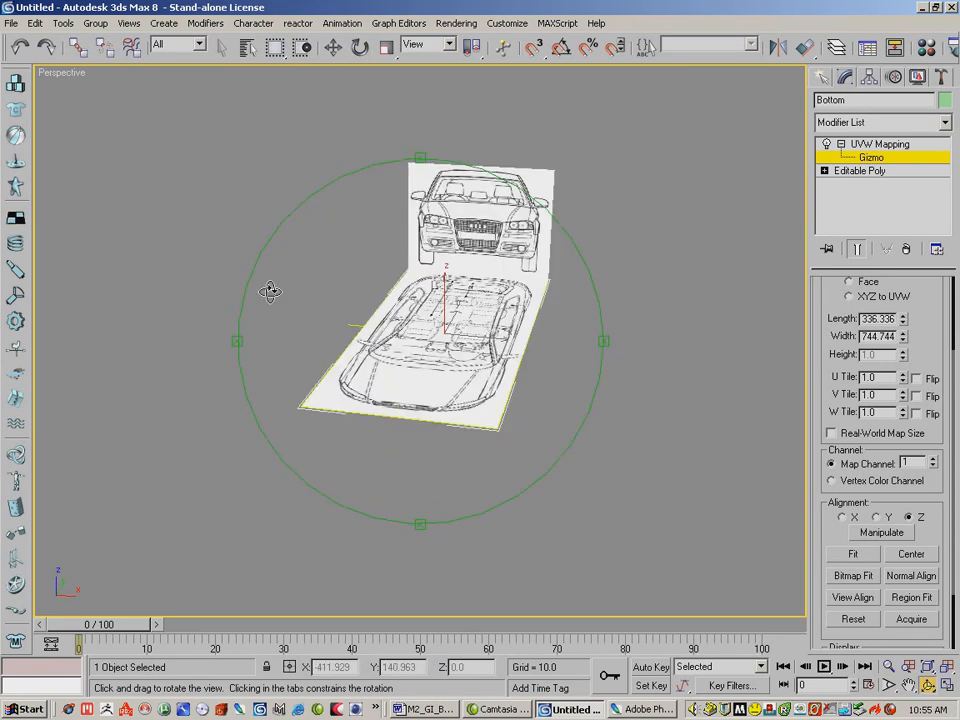
drag(270, 290, 485, 300)
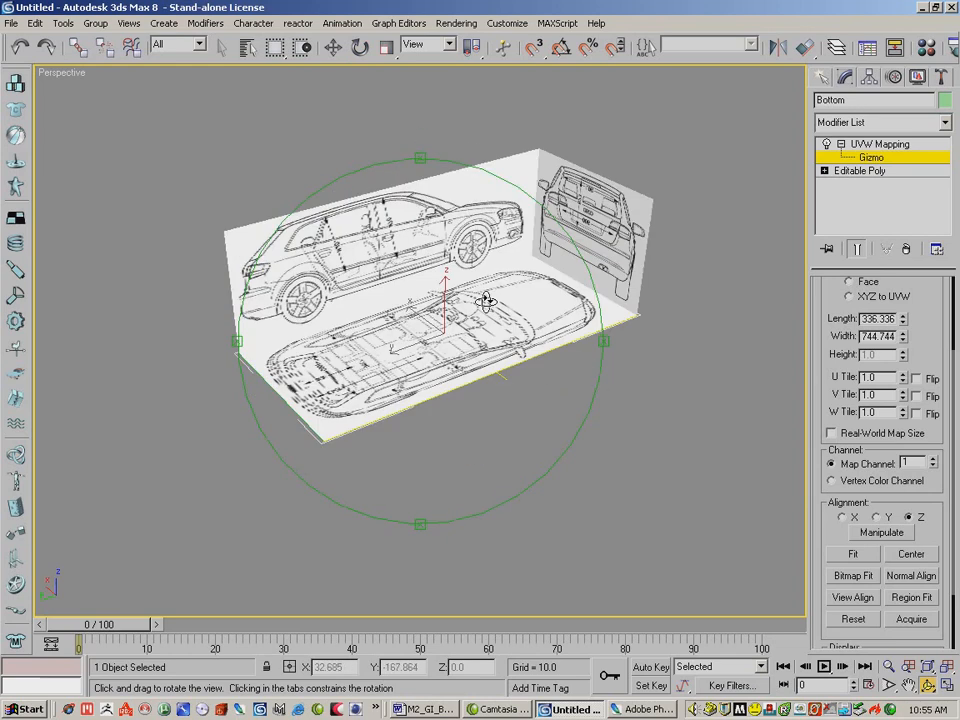
drag(485, 300, 465, 290)
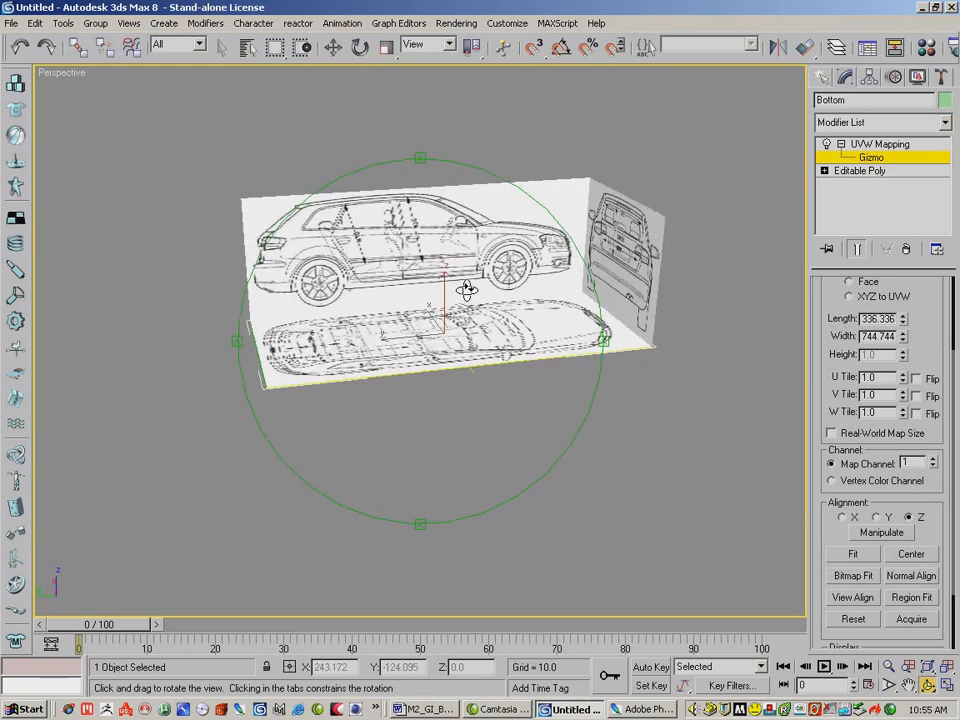
drag(465, 290, 433, 290)
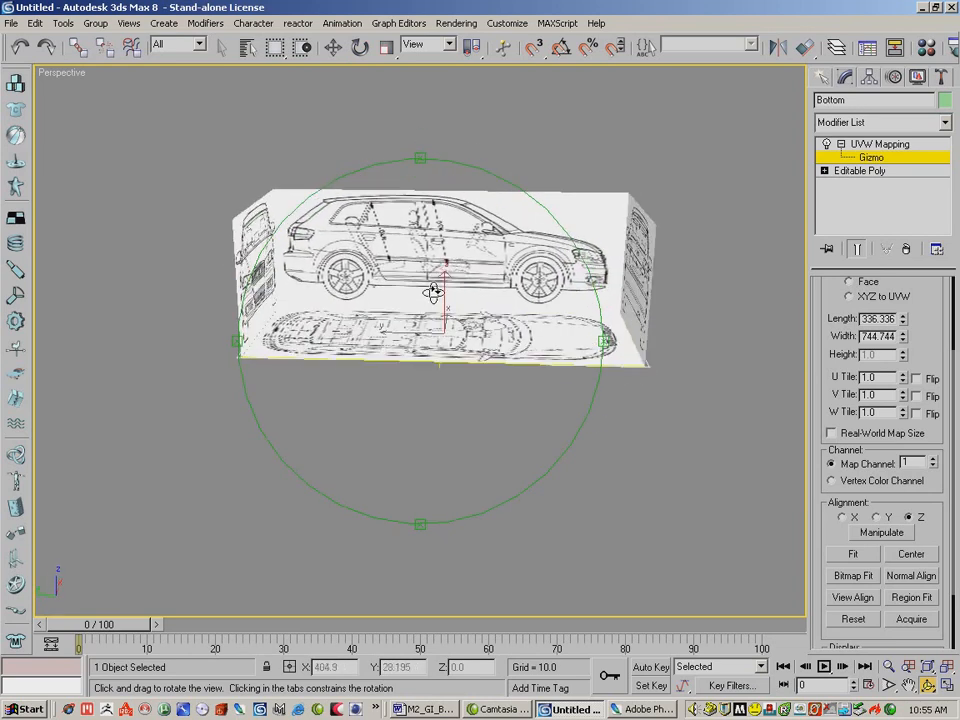
drag(445, 290, 440, 300)
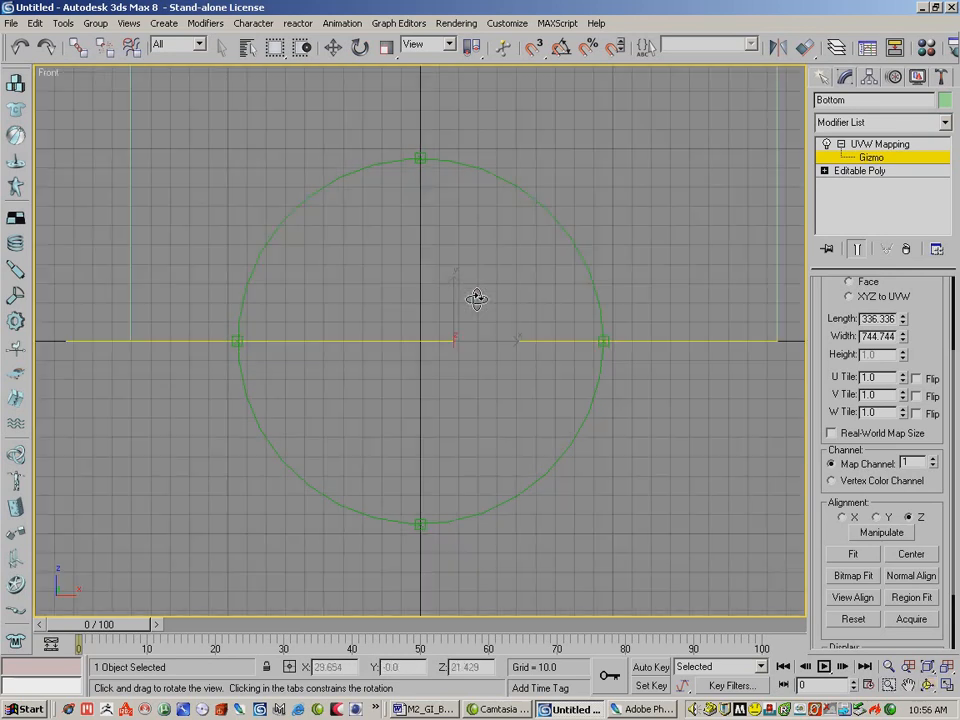
- Restore the four-viewport layout and set the Left view to Smooth + Highlights shading
click(946, 684)
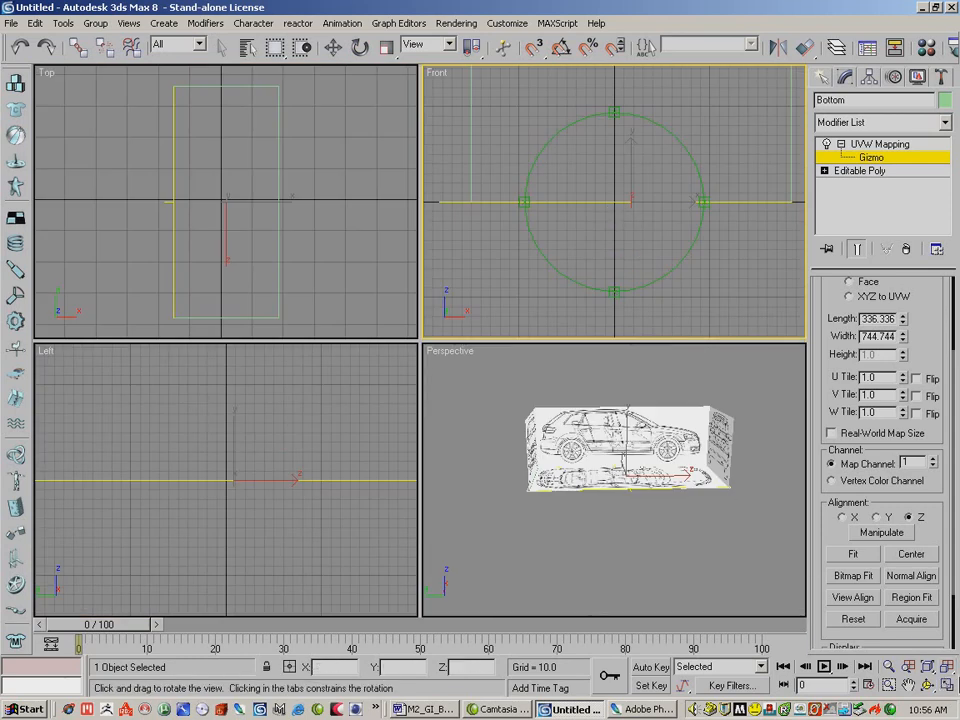
right_click(437, 80)
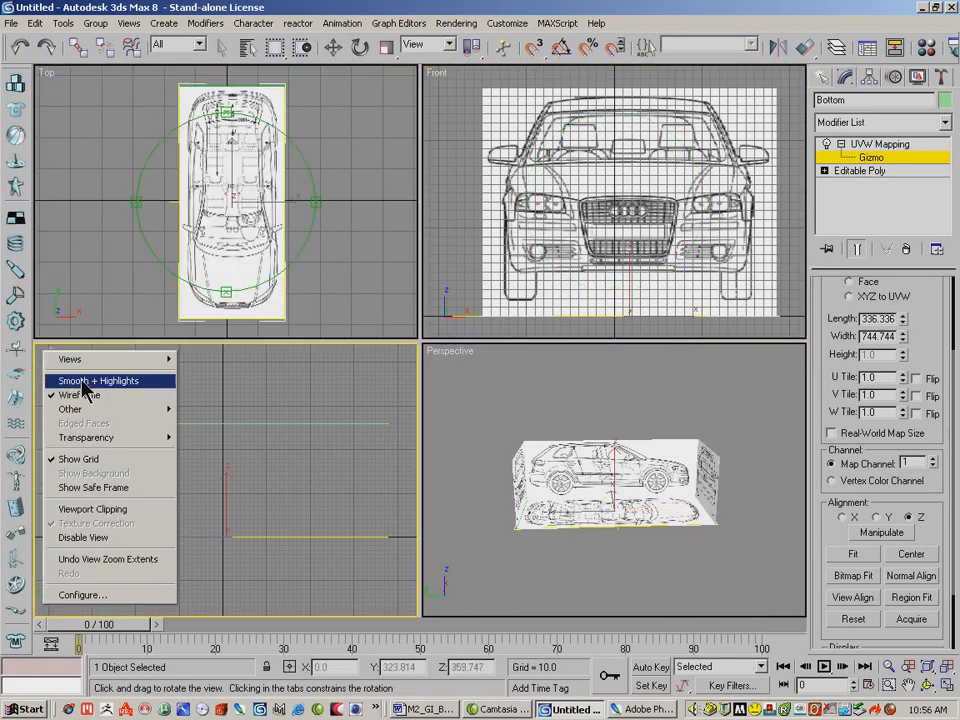
click(76, 394)
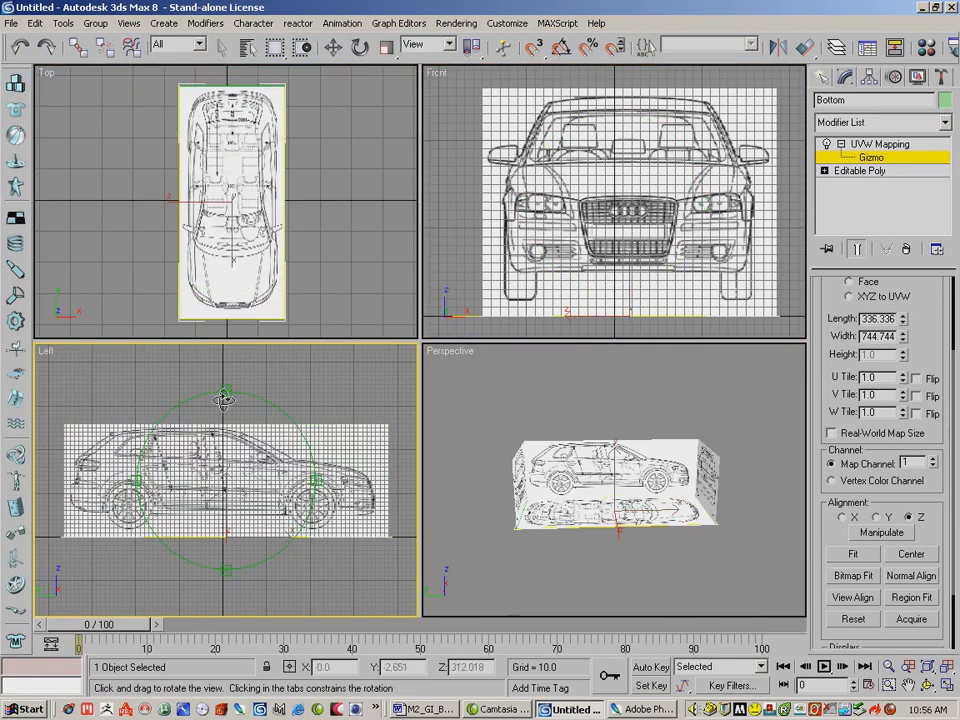